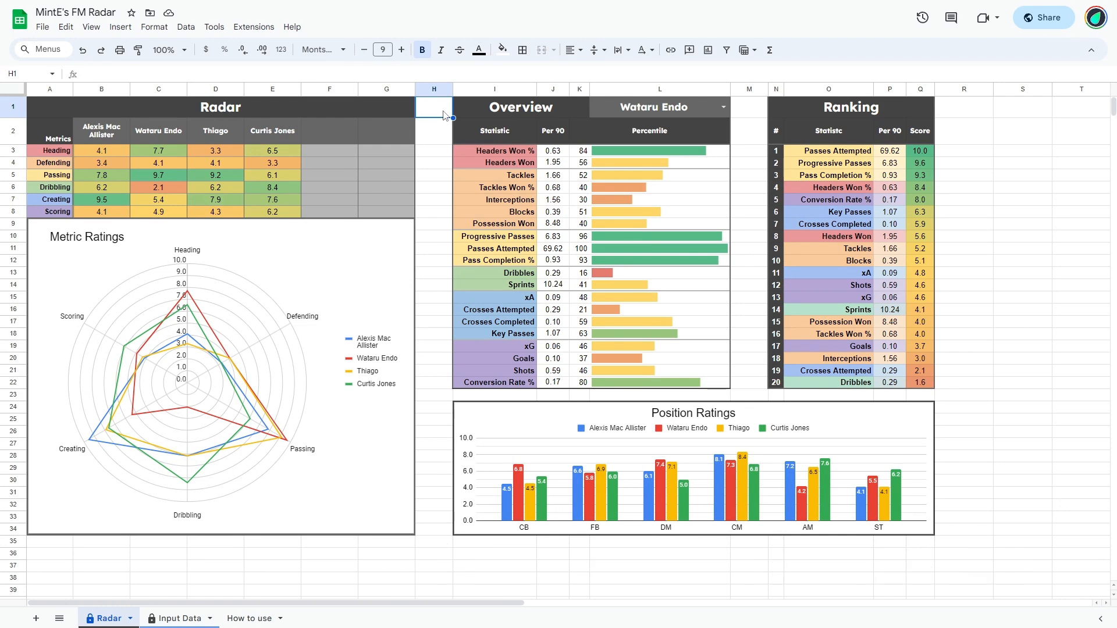
# Step: Make a copy of the FM Radar spreadsheet with the default name and folder
pyautogui.click(42, 26)
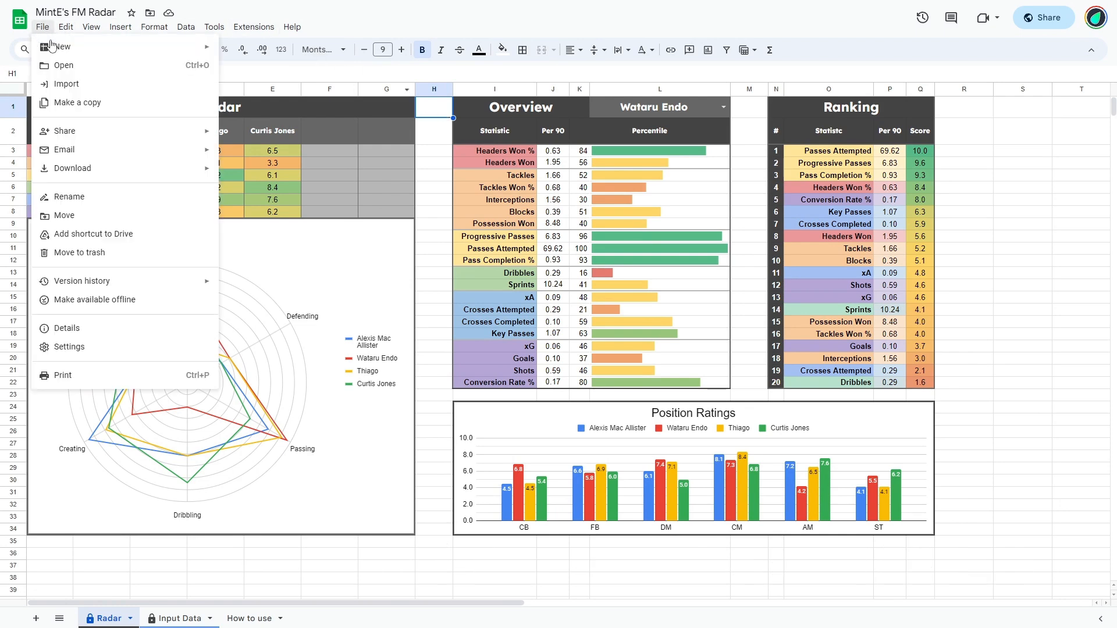
pyautogui.click(76, 102)
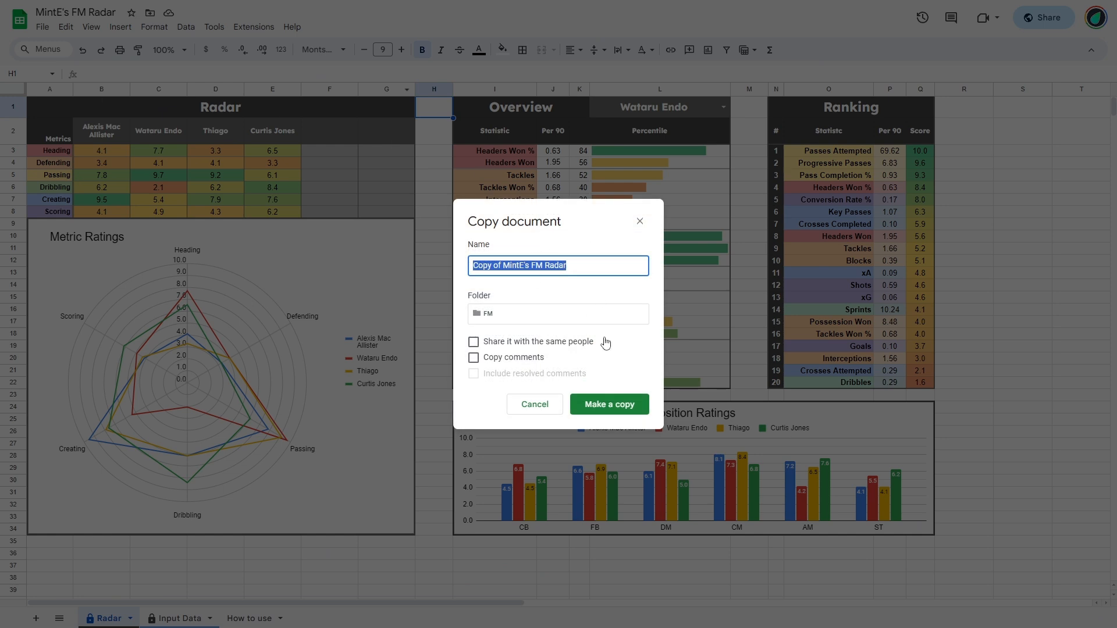
pyautogui.moveTo(614, 405)
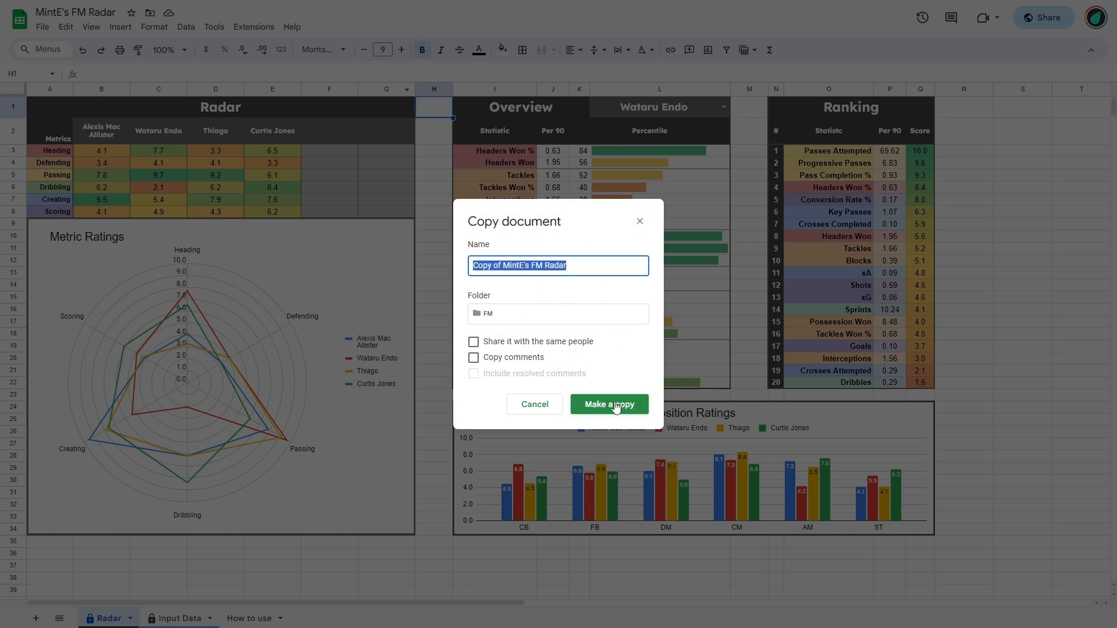
pyautogui.click(535, 404)
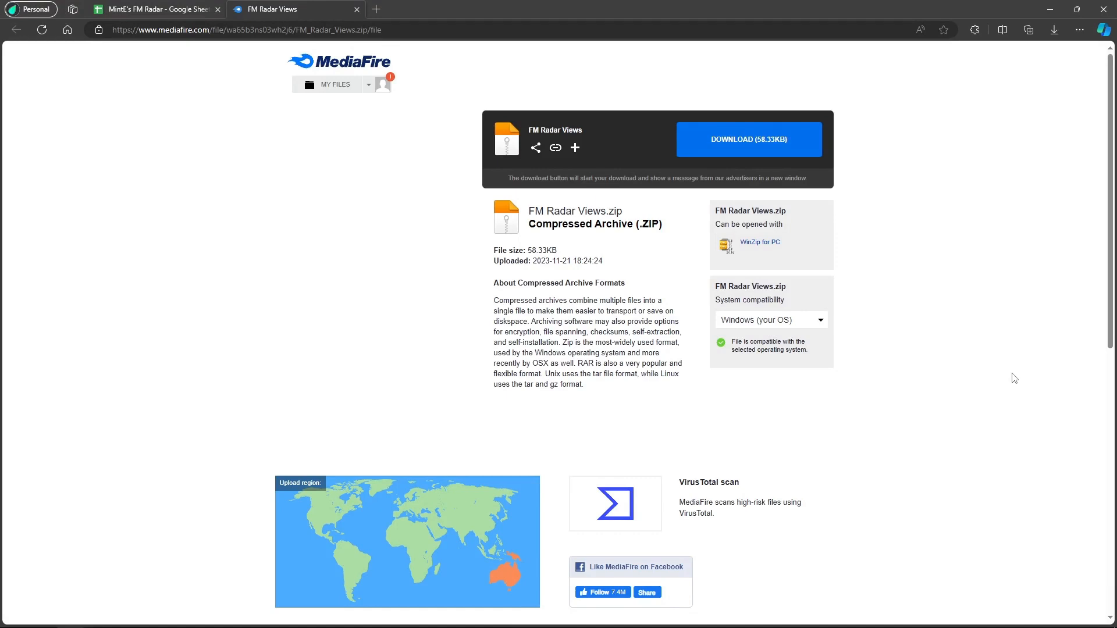
pyautogui.moveTo(997, 359)
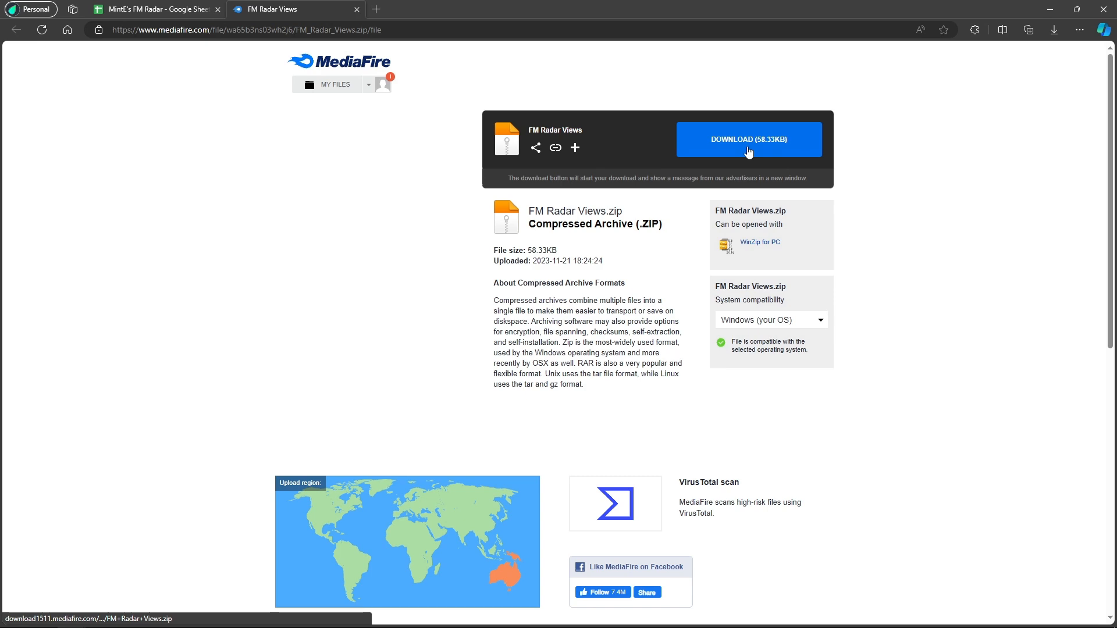
# Step: Download FM Radar Views.zip from MediaFire and open it from Downloads
pyautogui.click(749, 140)
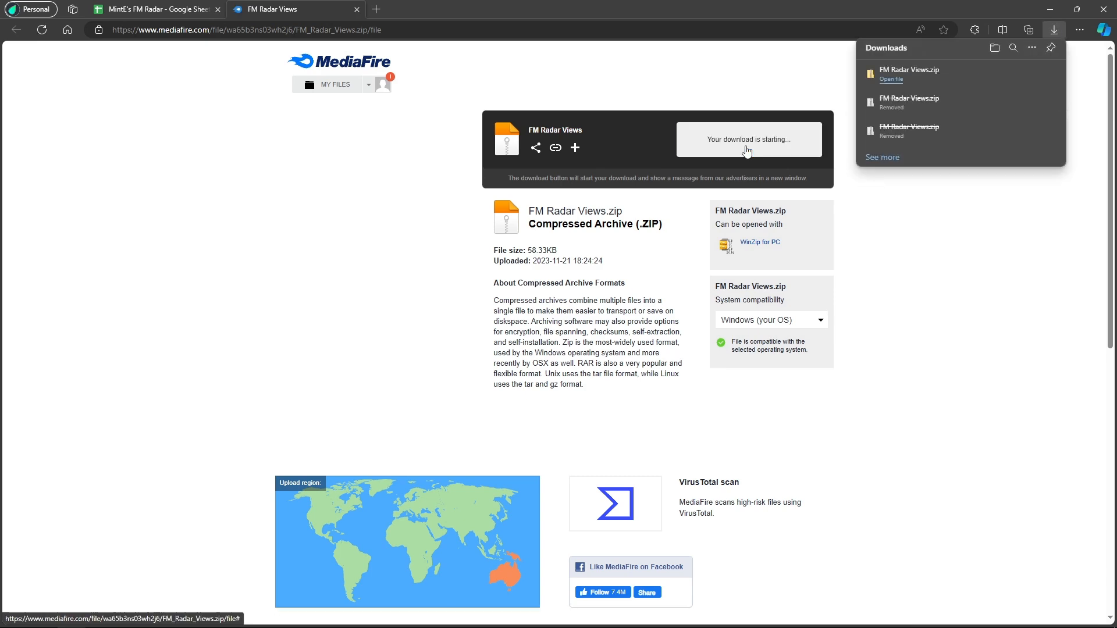
pyautogui.click(891, 79)
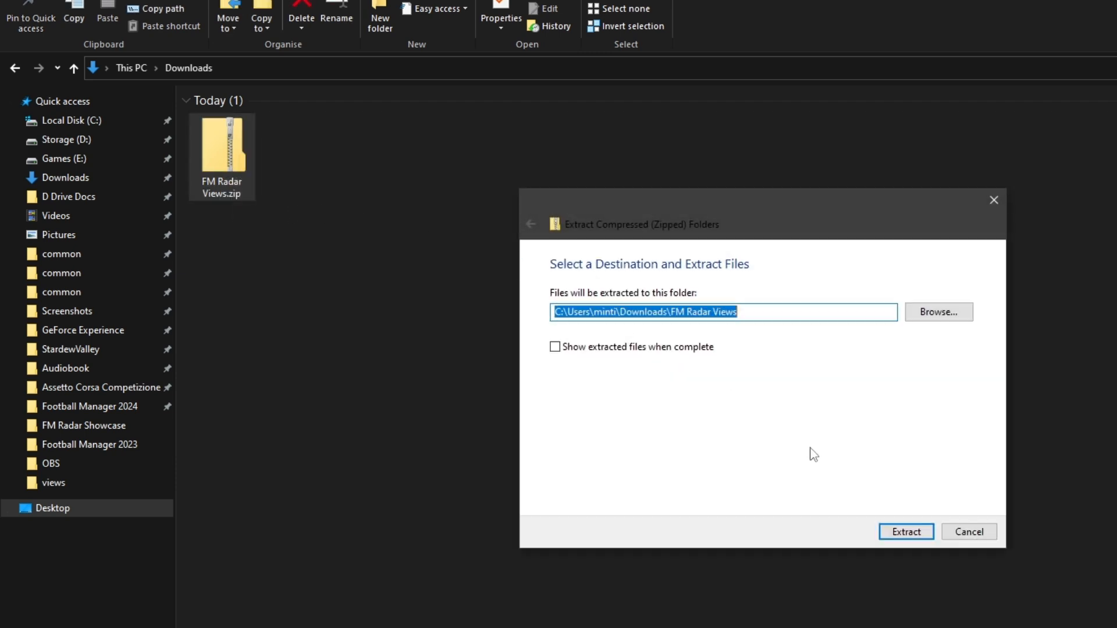
# Step: Extract the archive into the FM Radar Views folder to reveal the four .fmf view files
pyautogui.click(905, 531)
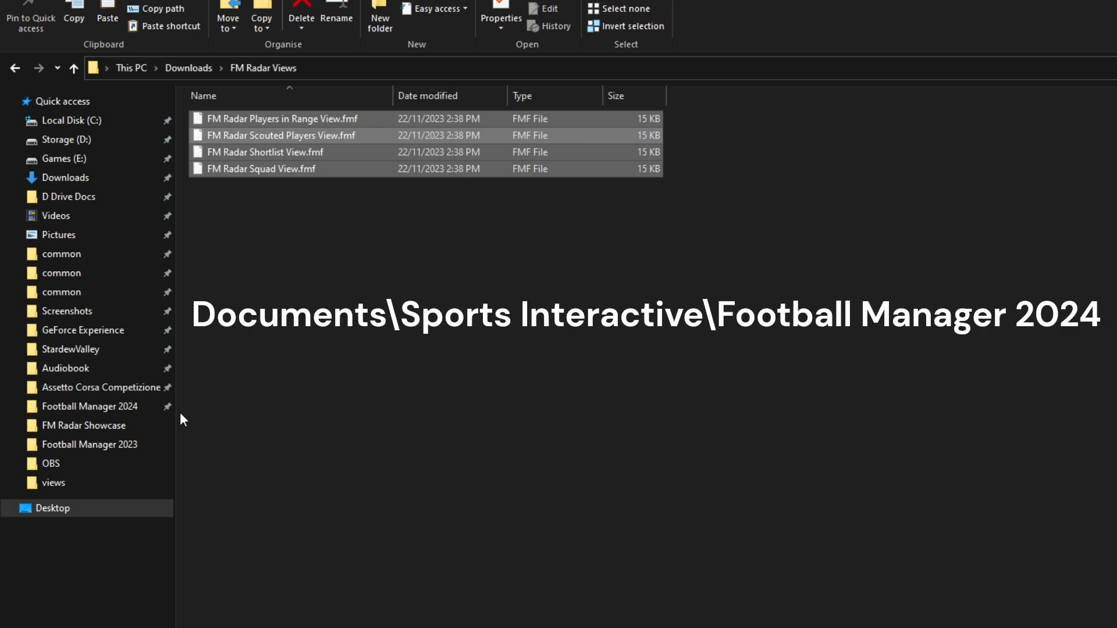
pyautogui.moveTo(244, 425)
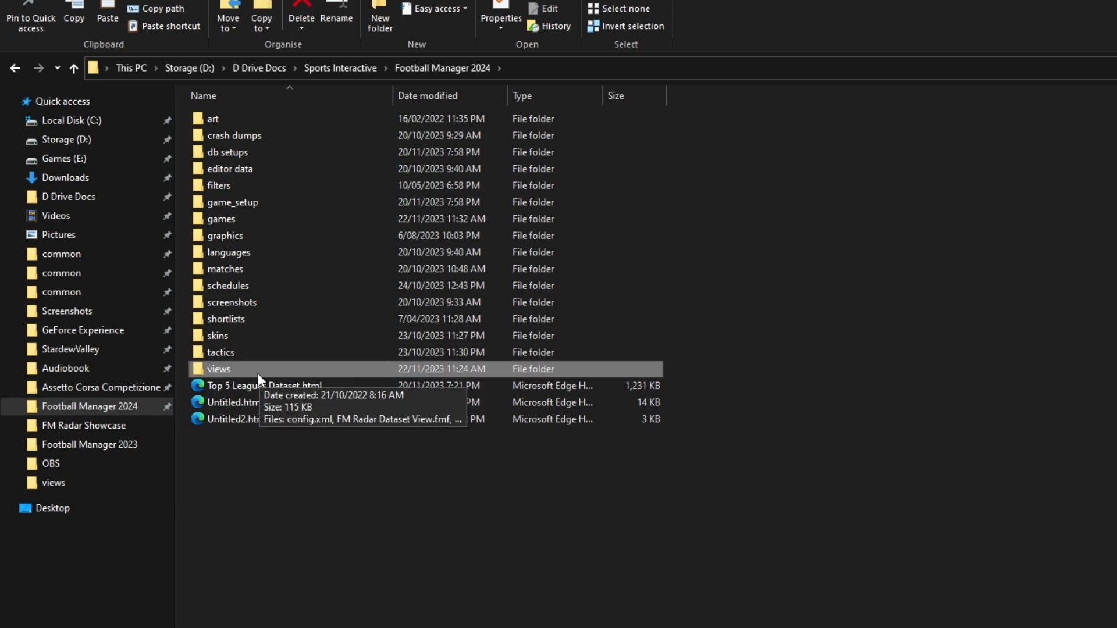
pyautogui.moveTo(257, 374)
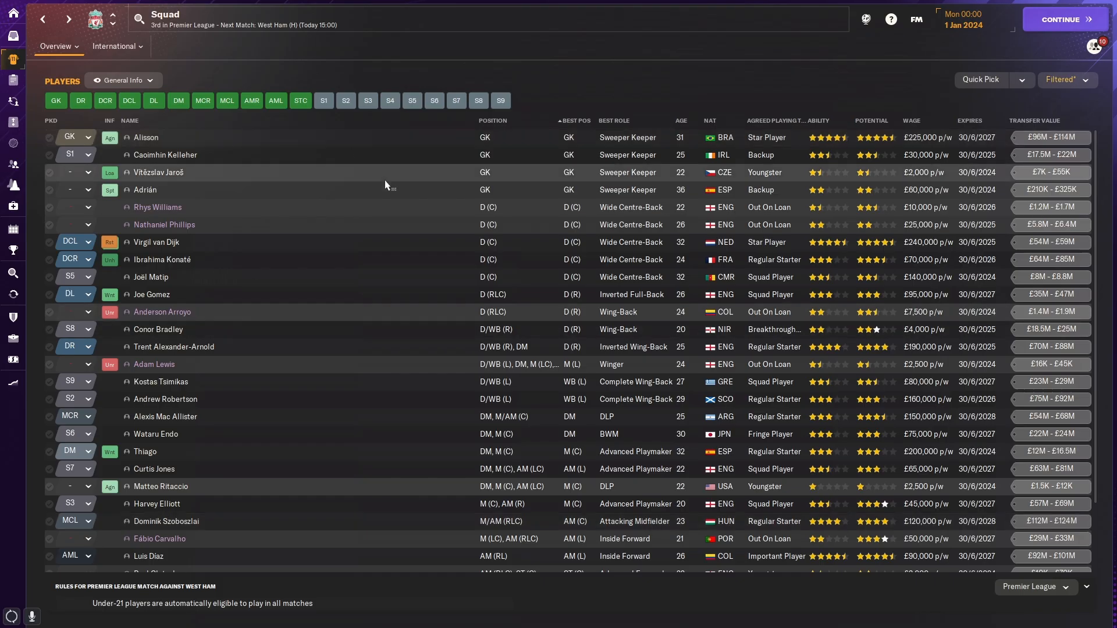
pyautogui.moveTo(292, 146)
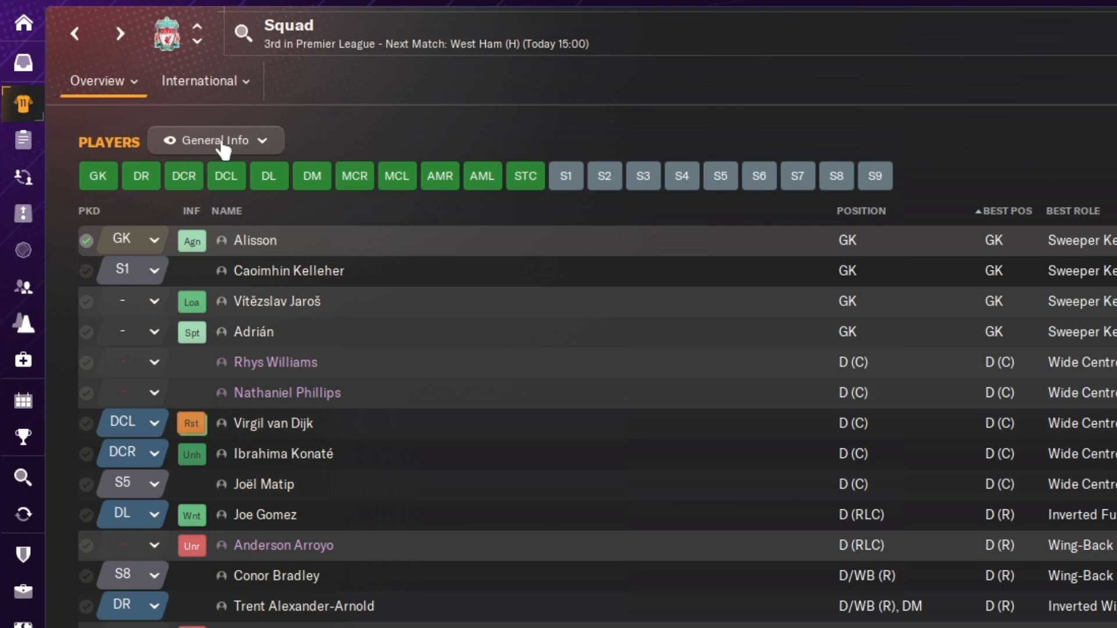
# Step: Load the FM Radar Squad View onto the squad screen to show per-90 statistics
pyautogui.click(216, 140)
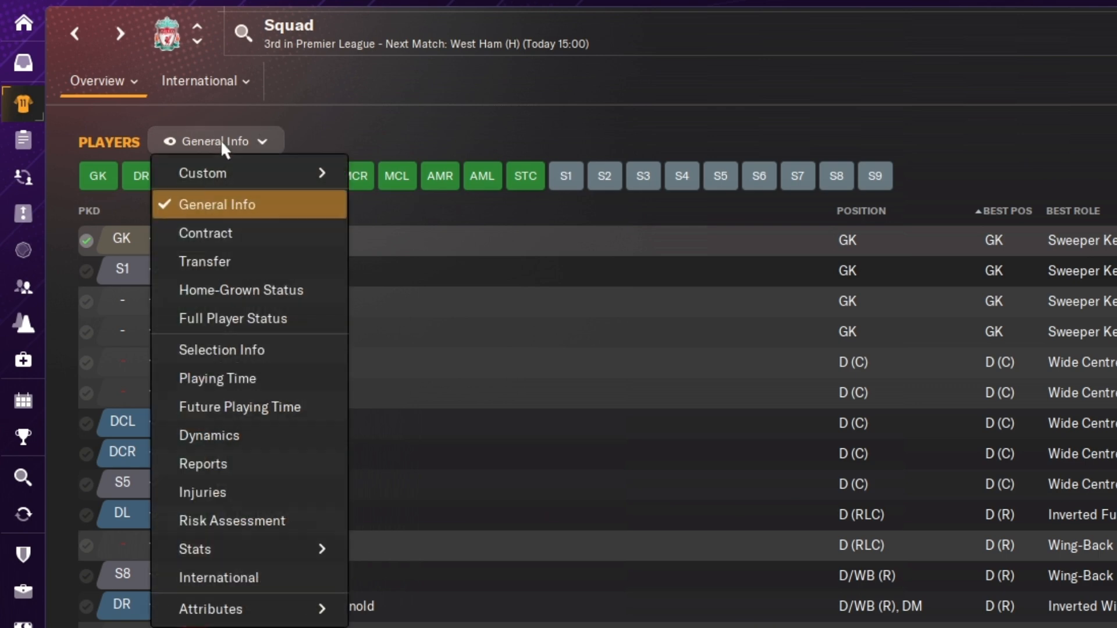
pyautogui.moveTo(233, 173)
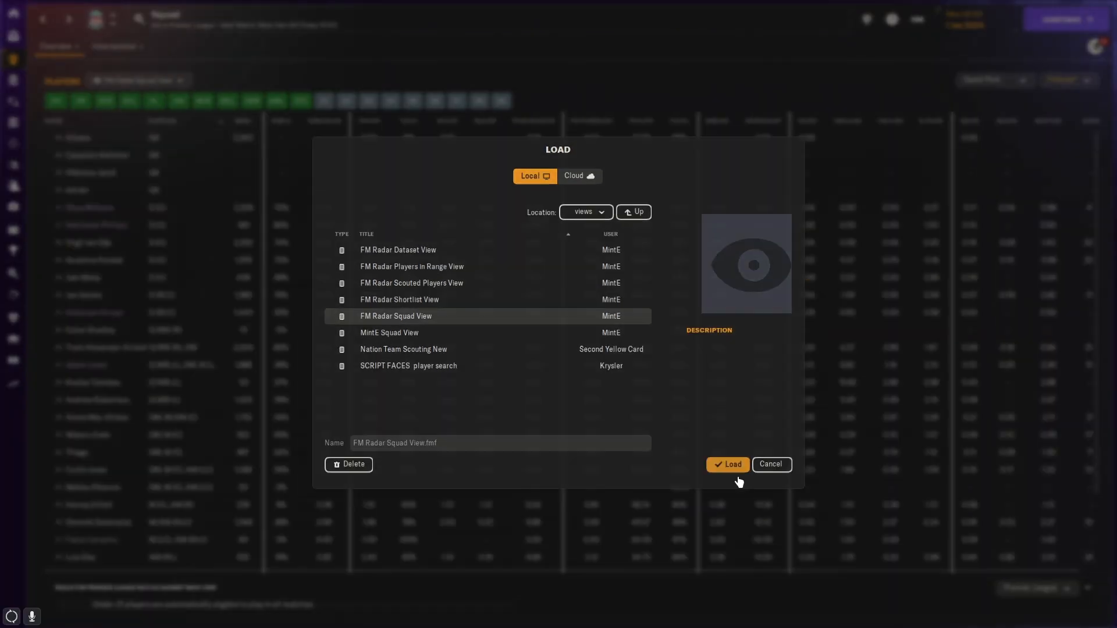
pyautogui.click(727, 464)
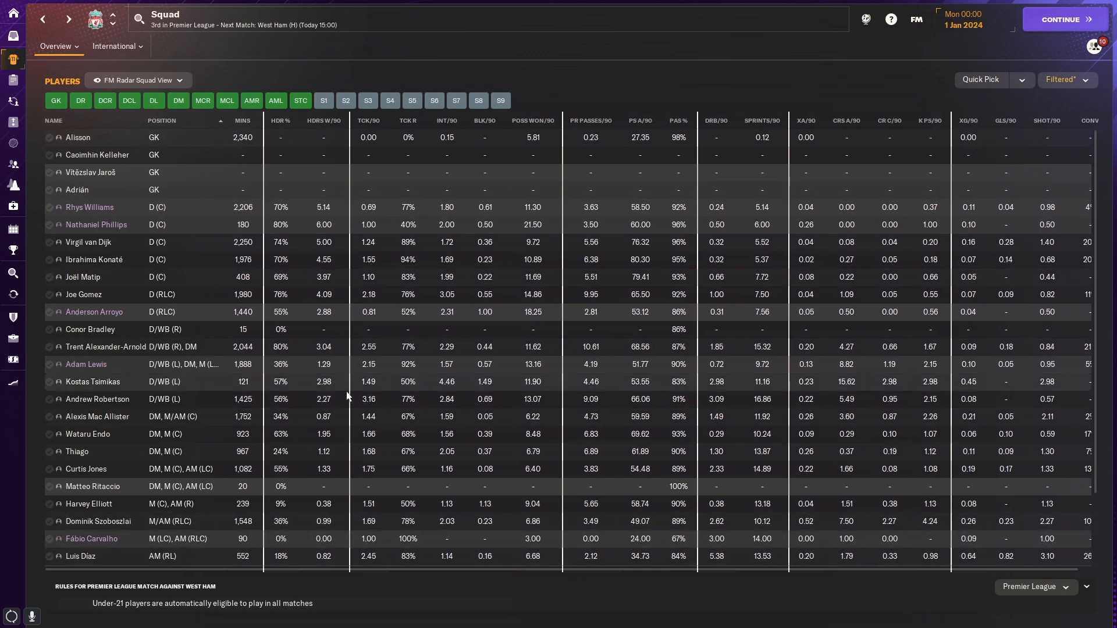
pyautogui.moveTo(177, 203)
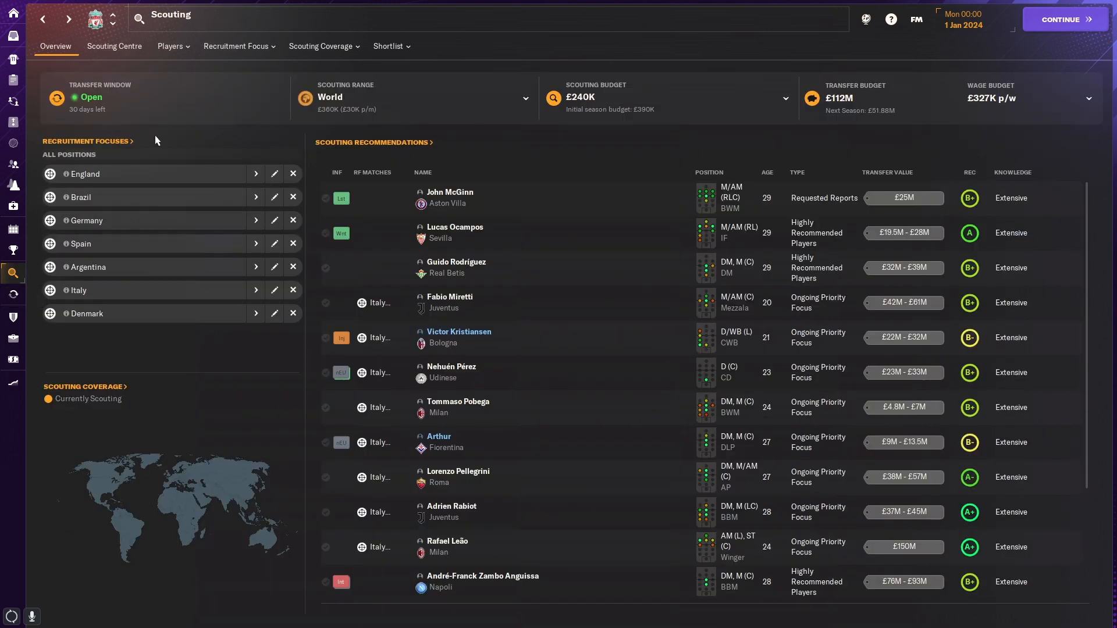
# Step: Browse Players in Range and Scouted Players, then the three-player shortlist and its view options
pyautogui.click(169, 46)
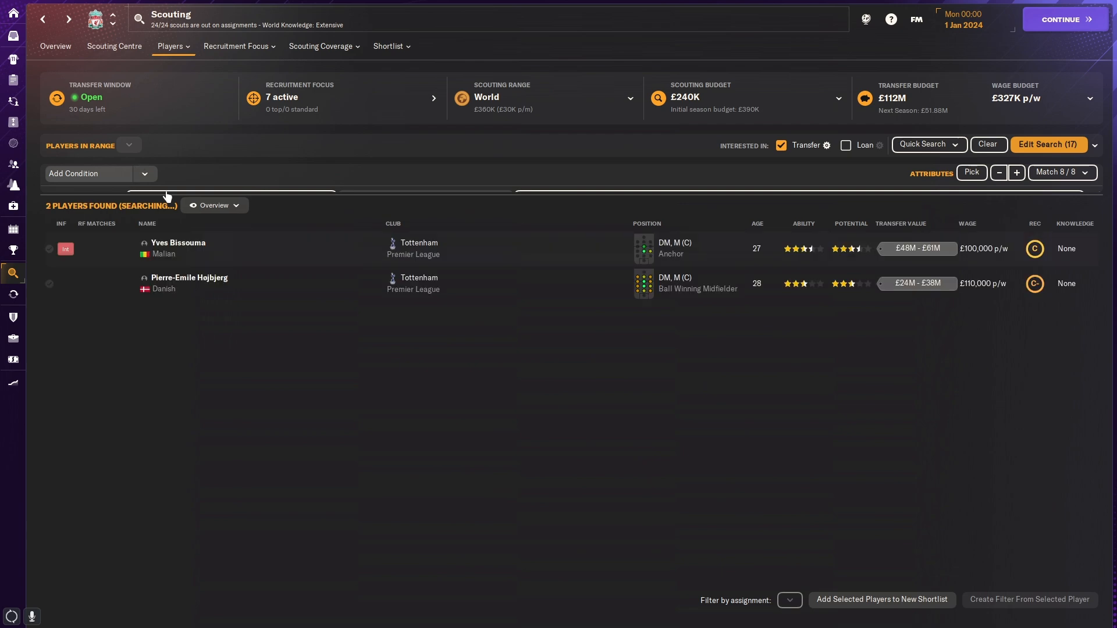
pyautogui.click(169, 47)
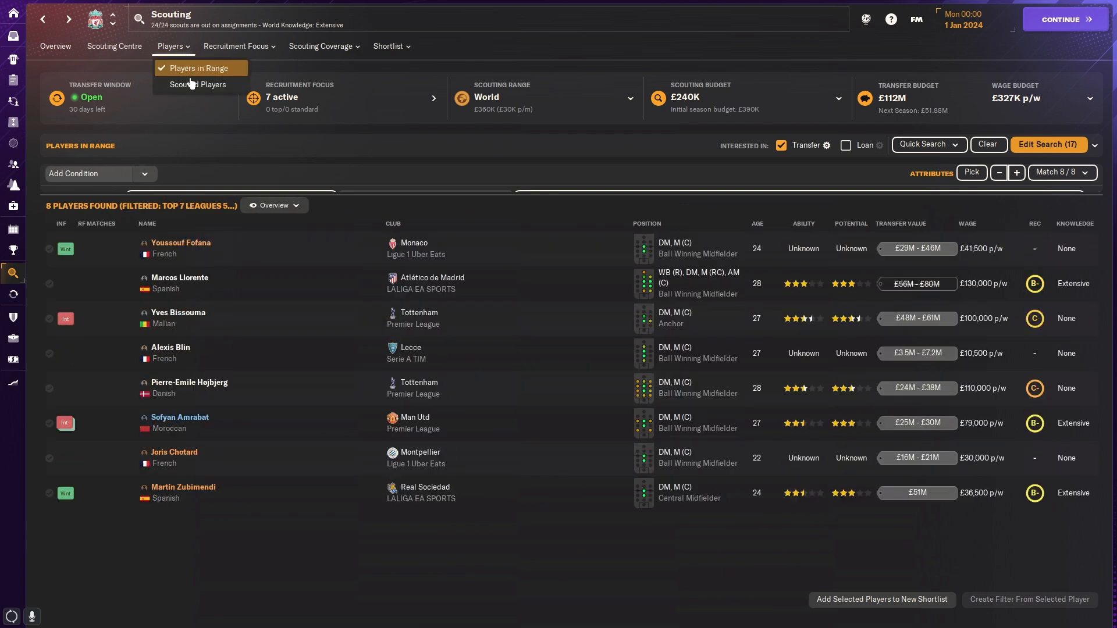
pyautogui.click(198, 84)
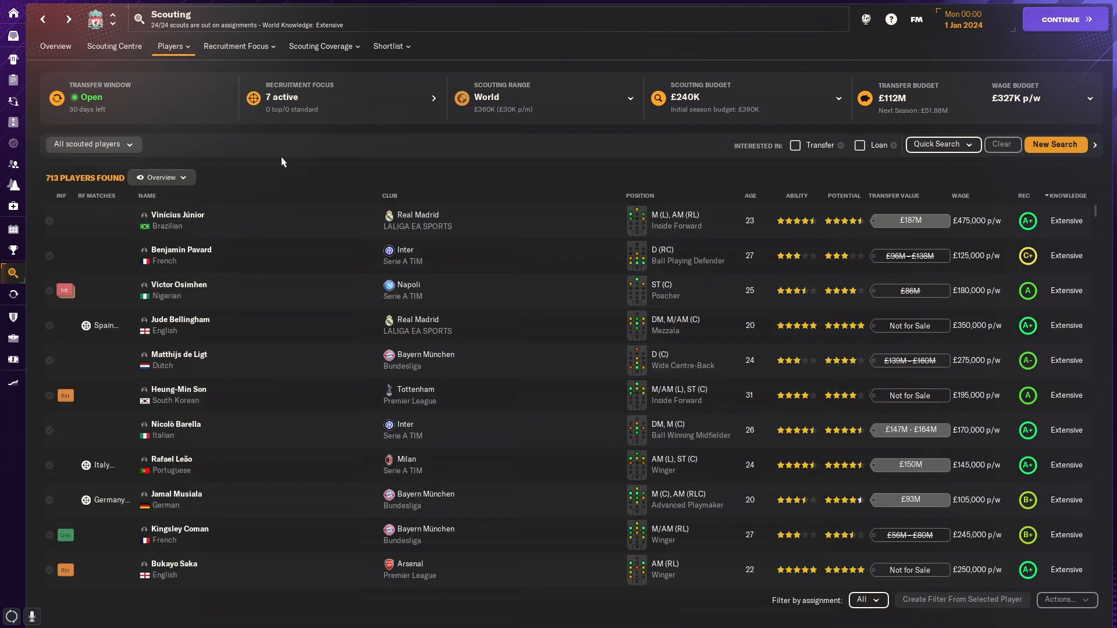
pyautogui.click(388, 46)
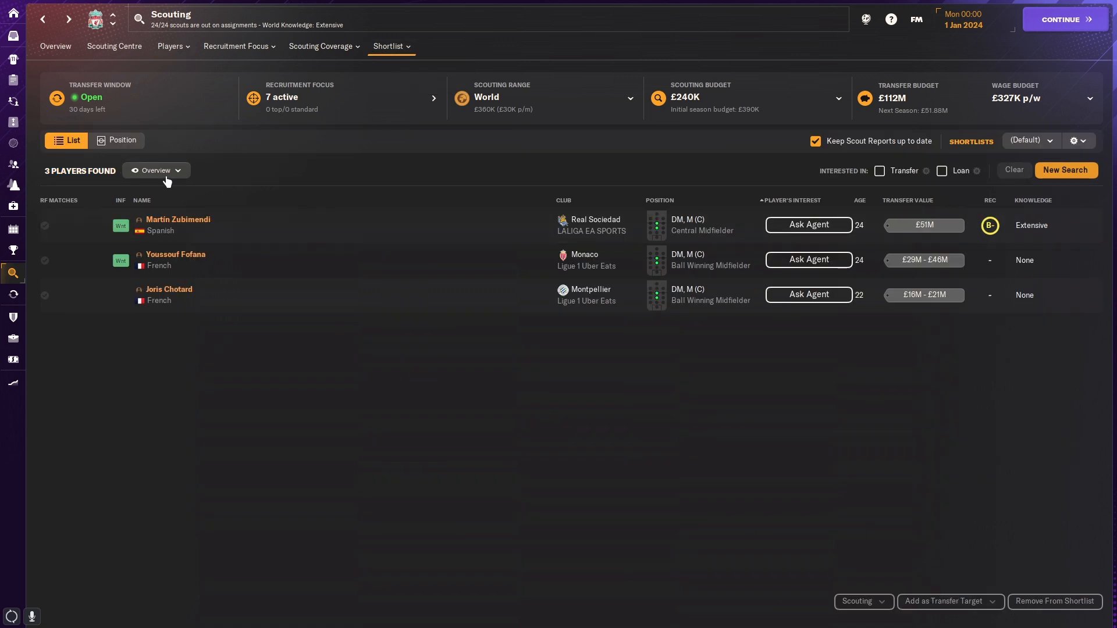
pyautogui.click(156, 169)
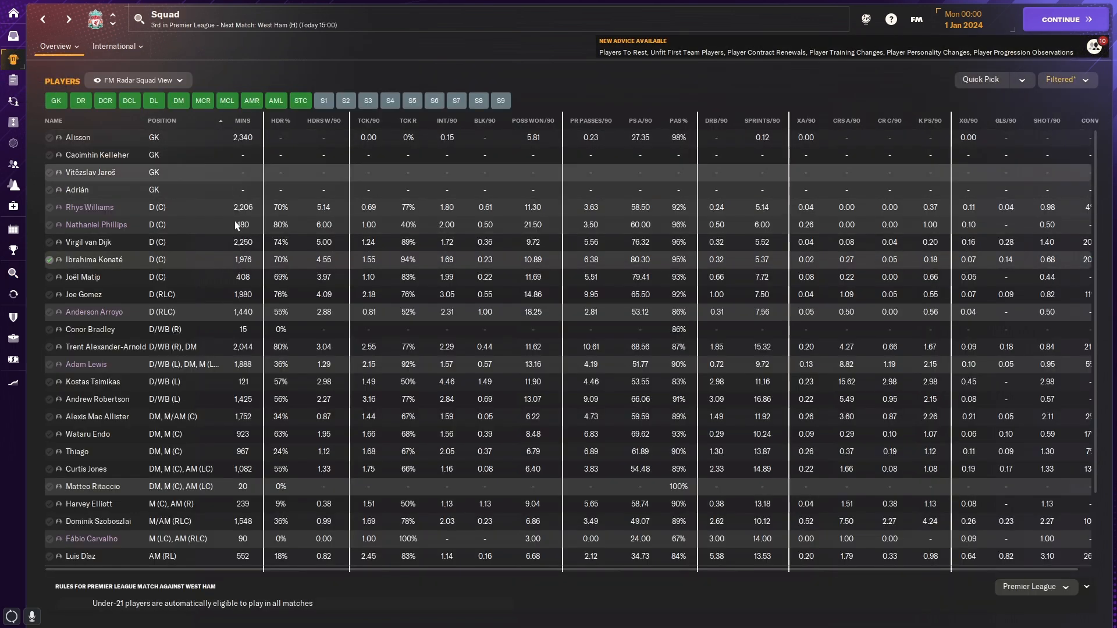
pyautogui.moveTo(220, 273)
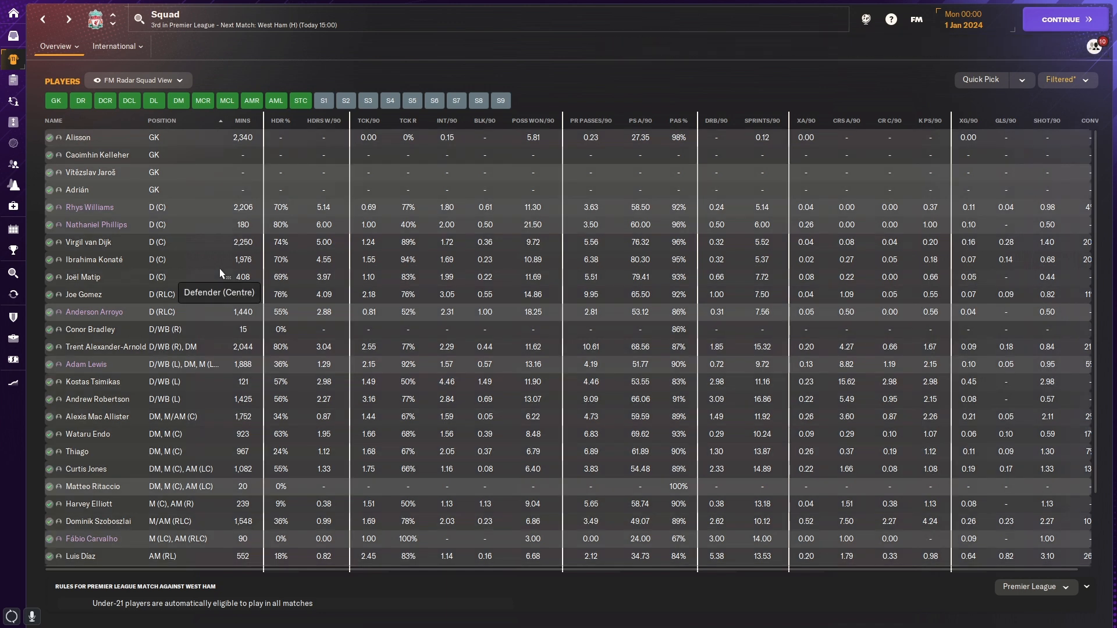
pyautogui.moveTo(221, 297)
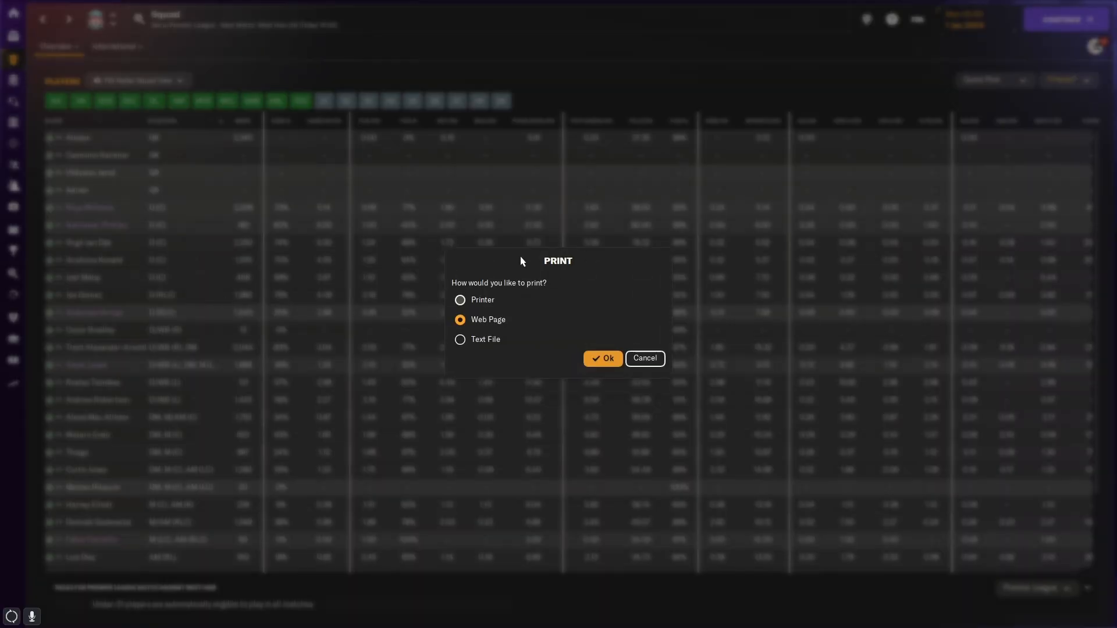
pyautogui.moveTo(549, 303)
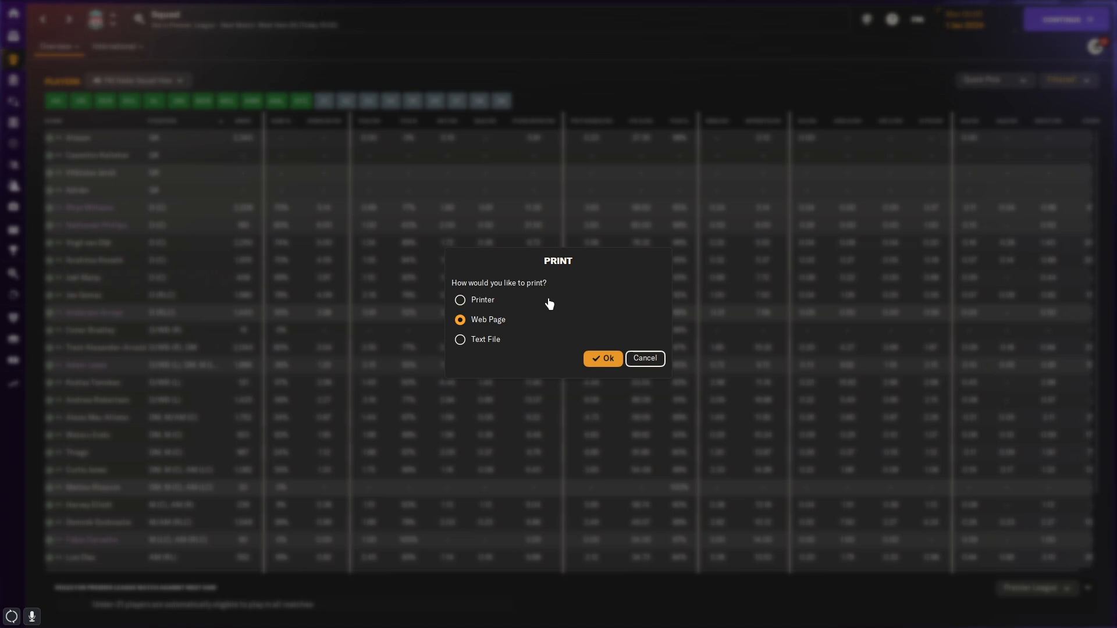
# Step: Print Screen the squad list as a web page and save it as Untitled in the Football Manager 2024 folder
pyautogui.click(644, 358)
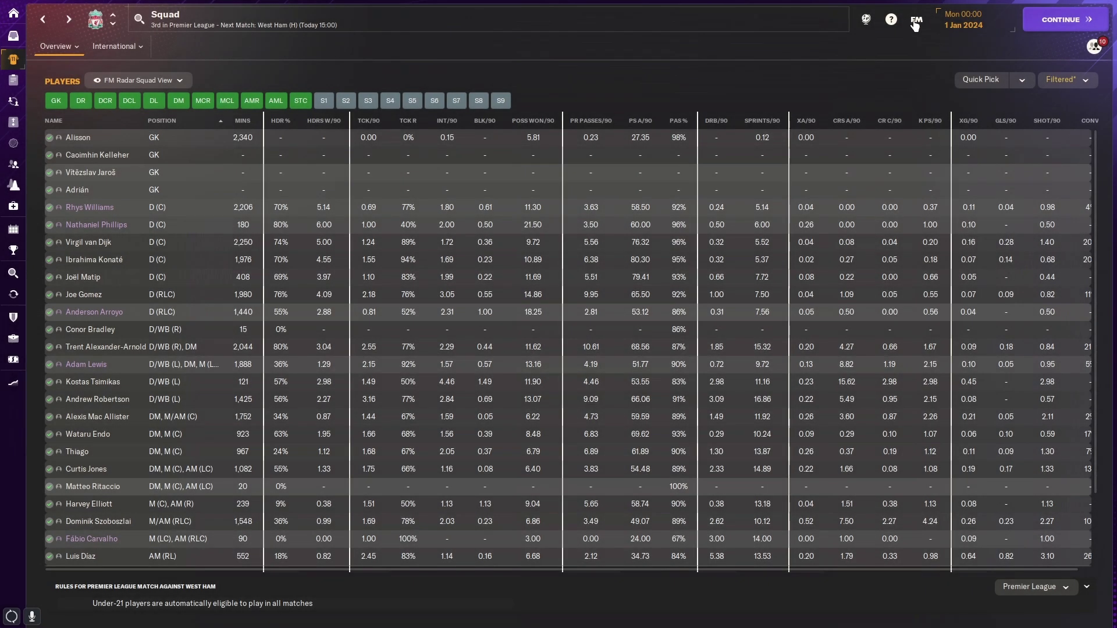
pyautogui.click(916, 19)
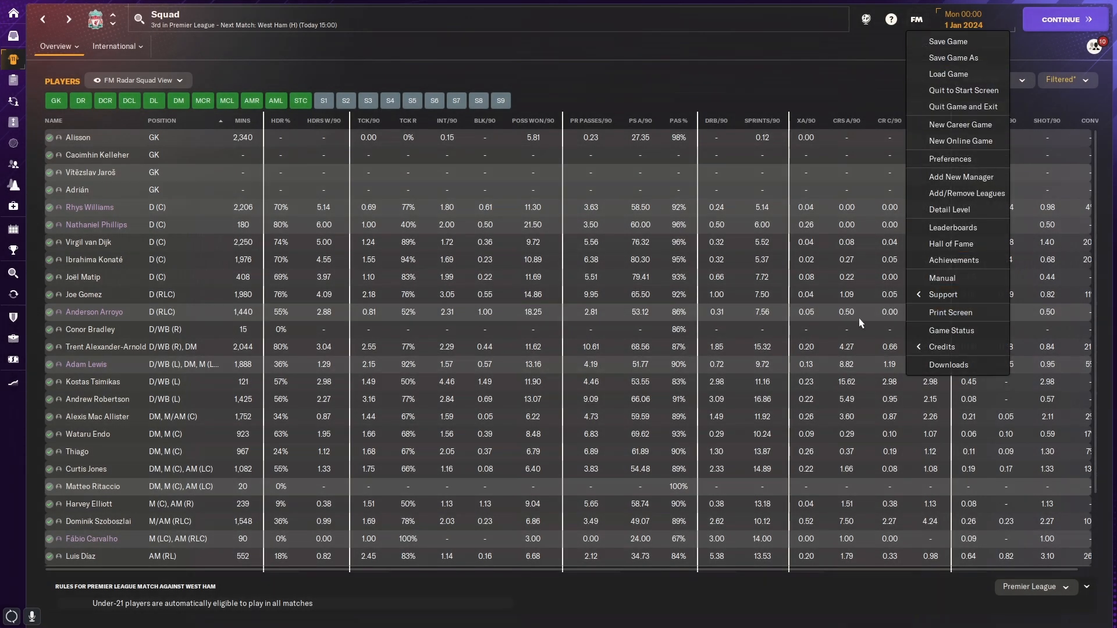
pyautogui.click(950, 311)
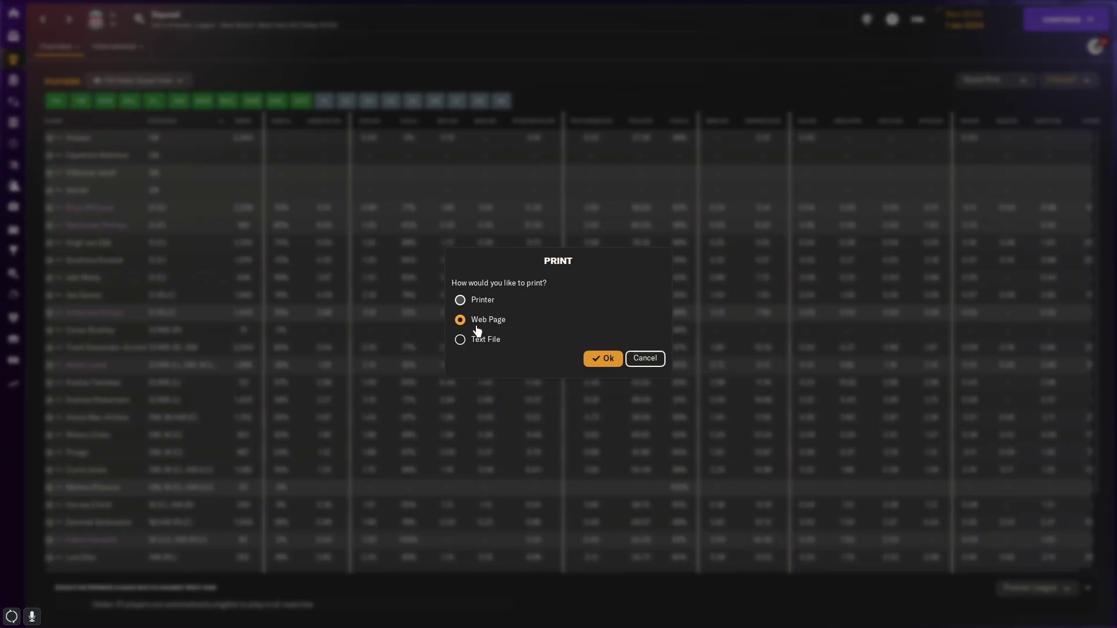
pyautogui.click(603, 358)
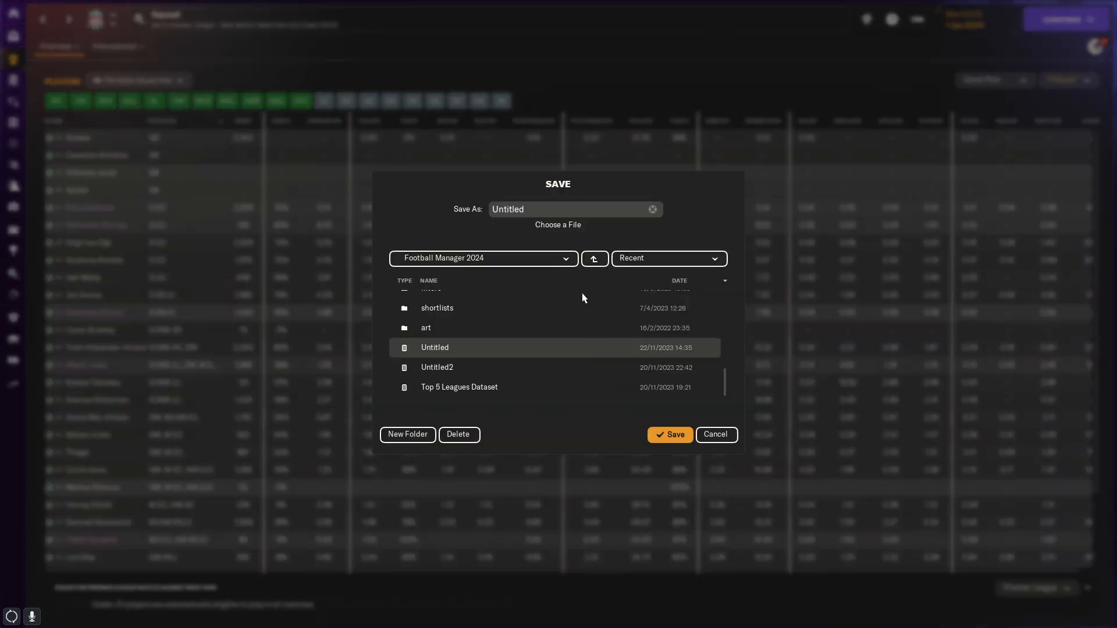
pyautogui.moveTo(535, 350)
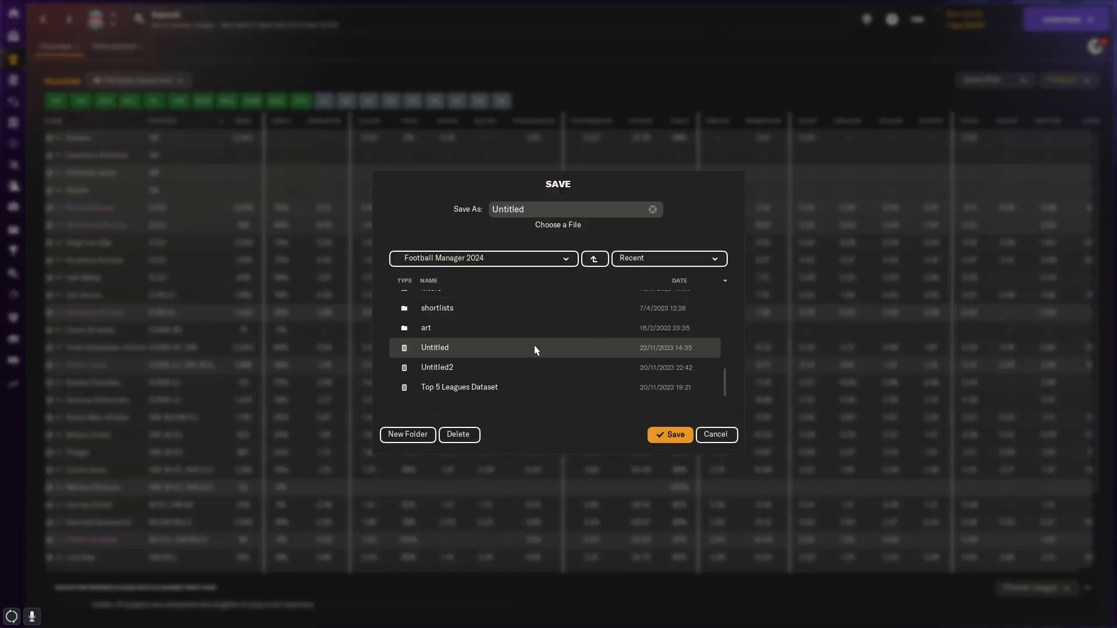
pyautogui.moveTo(470, 347)
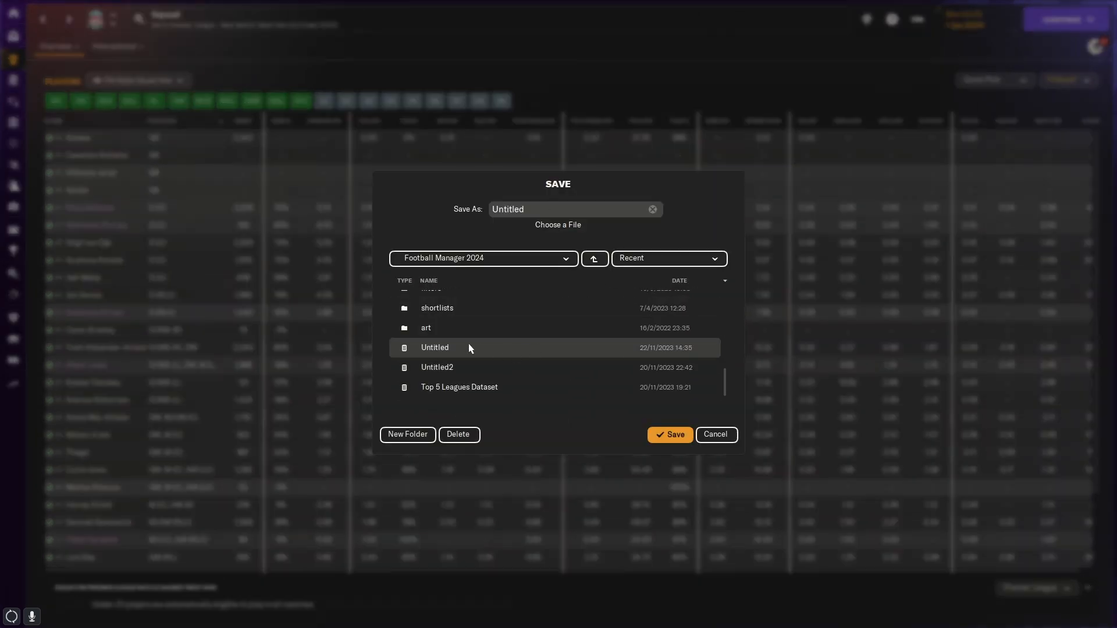
pyautogui.click(717, 435)
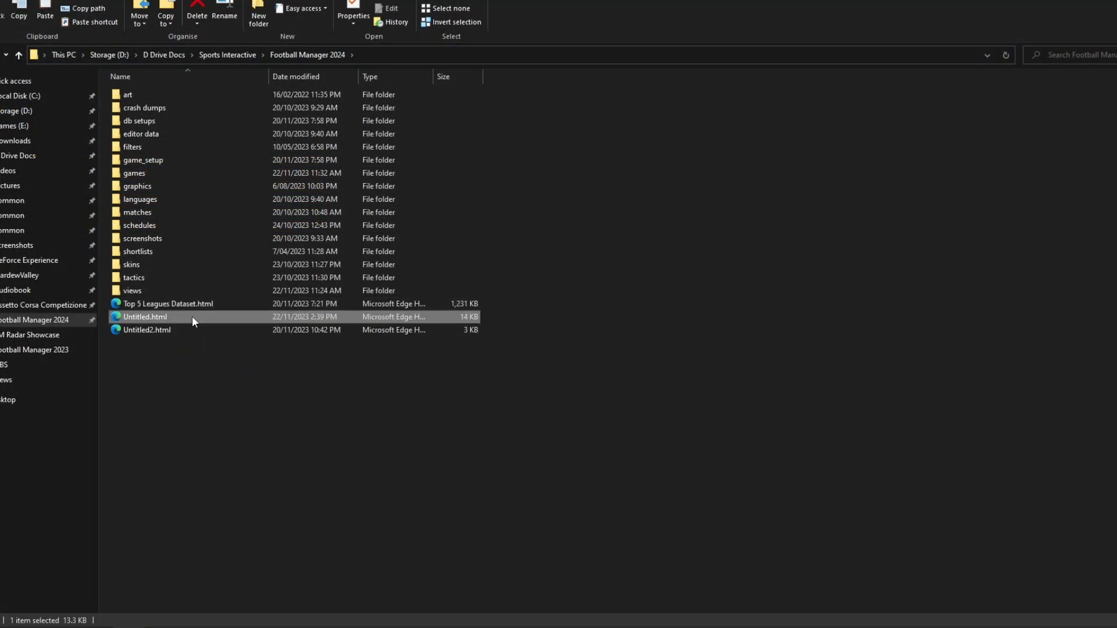
# Step: View the exported squad page in Edge and begin selecting the four midfielders' rows
pyautogui.doubleClick(145, 316)
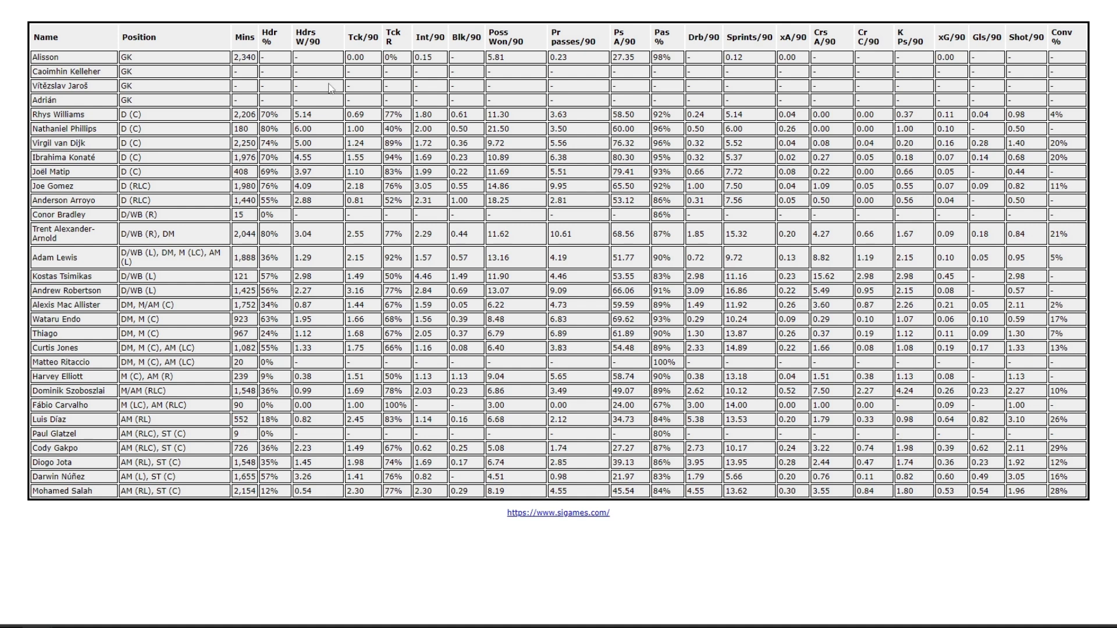
pyautogui.moveTo(153, 135)
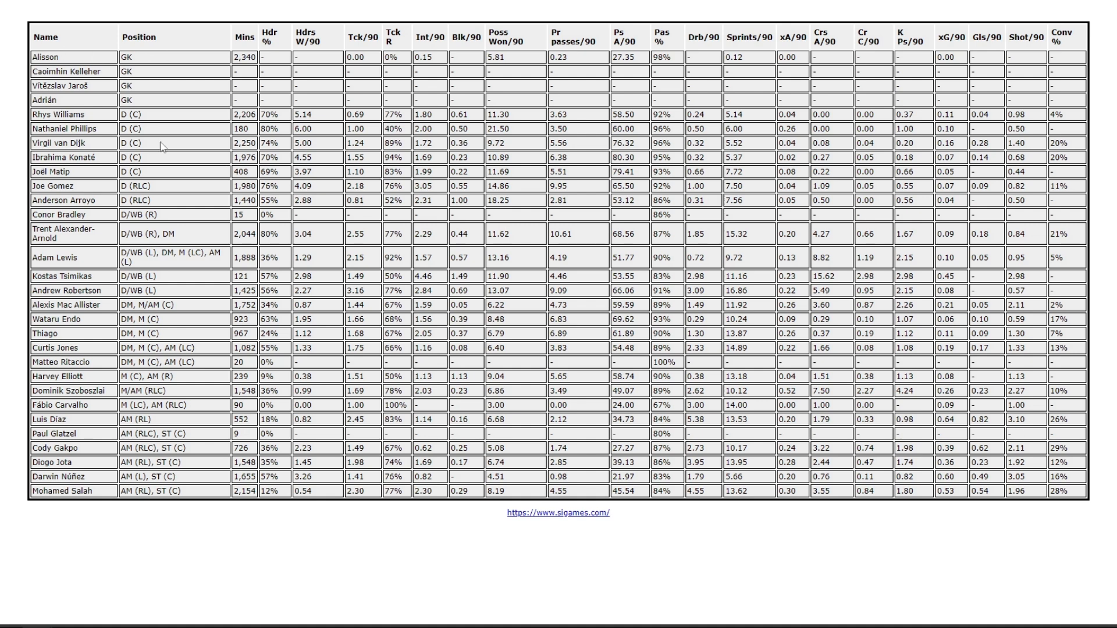
pyautogui.moveTo(305, 268)
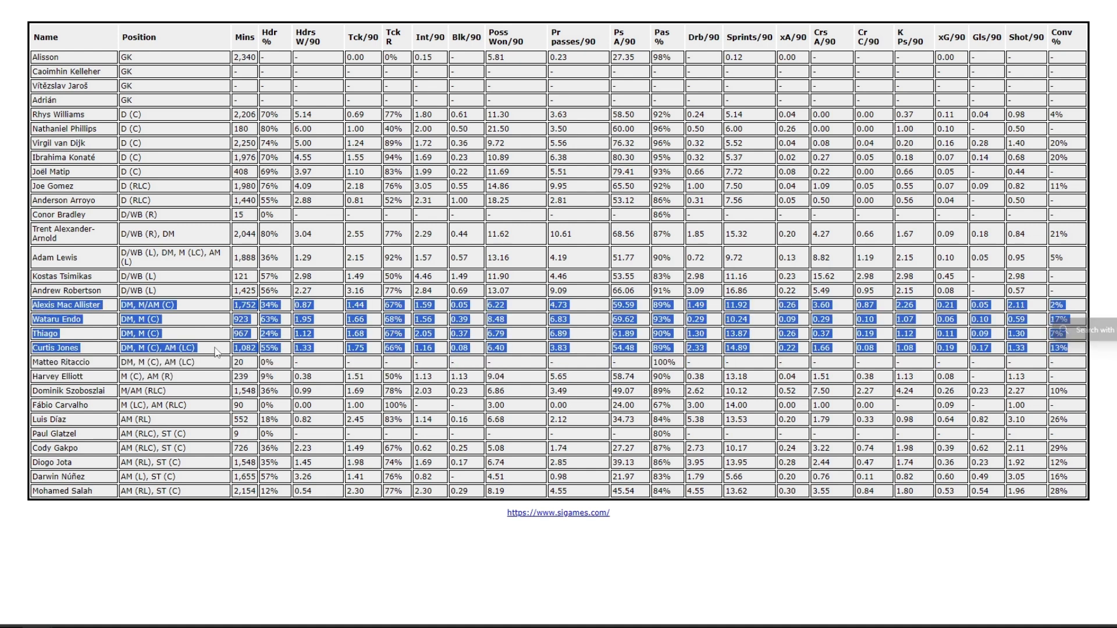
pyautogui.click(215, 348)
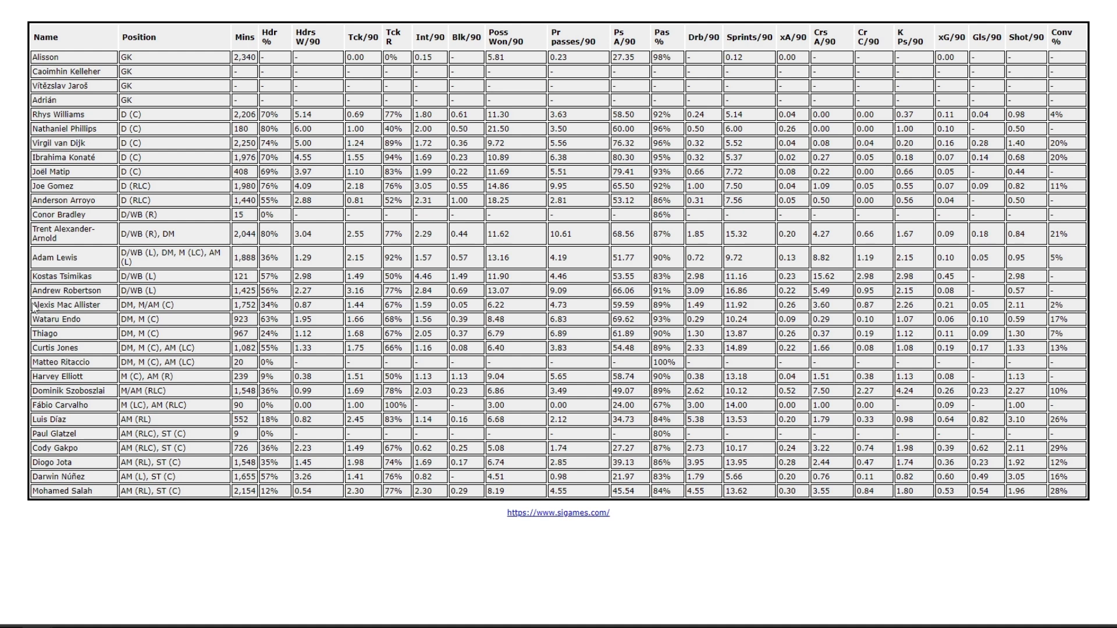
pyautogui.click(57, 318)
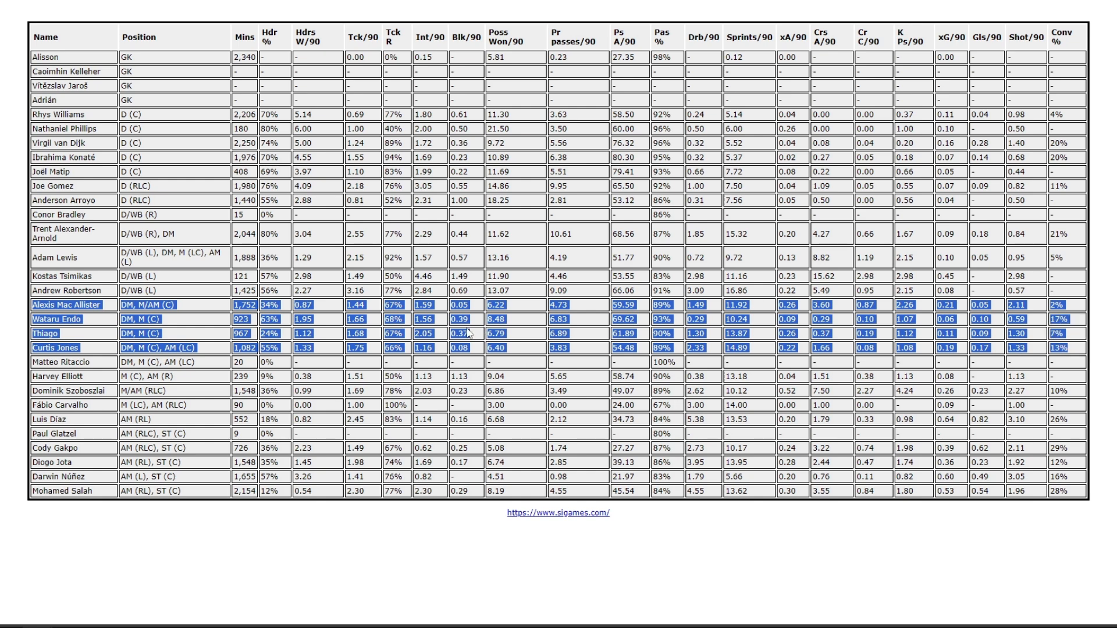
pyautogui.moveTo(512, 346)
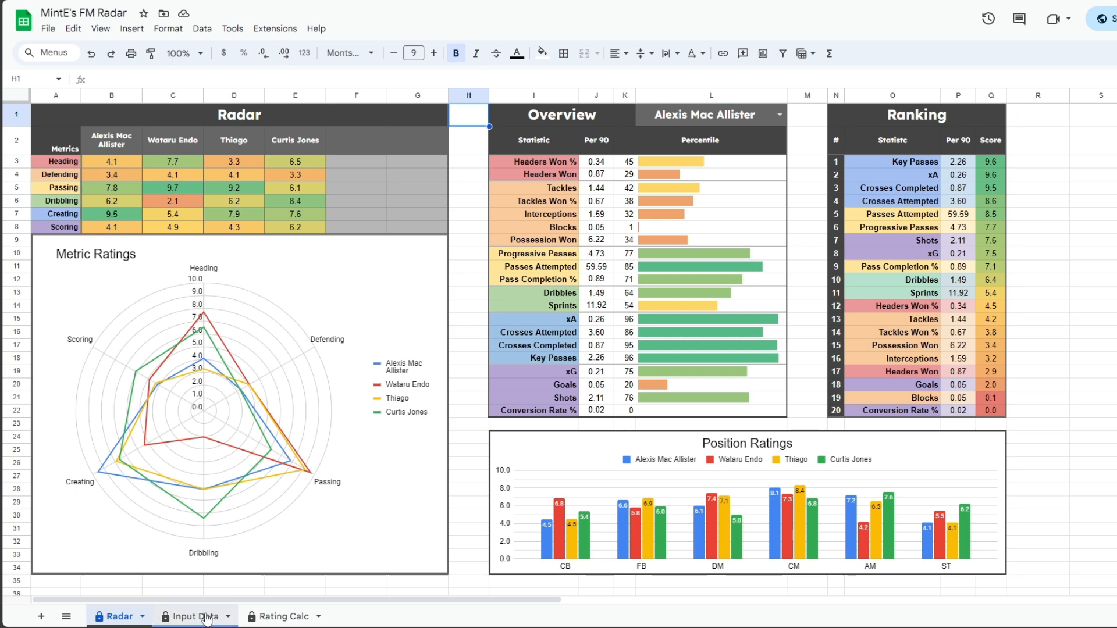
pyautogui.click(200, 617)
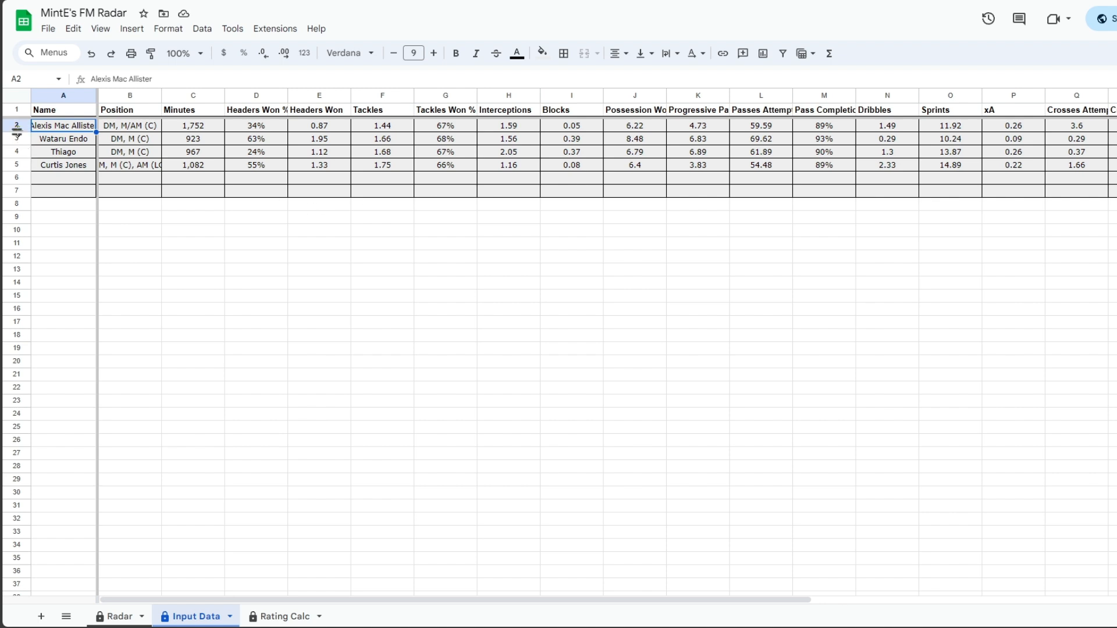
pyautogui.moveTo(22, 140)
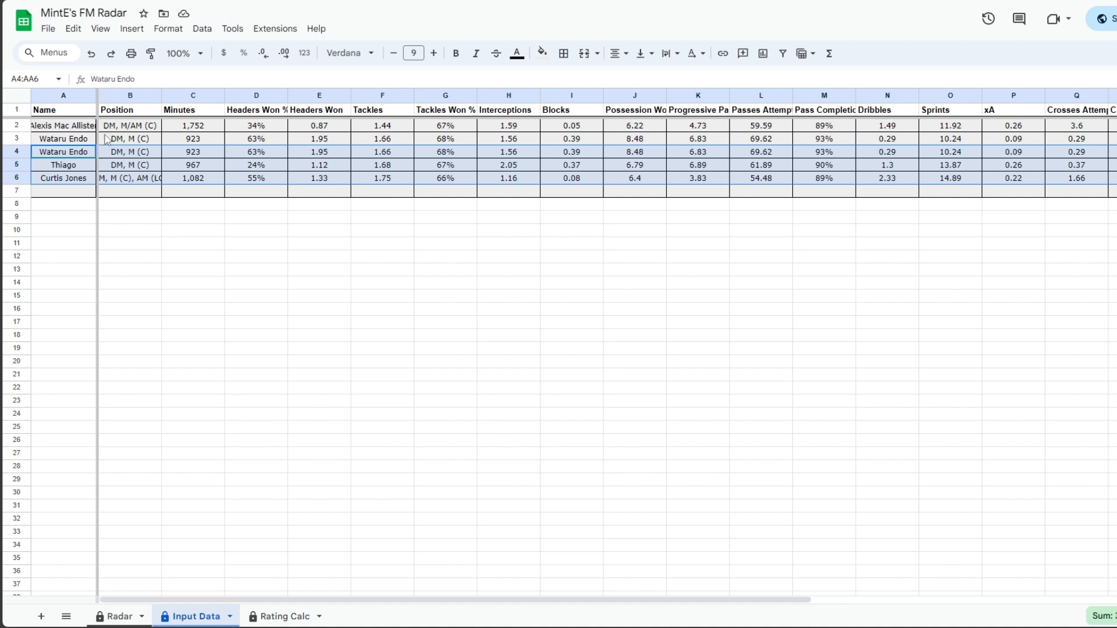
pyautogui.moveTo(40, 180)
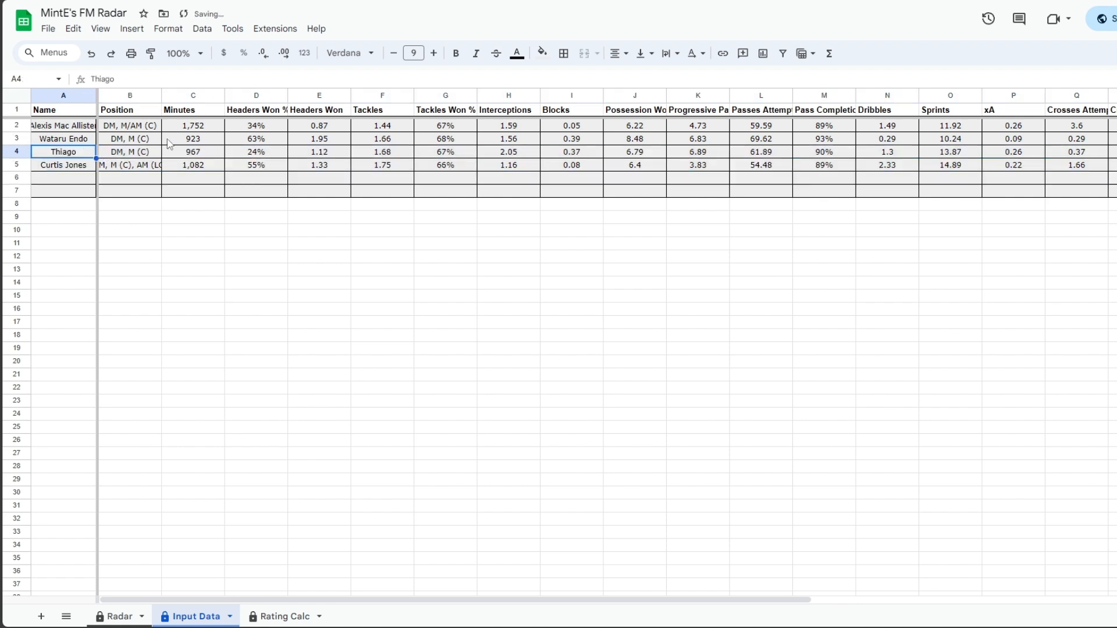
pyautogui.click(129, 126)
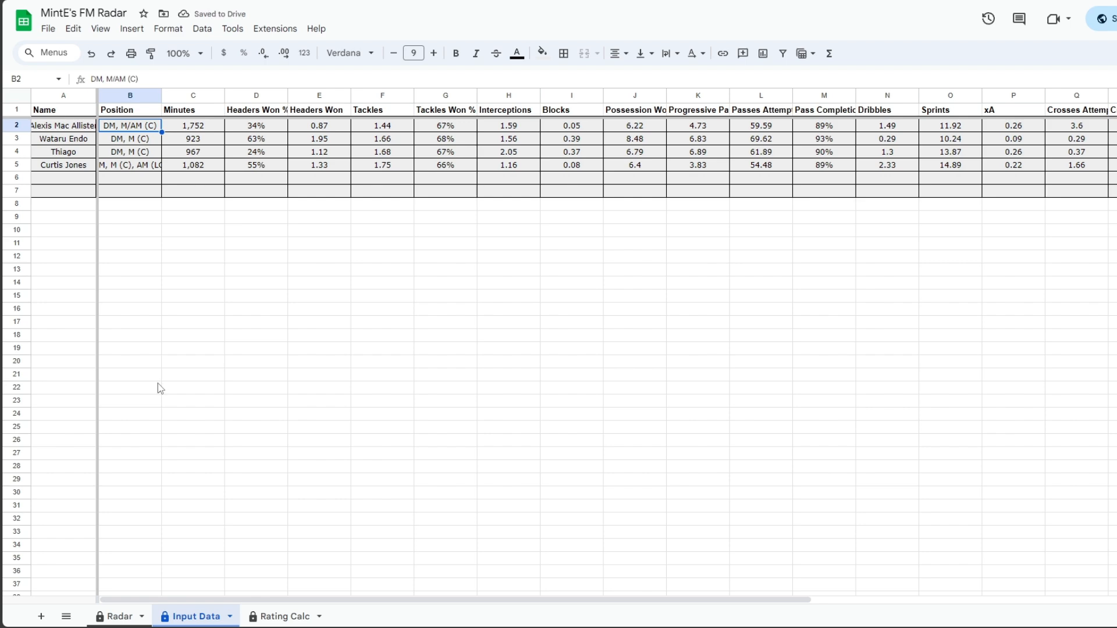
pyautogui.click(114, 616)
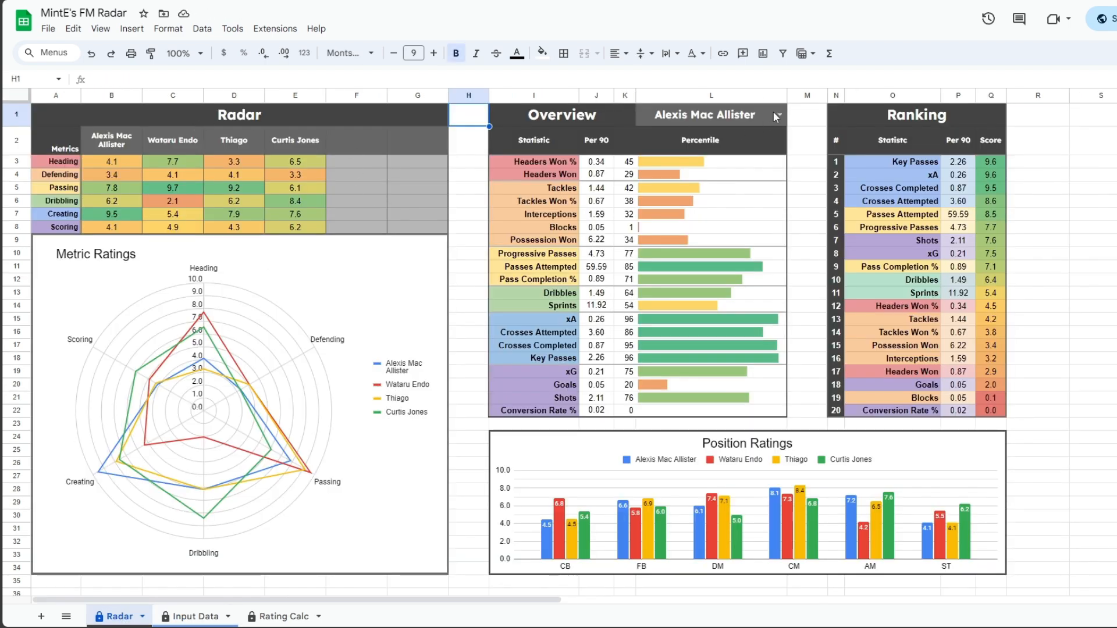
# Step: Pick a compared player from the L1 dropdown for the Overview percentile panel
pyautogui.click(777, 115)
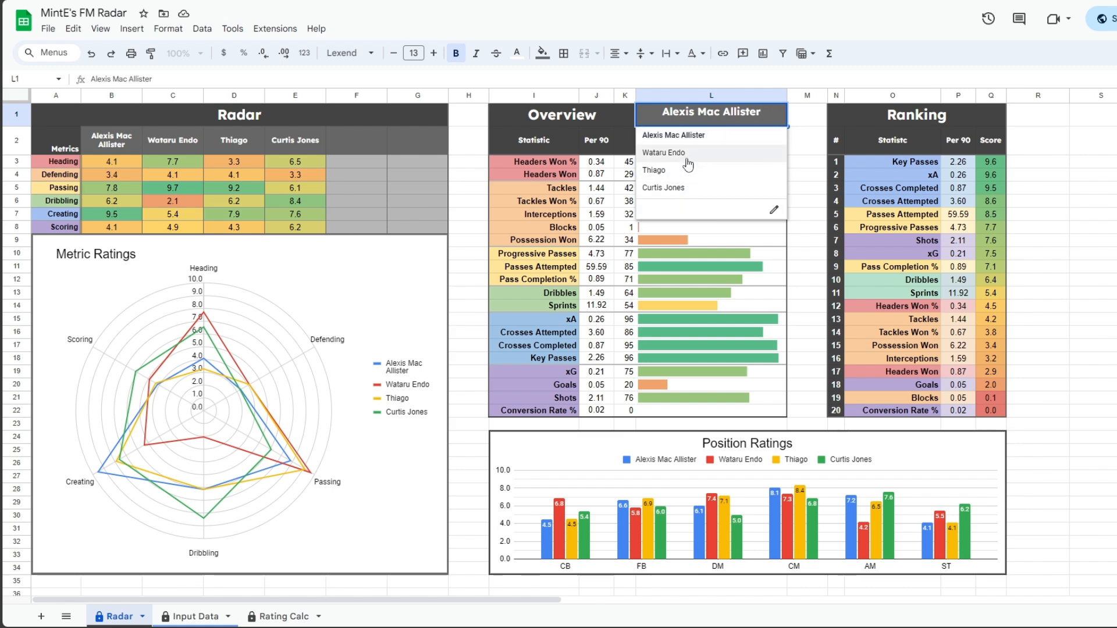
pyautogui.click(663, 152)
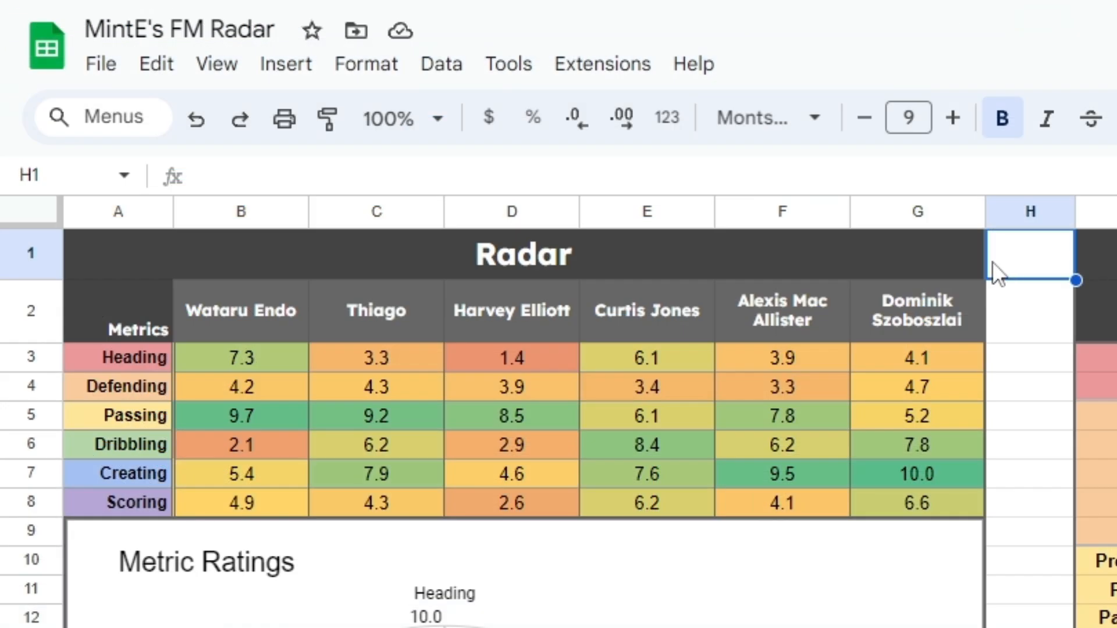
pyautogui.click(117, 312)
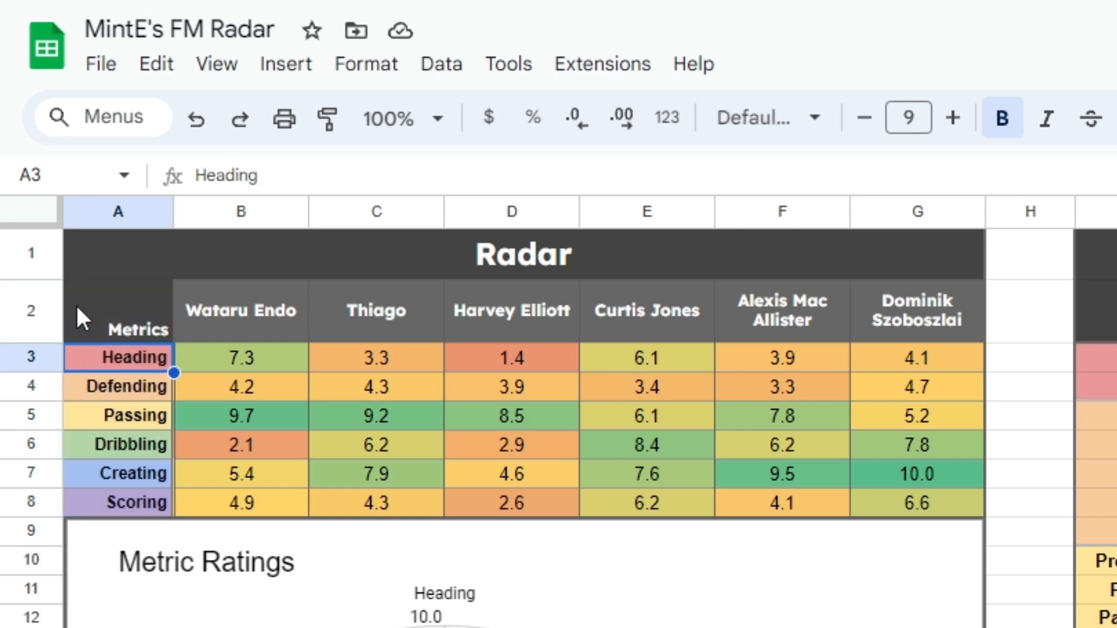
pyautogui.click(118, 444)
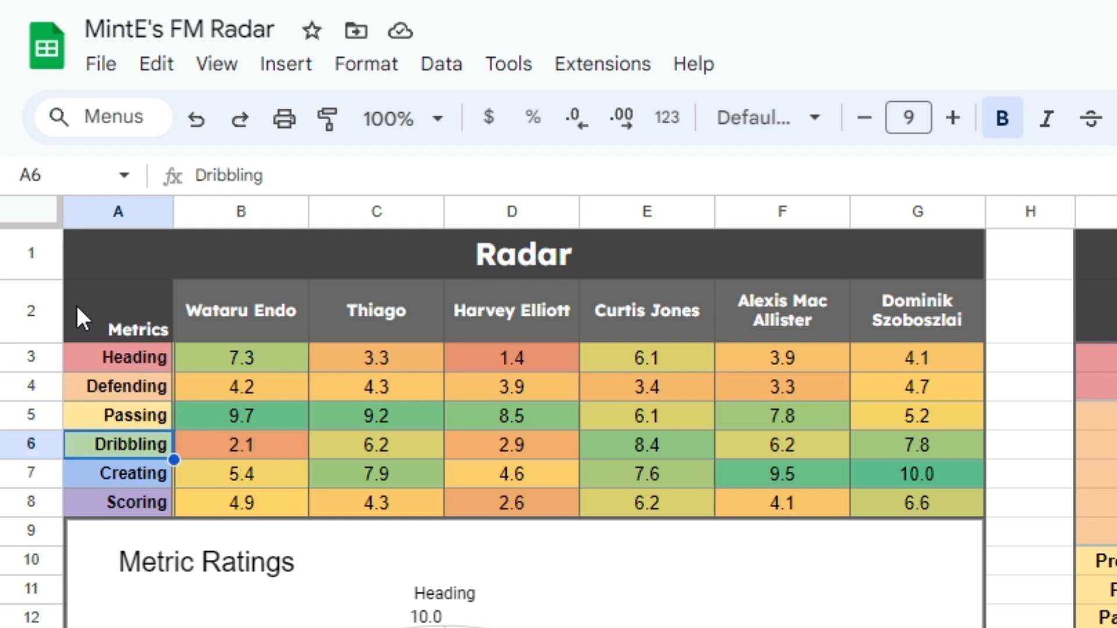
pyautogui.click(116, 502)
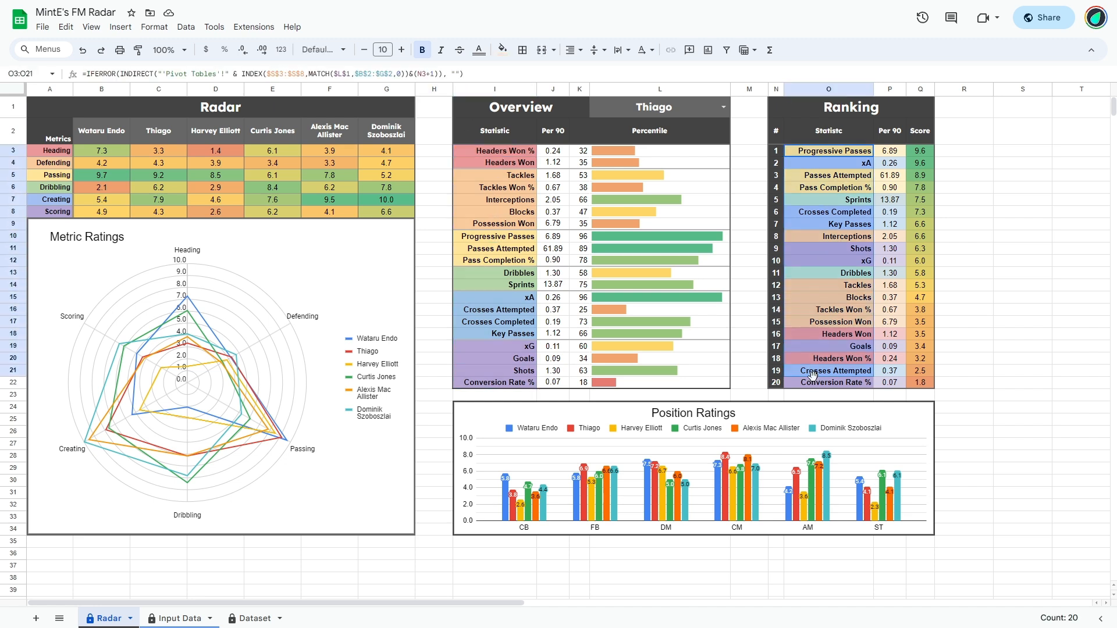
pyautogui.click(433, 107)
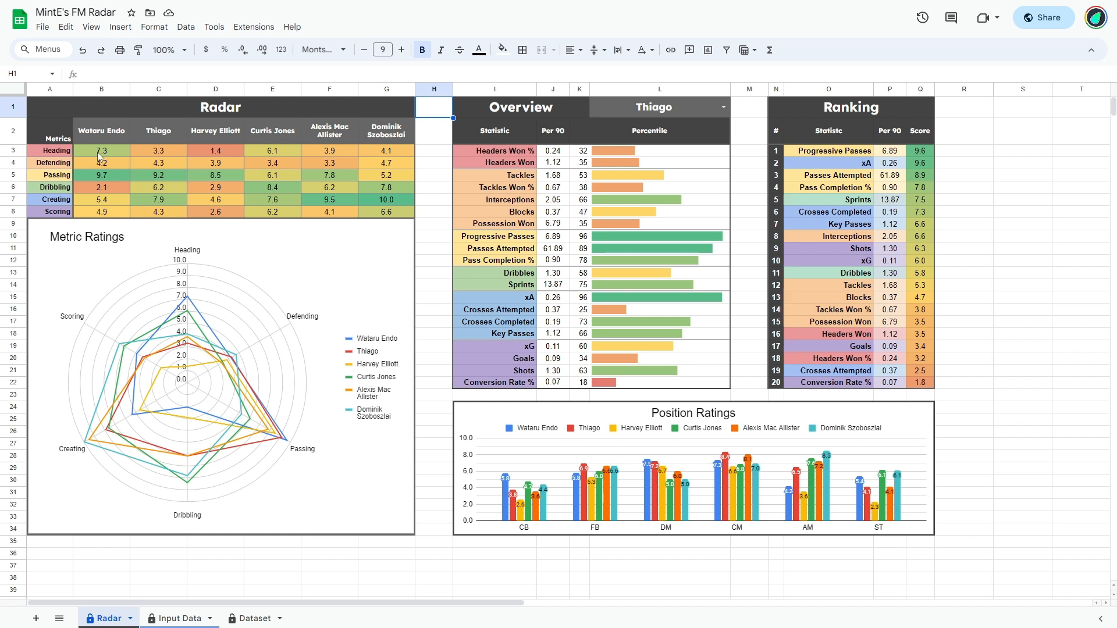
pyautogui.moveTo(101, 150); pyautogui.dragTo(387, 212)
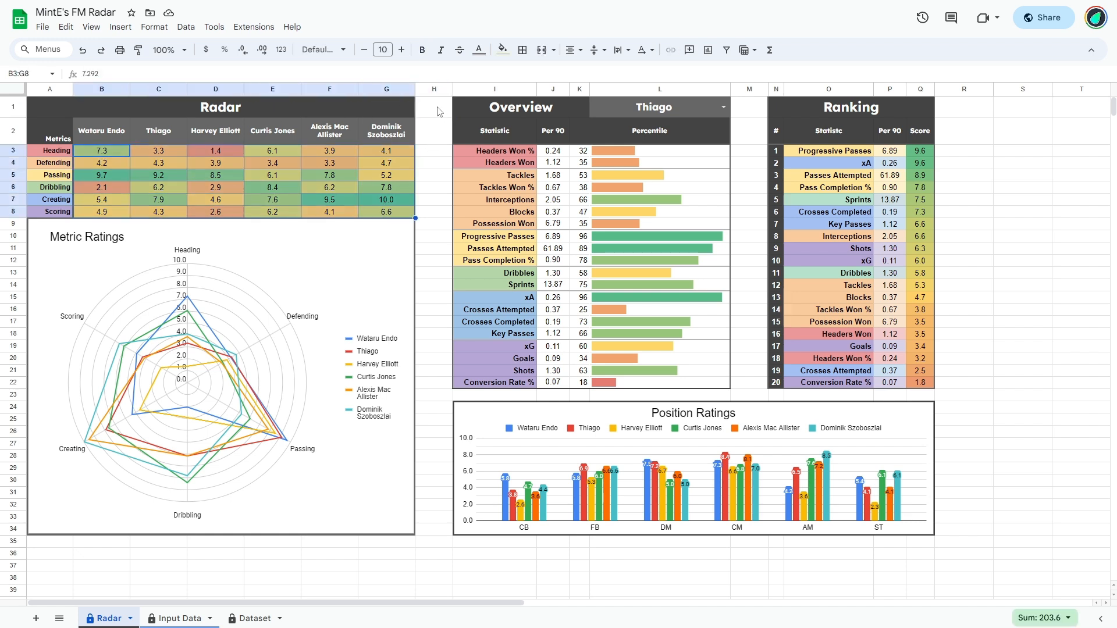
pyautogui.click(433, 107)
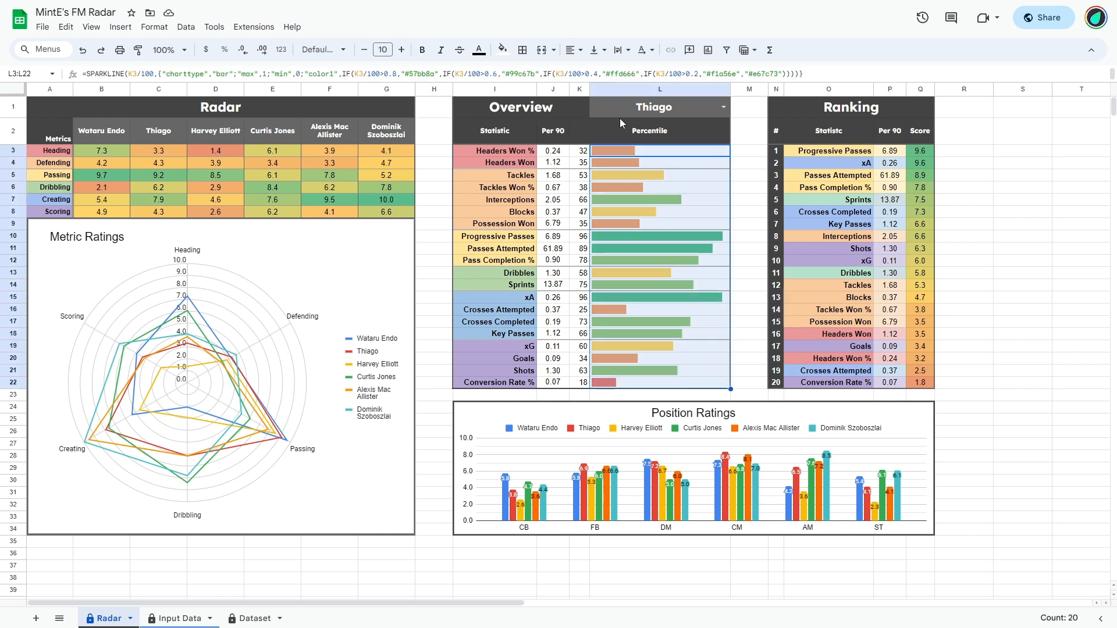
pyautogui.click(433, 107)
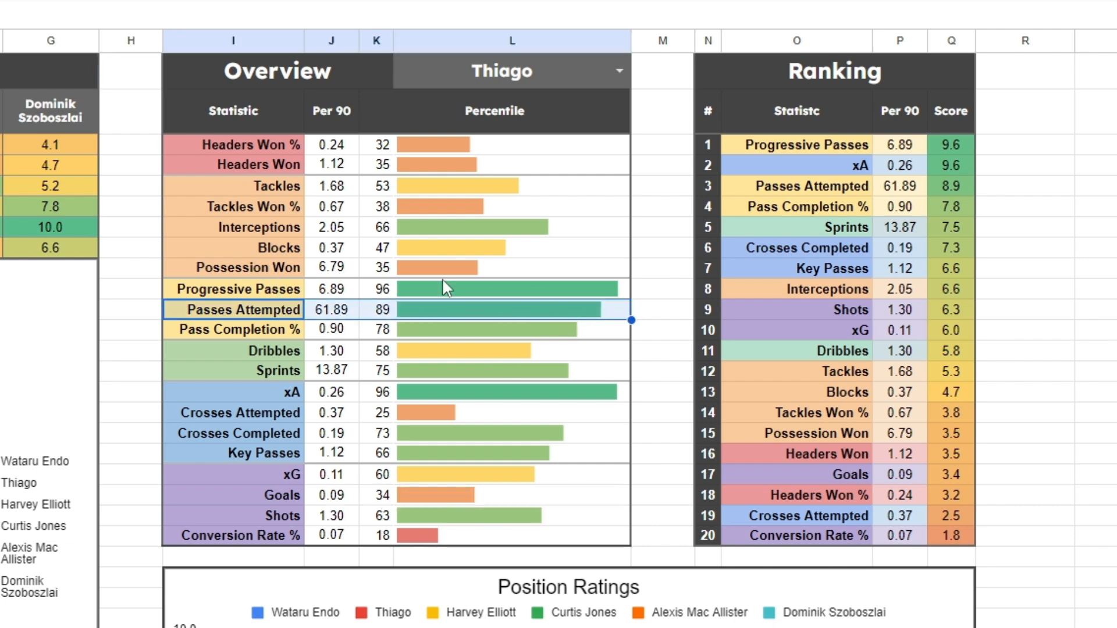
pyautogui.click(129, 72)
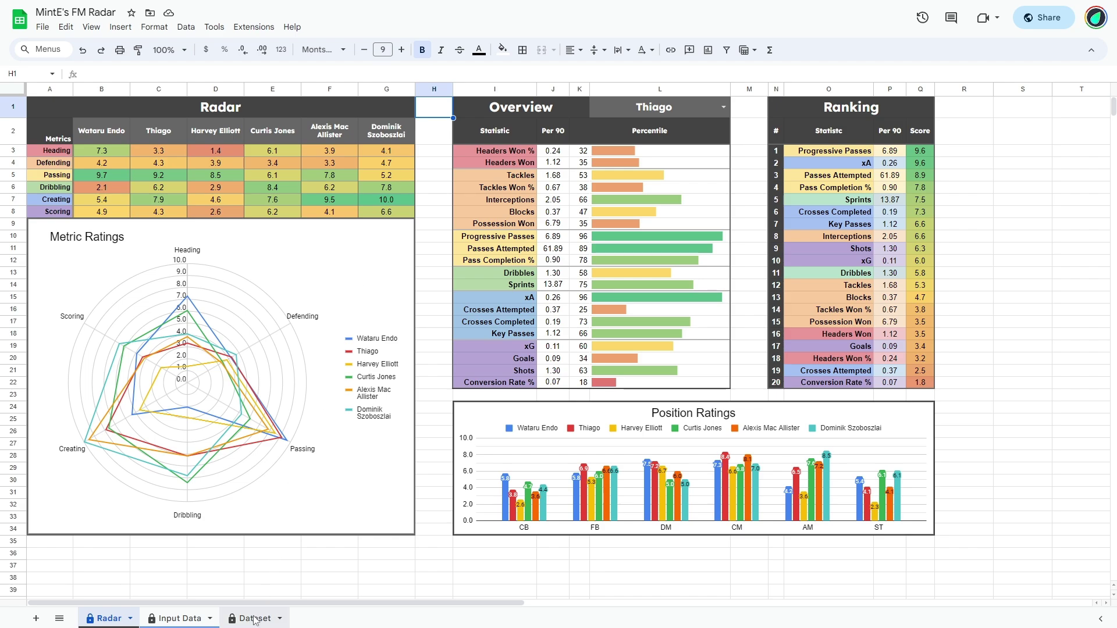
pyautogui.click(252, 618)
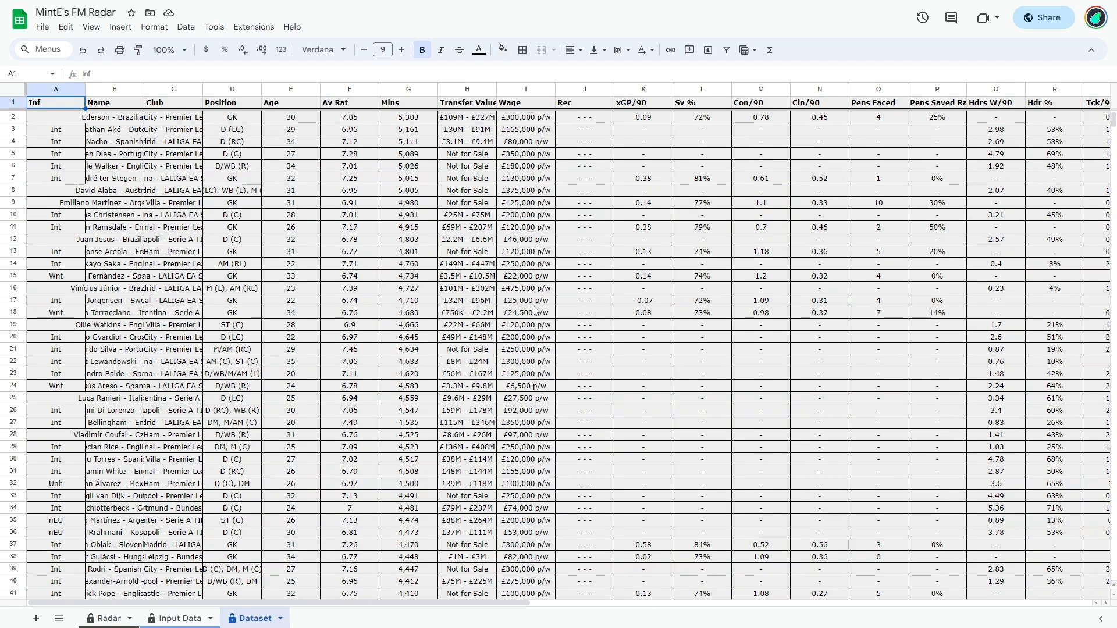
pyautogui.scroll(-3)
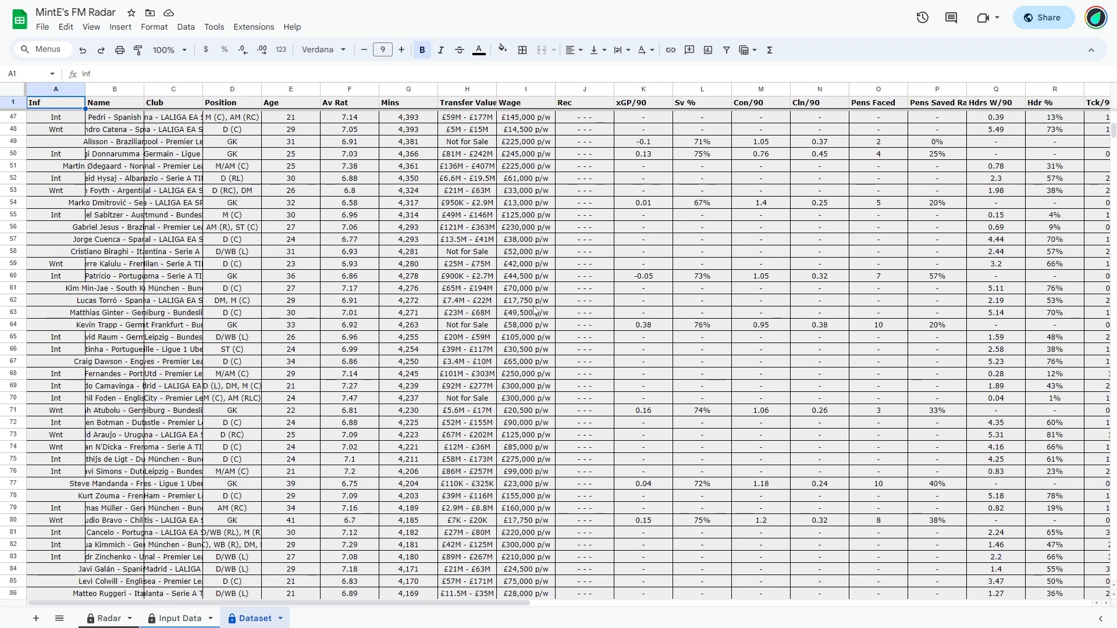
pyautogui.scroll(-3)
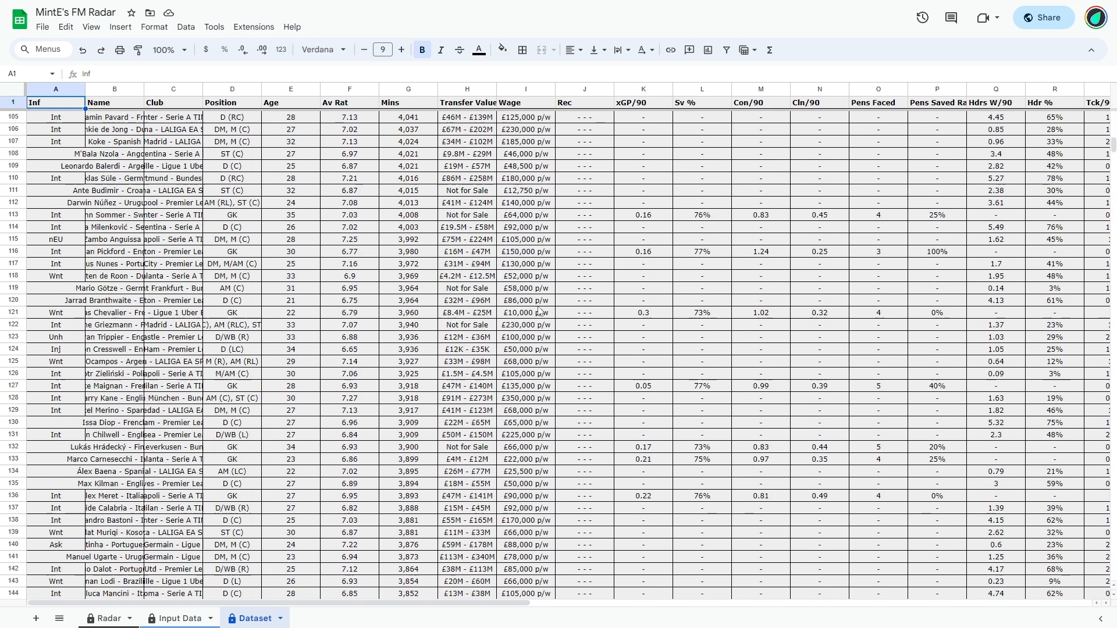
pyautogui.scroll(-3)
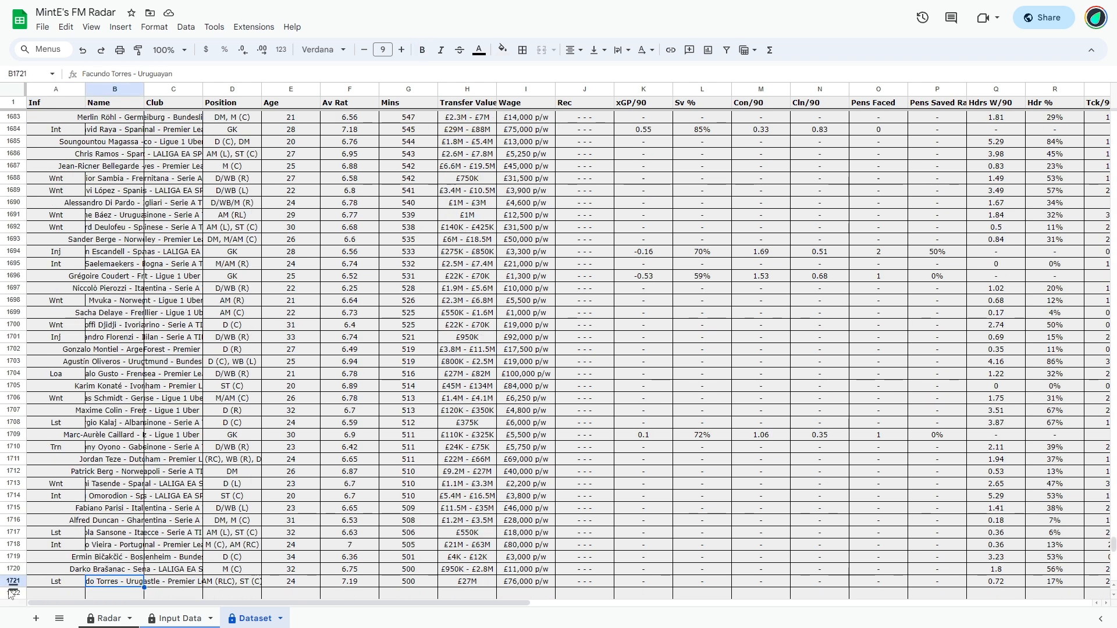
pyautogui.click(180, 618)
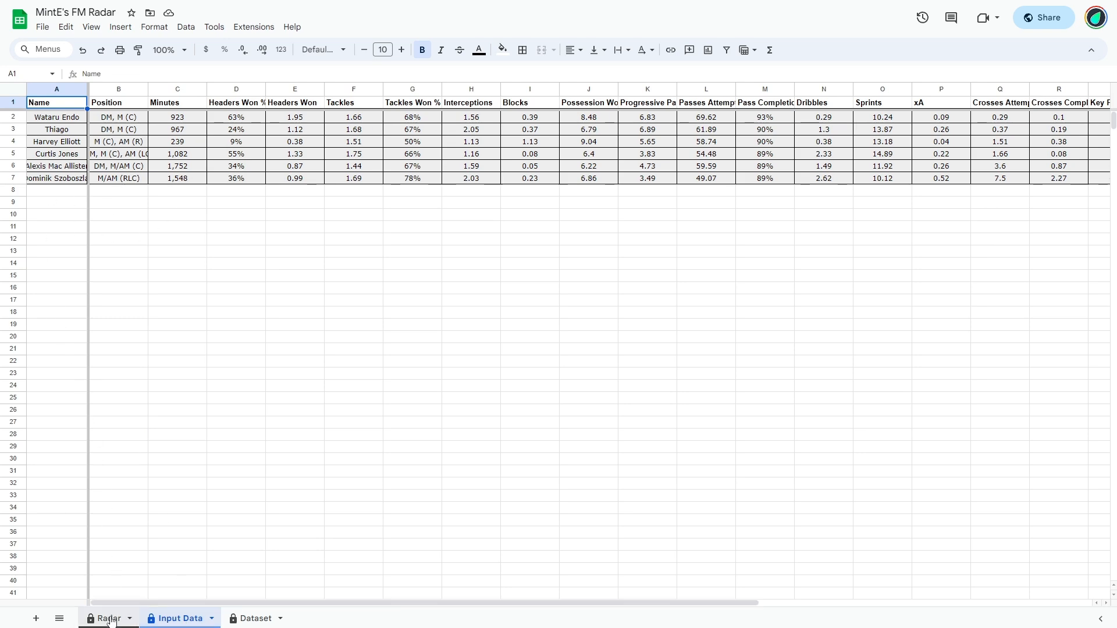
pyautogui.click(107, 619)
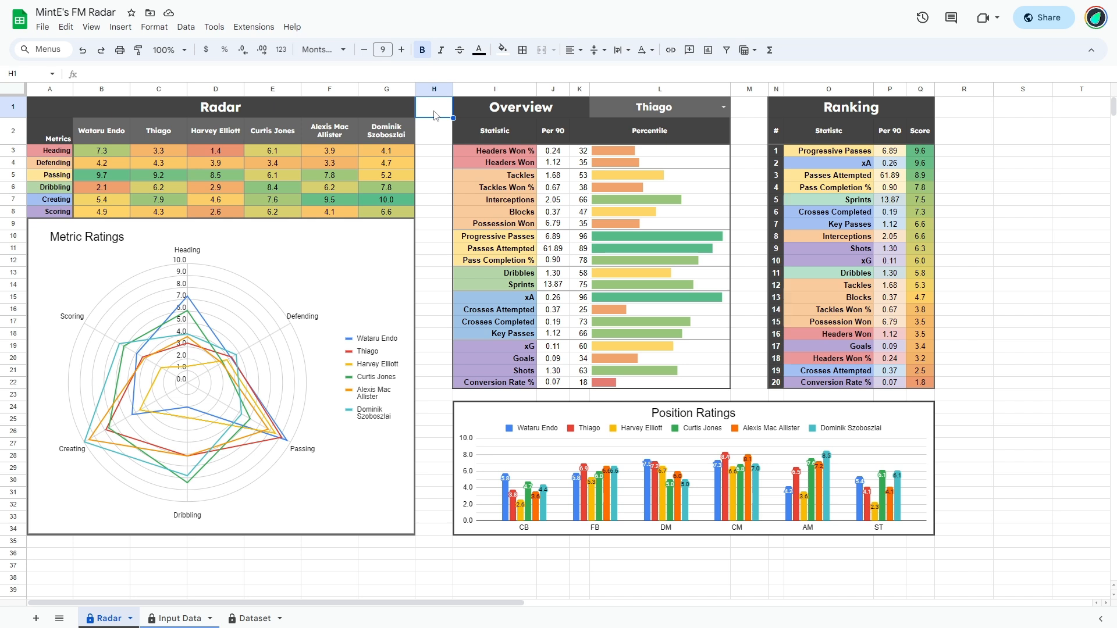
pyautogui.moveTo(23, 260)
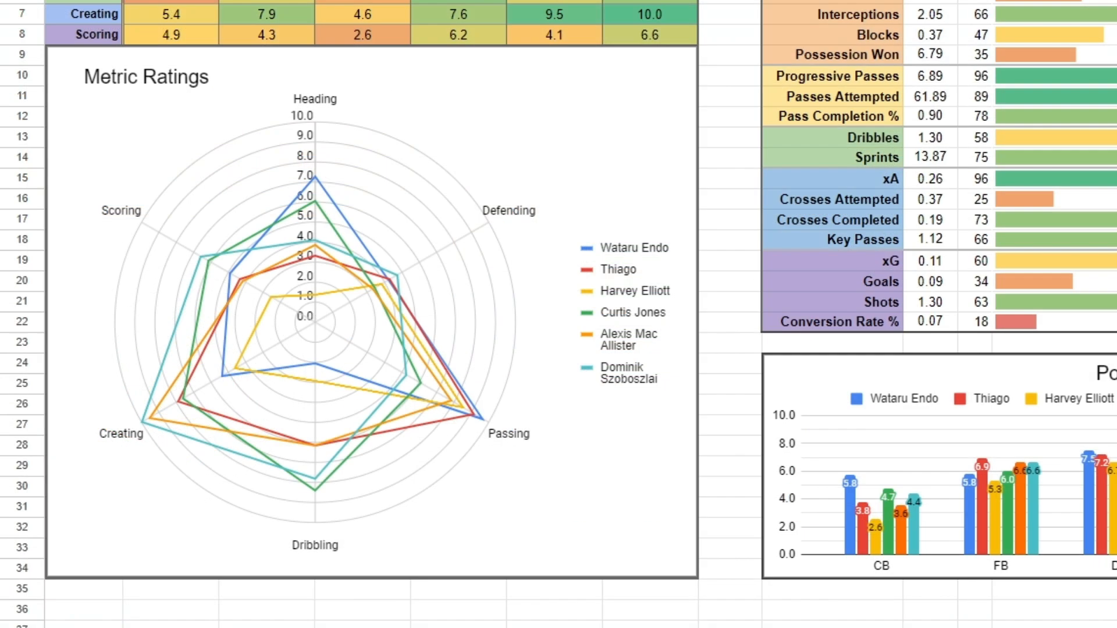
pyautogui.moveTo(458, 471)
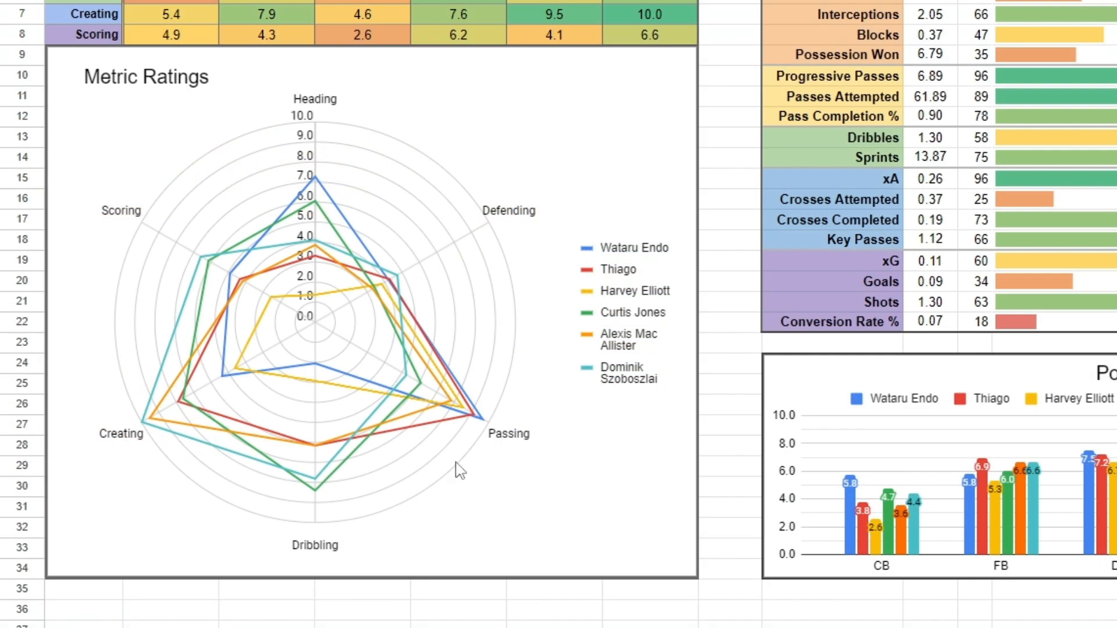
pyautogui.moveTo(319, 100)
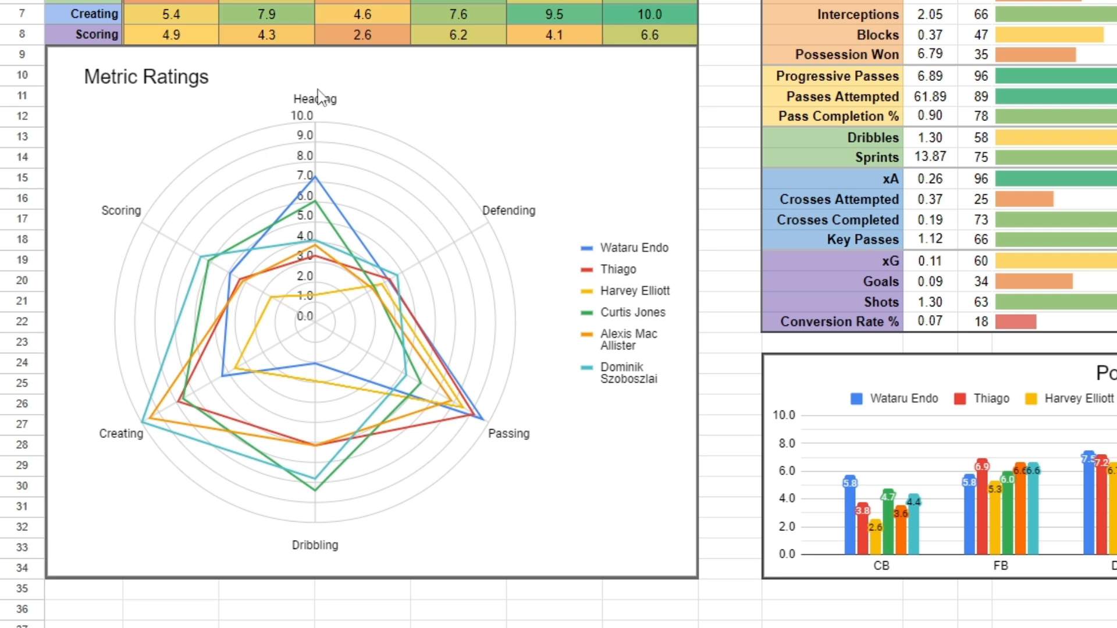
pyautogui.moveTo(667, 194)
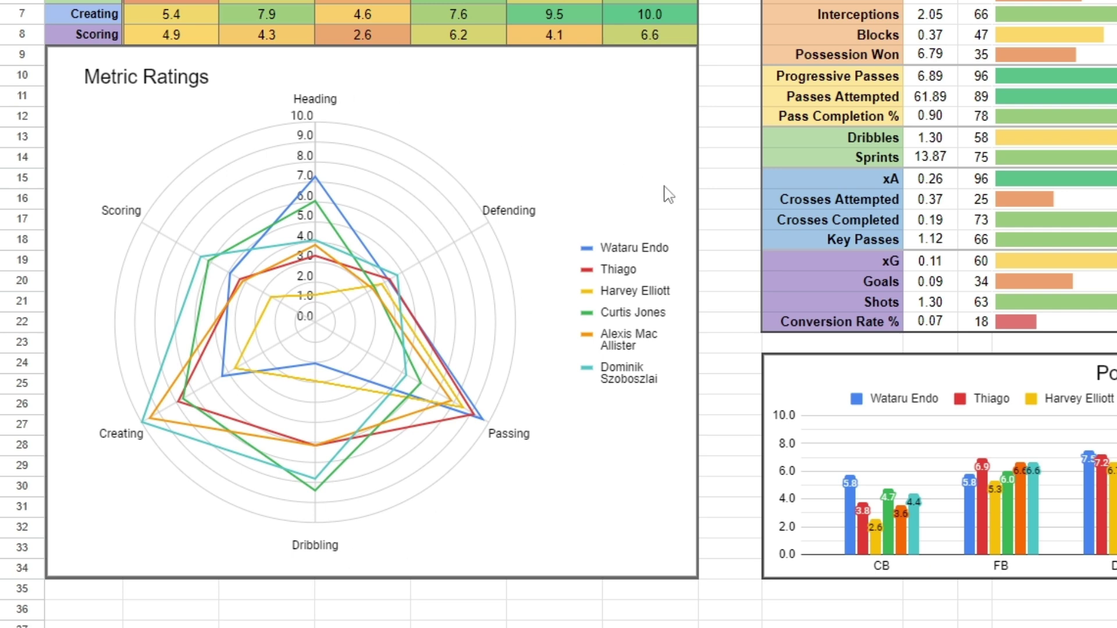
pyautogui.moveTo(556, 200)
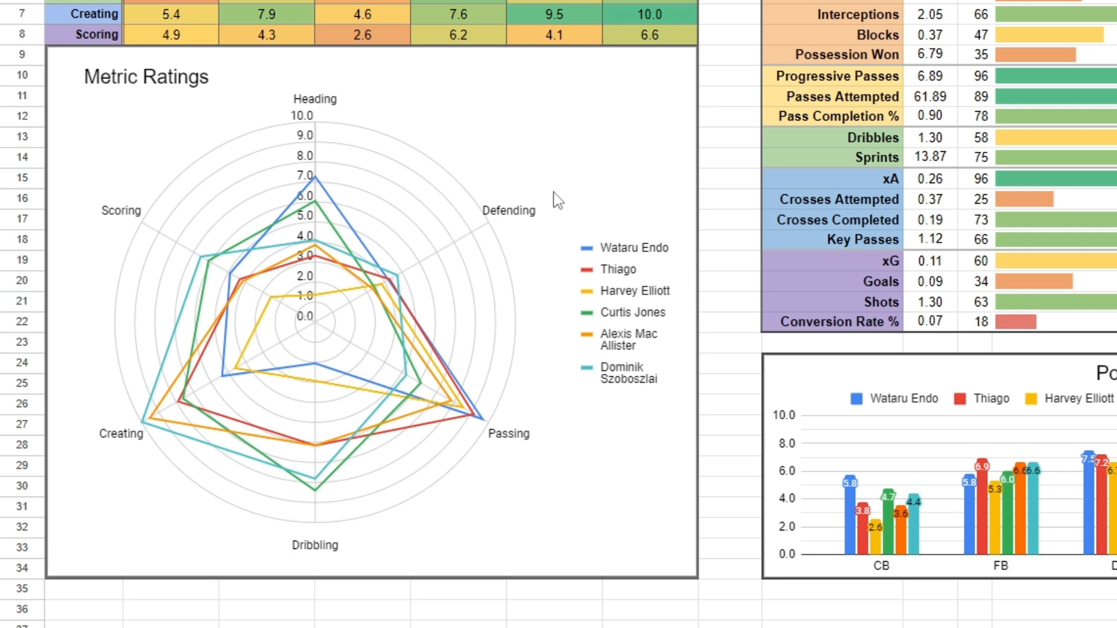
pyautogui.moveTo(542, 198)
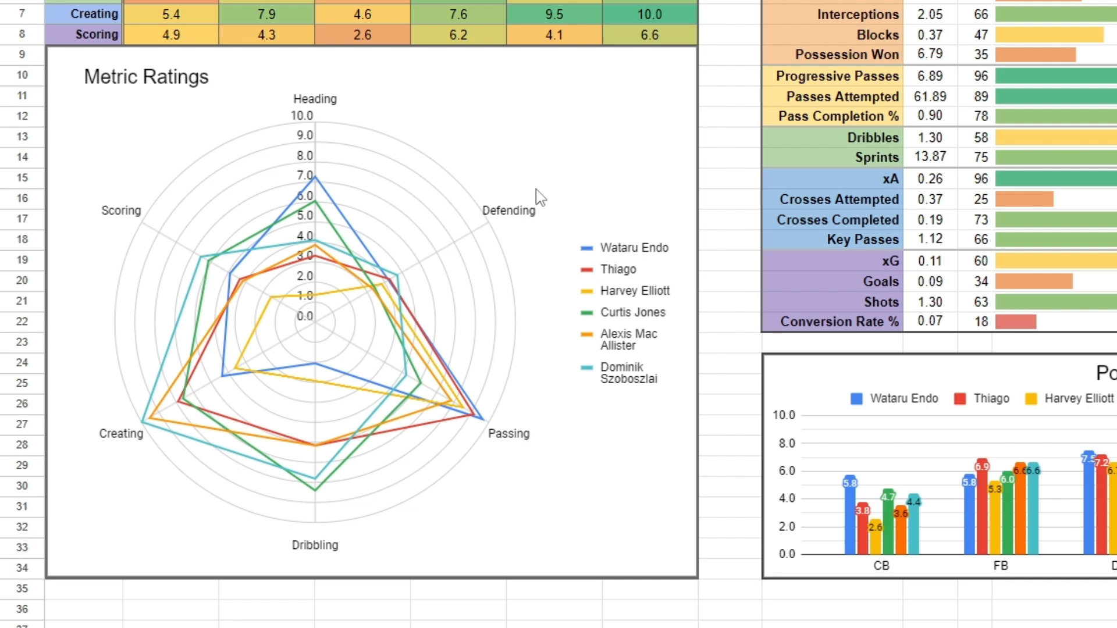
pyautogui.scroll(-3)
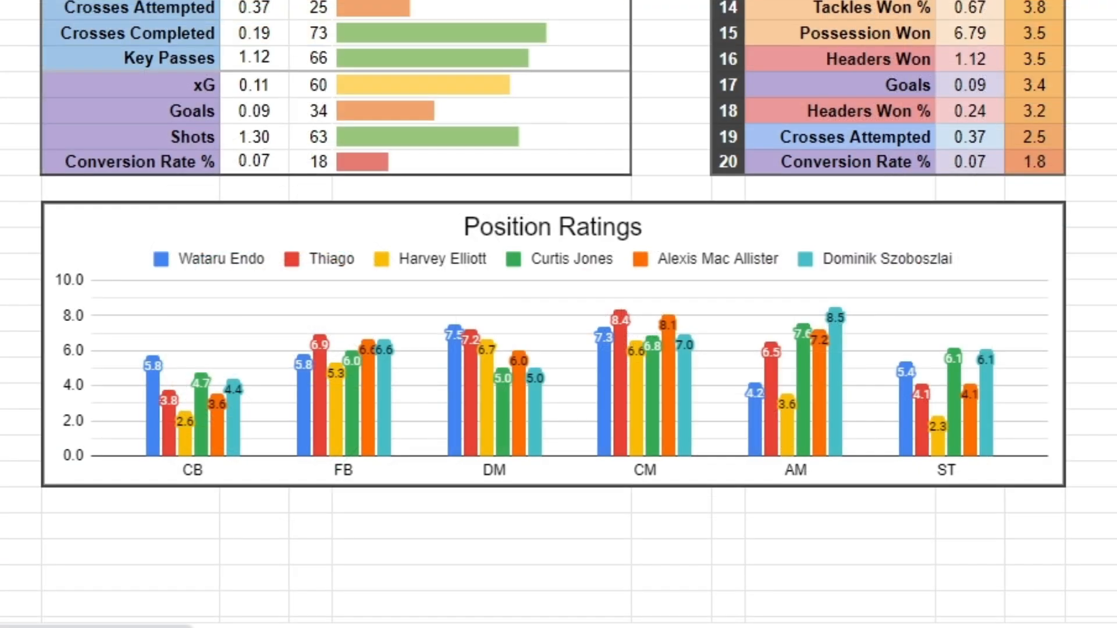
pyautogui.moveTo(544, 504)
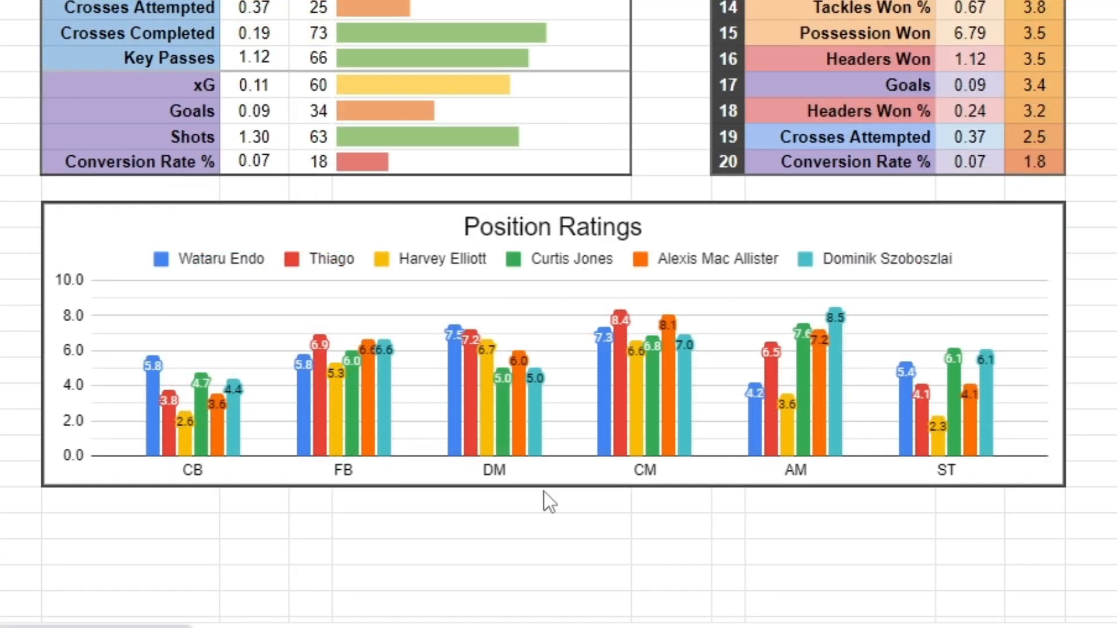
pyautogui.moveTo(670, 230)
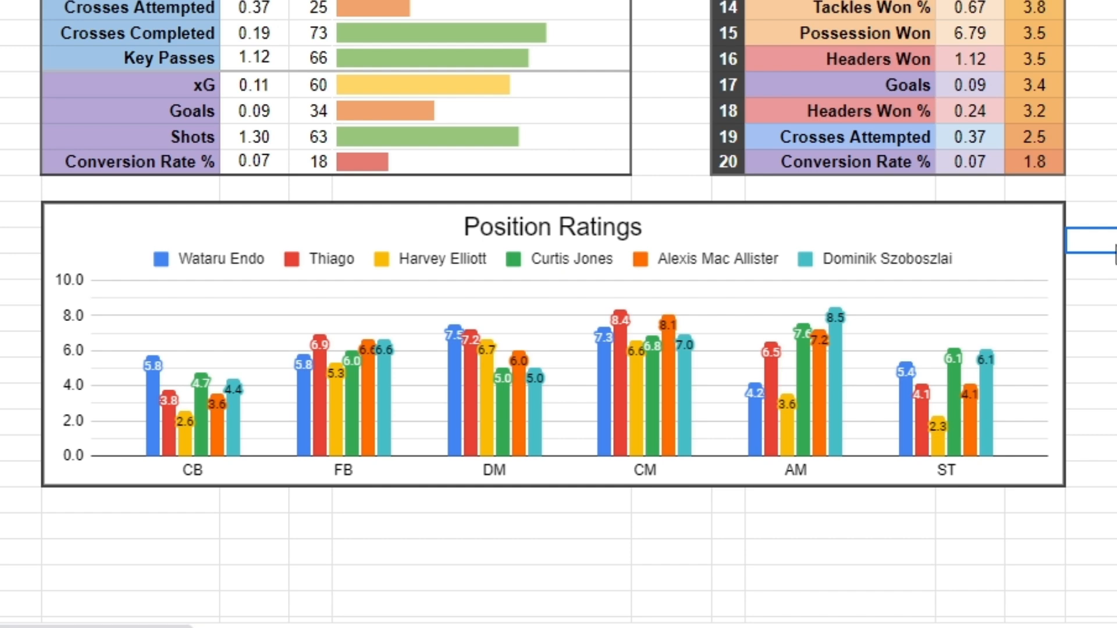
pyautogui.moveTo(677, 181)
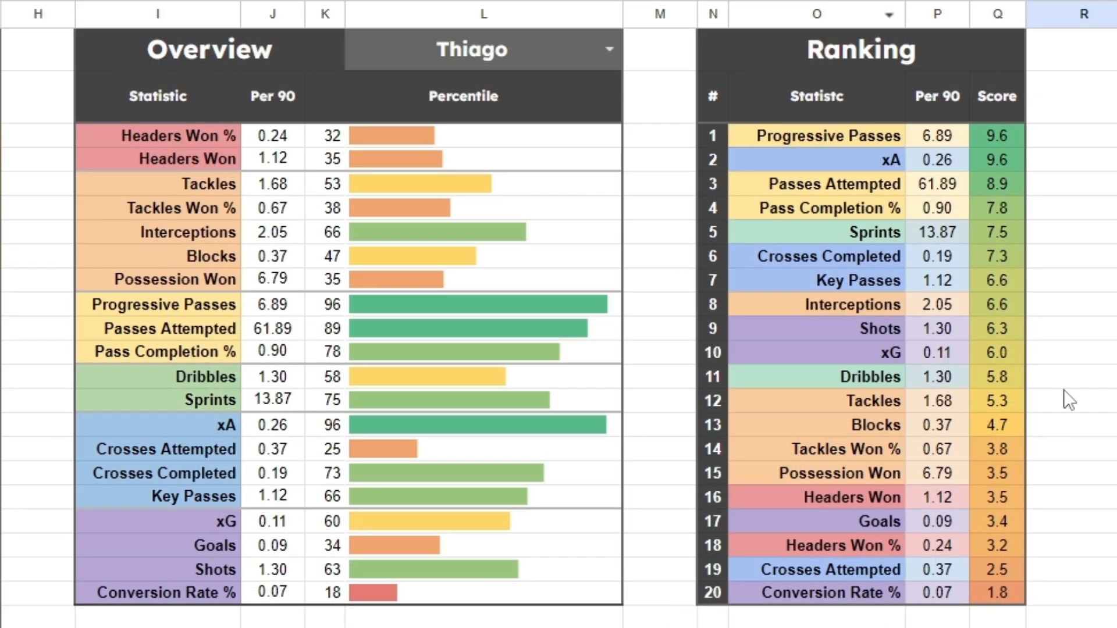
pyautogui.moveTo(672, 21)
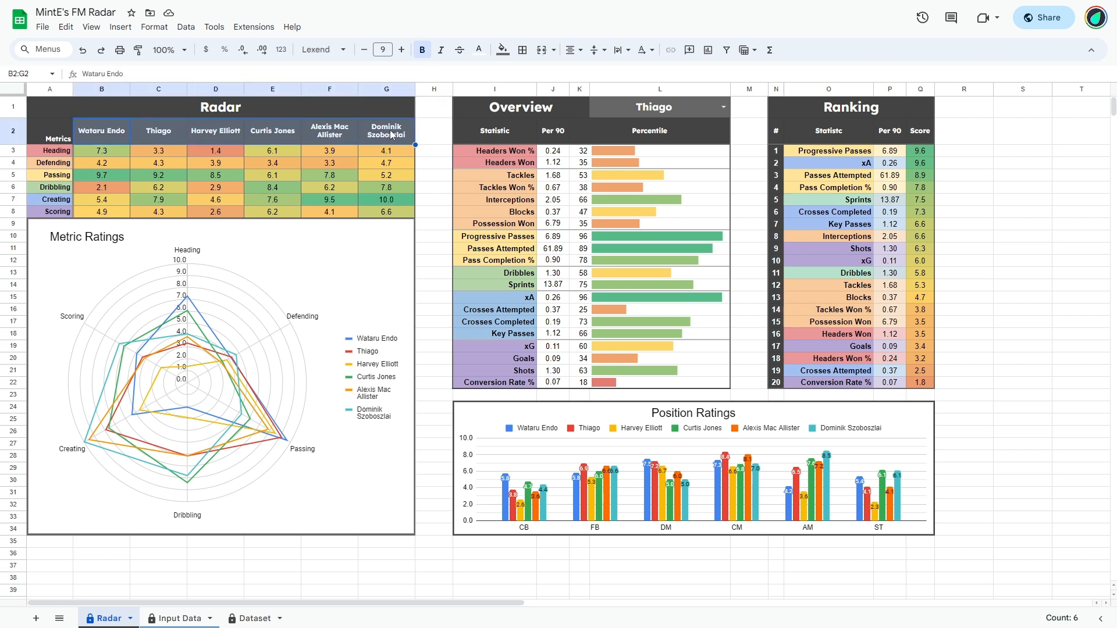
pyautogui.click(433, 107)
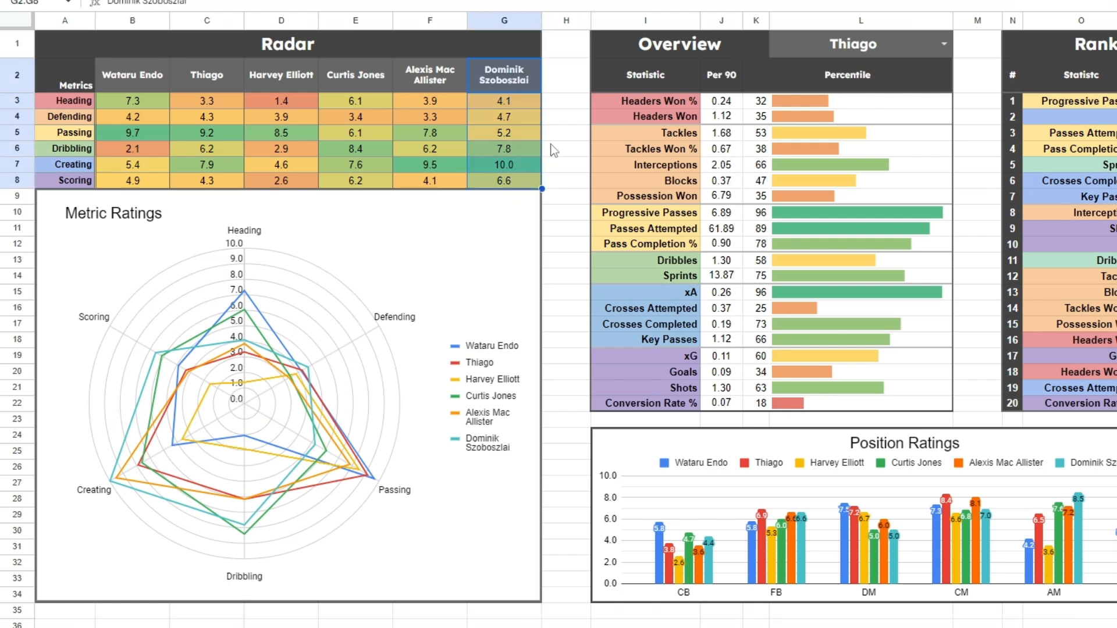
pyautogui.click(504, 165)
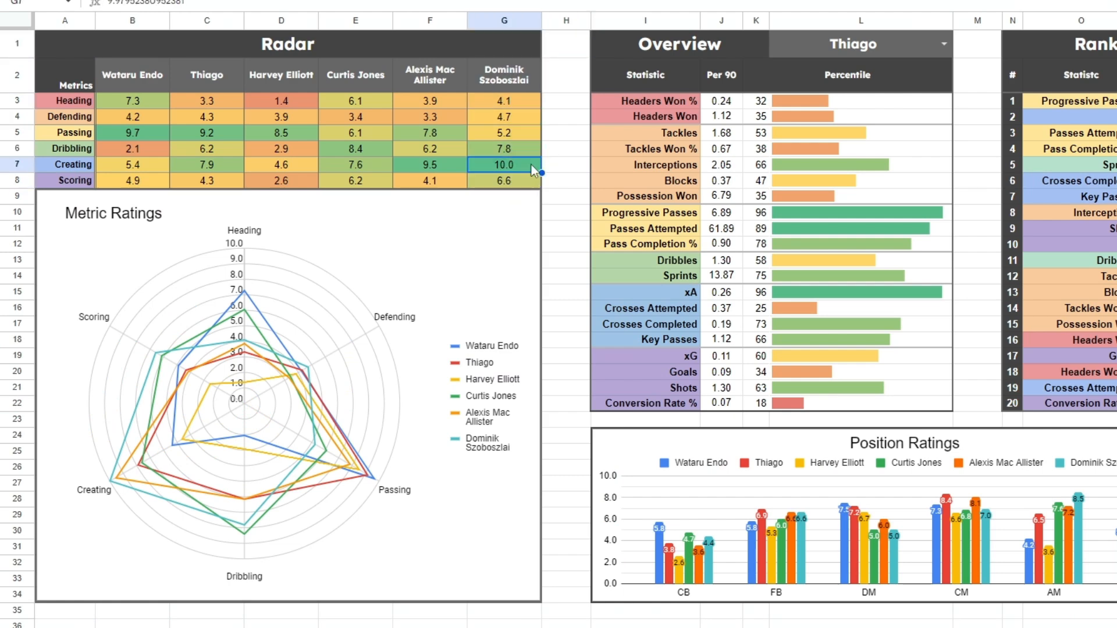
pyautogui.moveTo(537, 170)
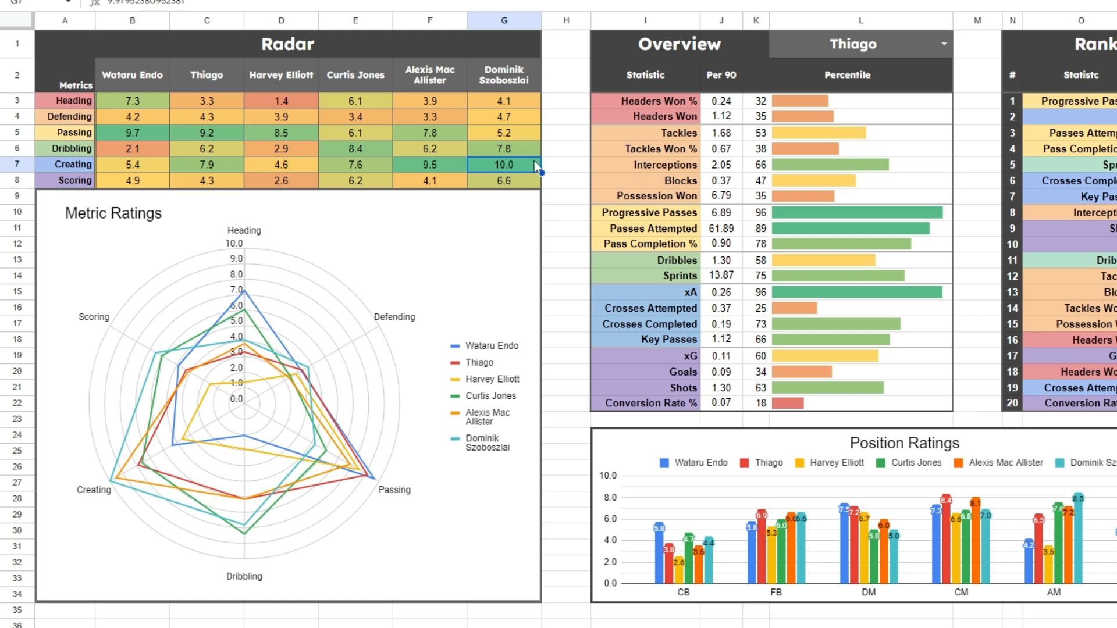
pyautogui.click(429, 165)
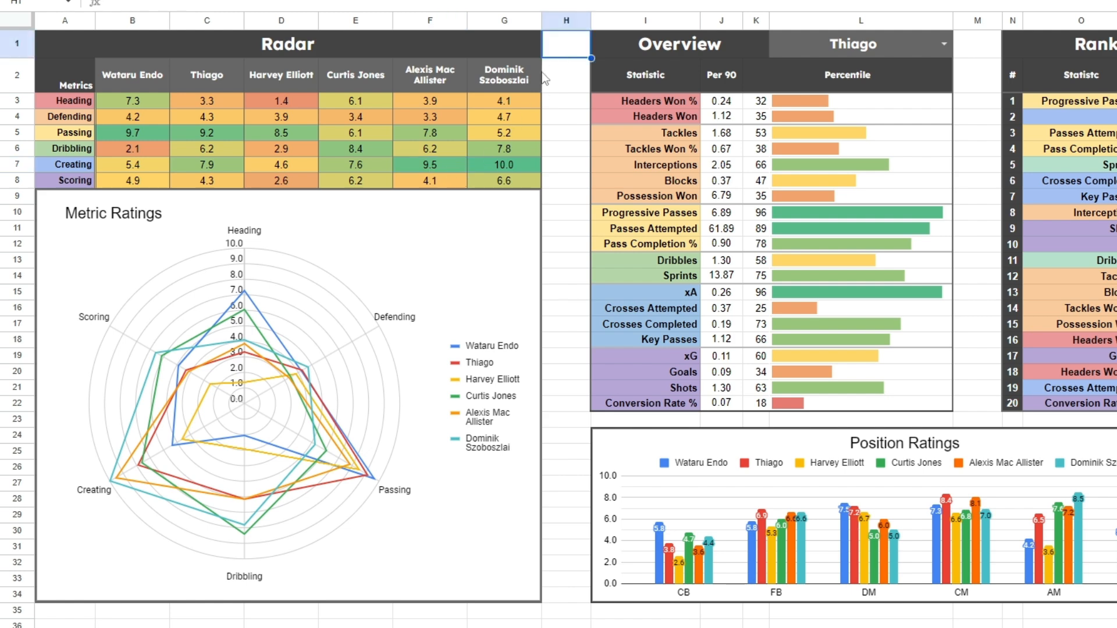
pyautogui.moveTo(430, 299)
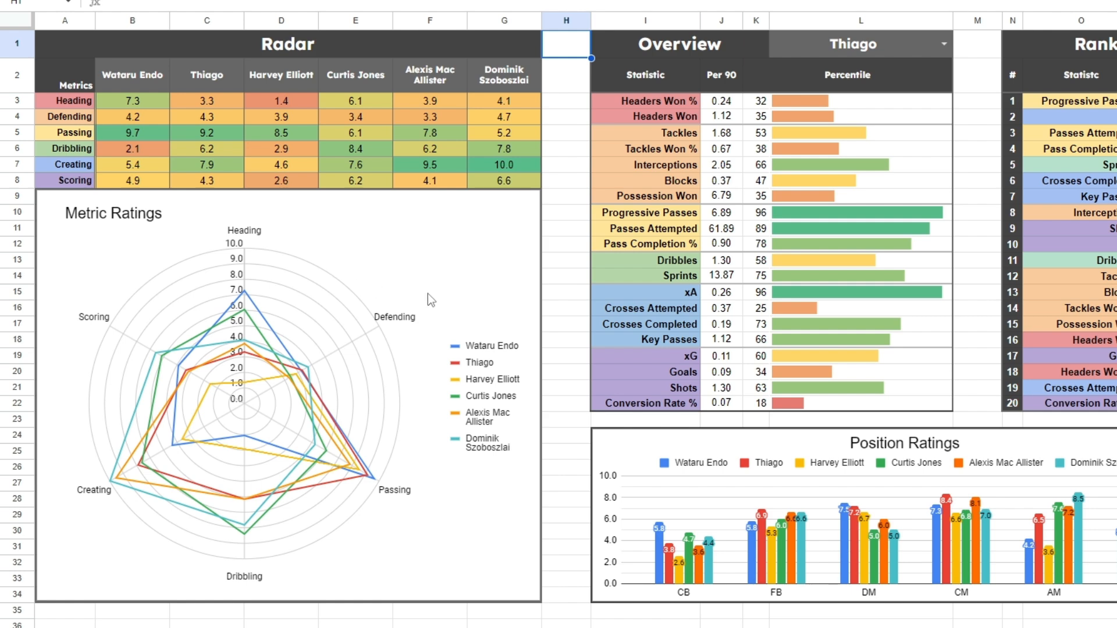
pyautogui.moveTo(241, 523)
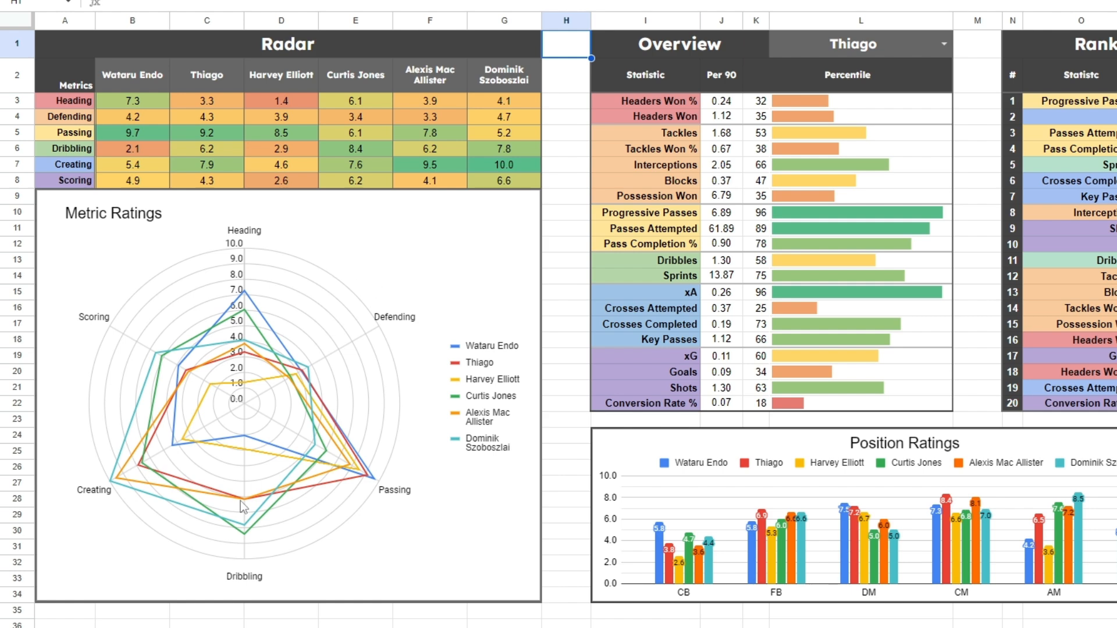
pyautogui.moveTo(188, 296)
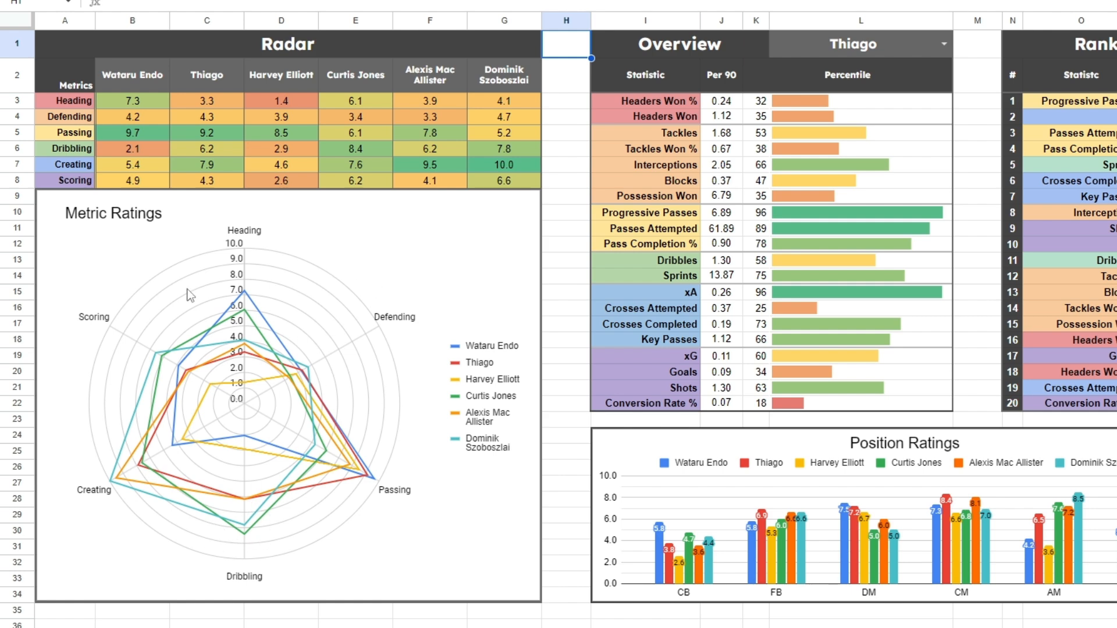
pyautogui.moveTo(347, 473)
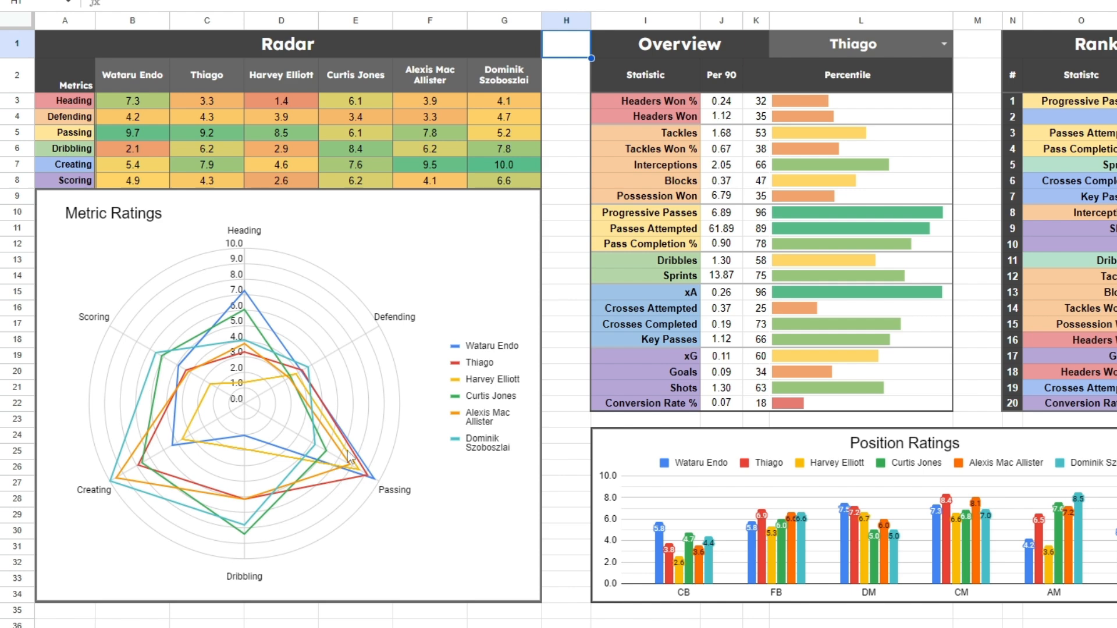
pyautogui.moveTo(566, 52)
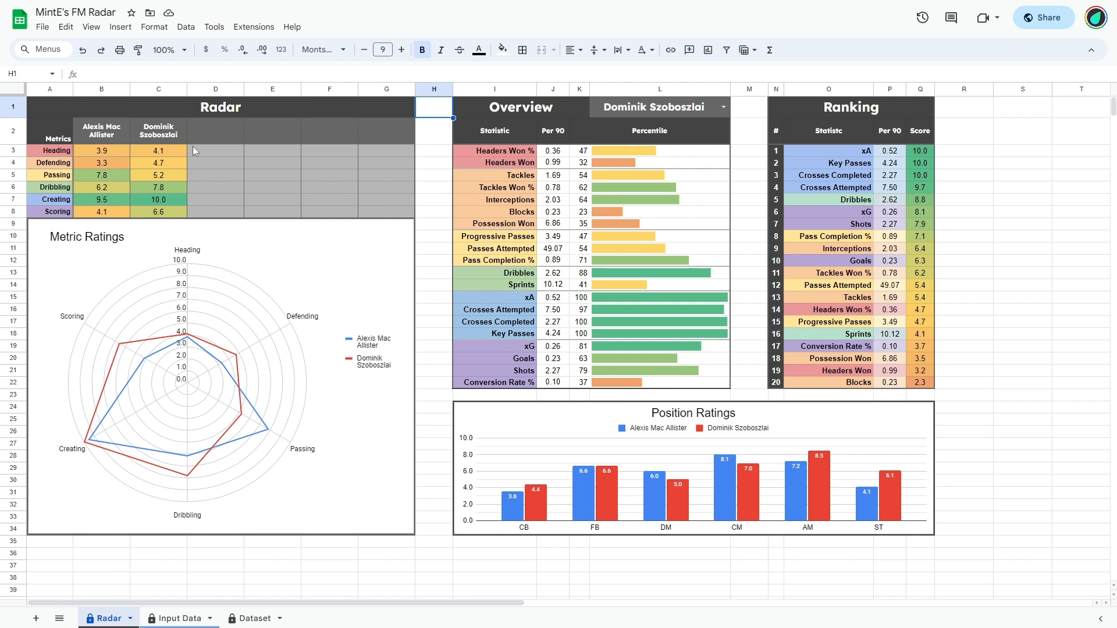
pyautogui.moveTo(435, 122)
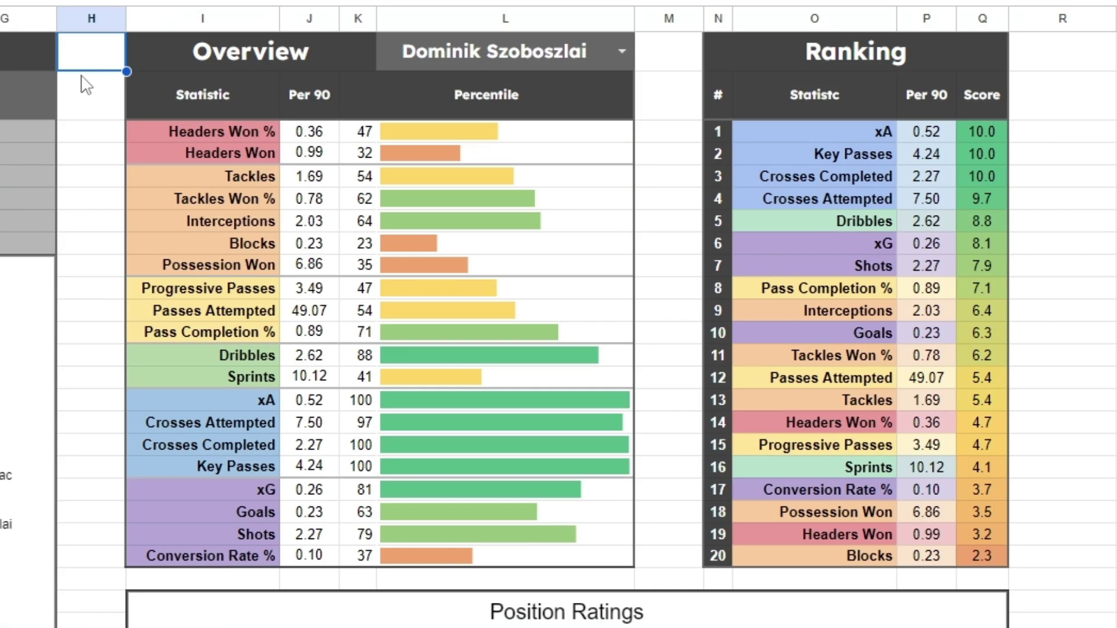
pyautogui.moveTo(383, 392)
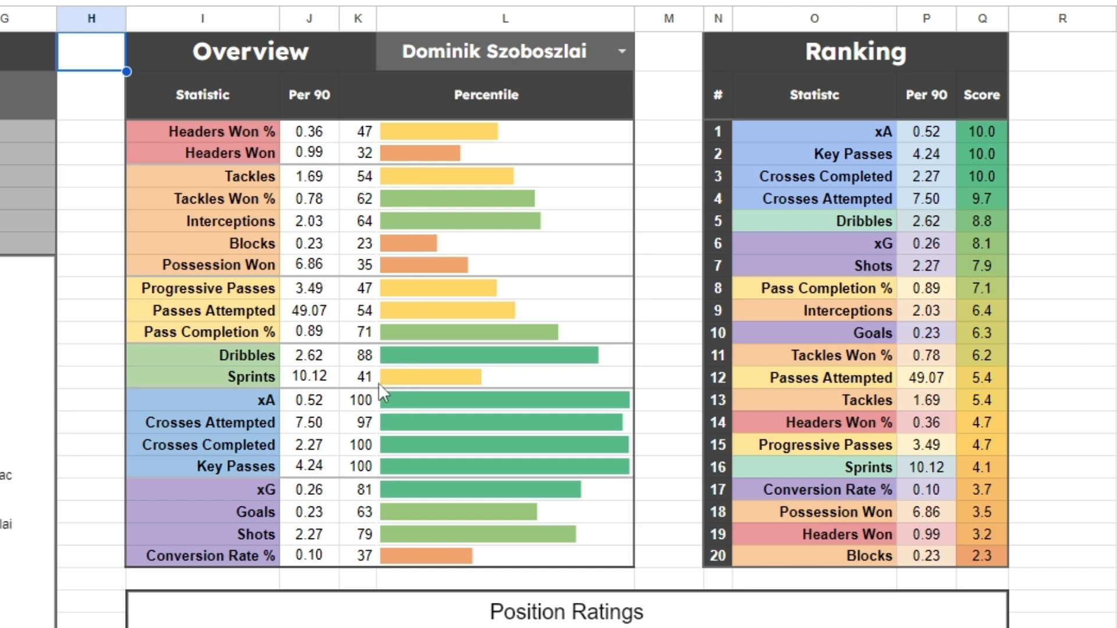
# Step: Inspect Szoboszlai's 100th-percentile xA bar and neighbouring Overview cells
pyautogui.click(525, 401)
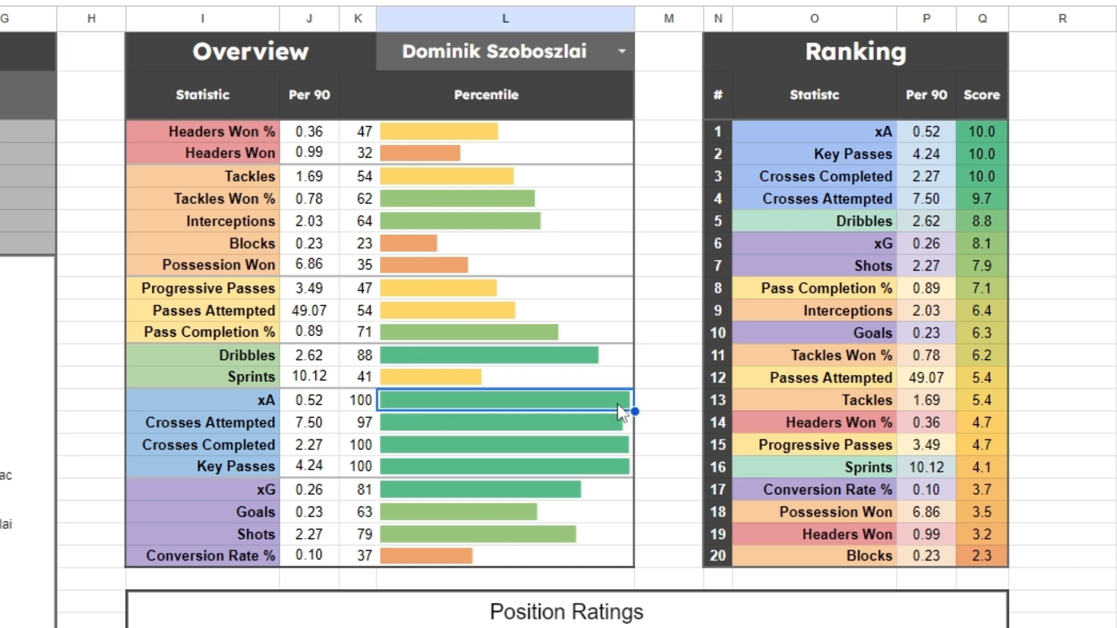
pyautogui.click(500, 445)
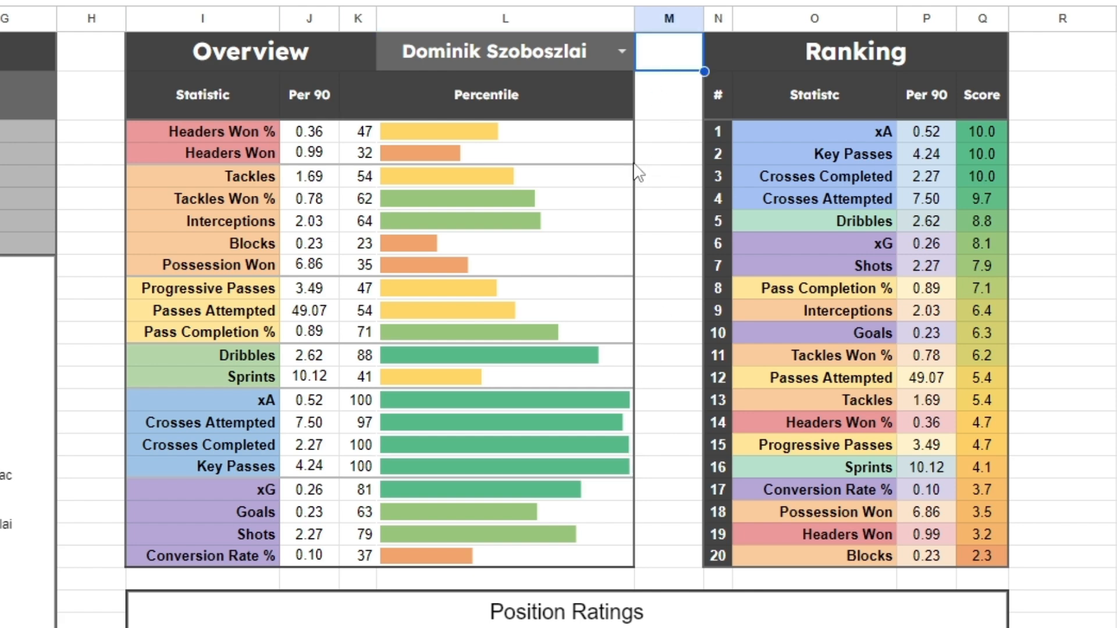
pyautogui.moveTo(672, 366)
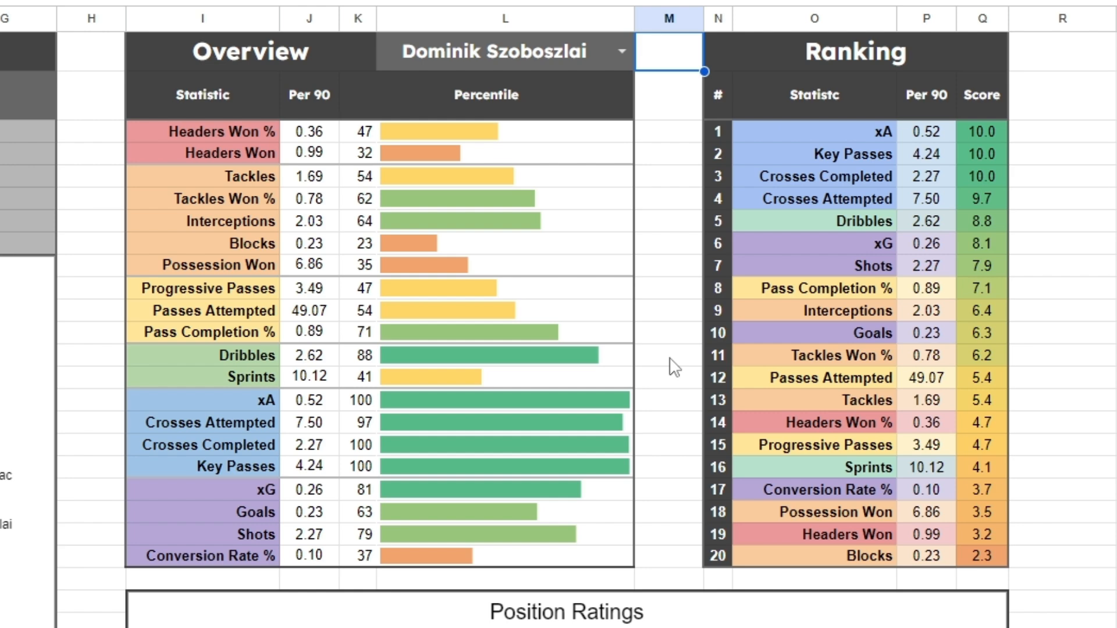
pyautogui.moveTo(553, 331)
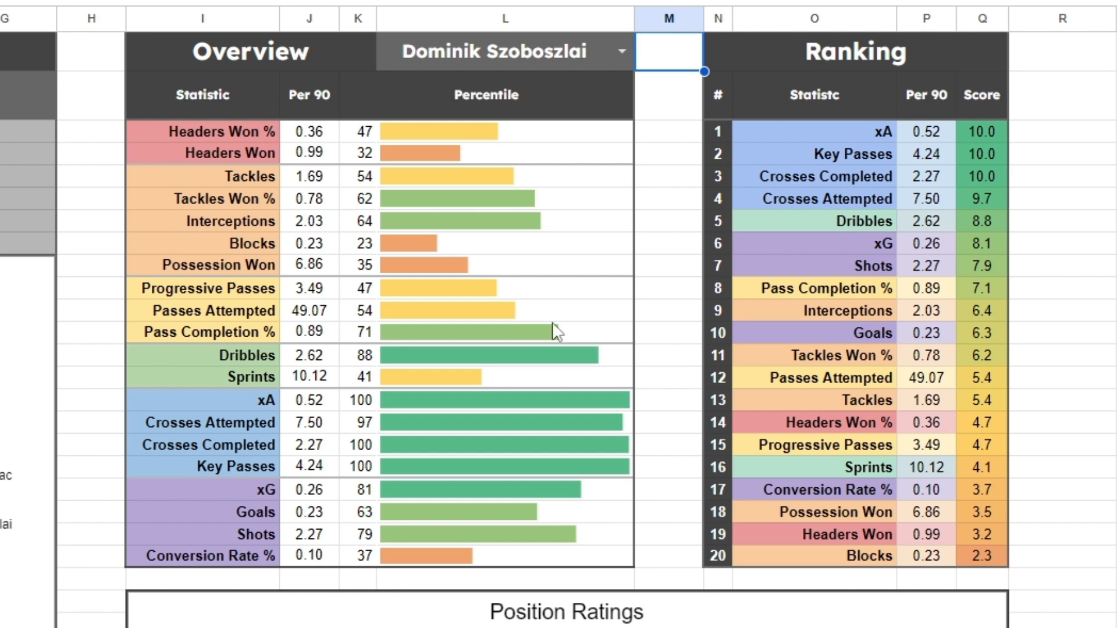
pyautogui.click(500, 297)
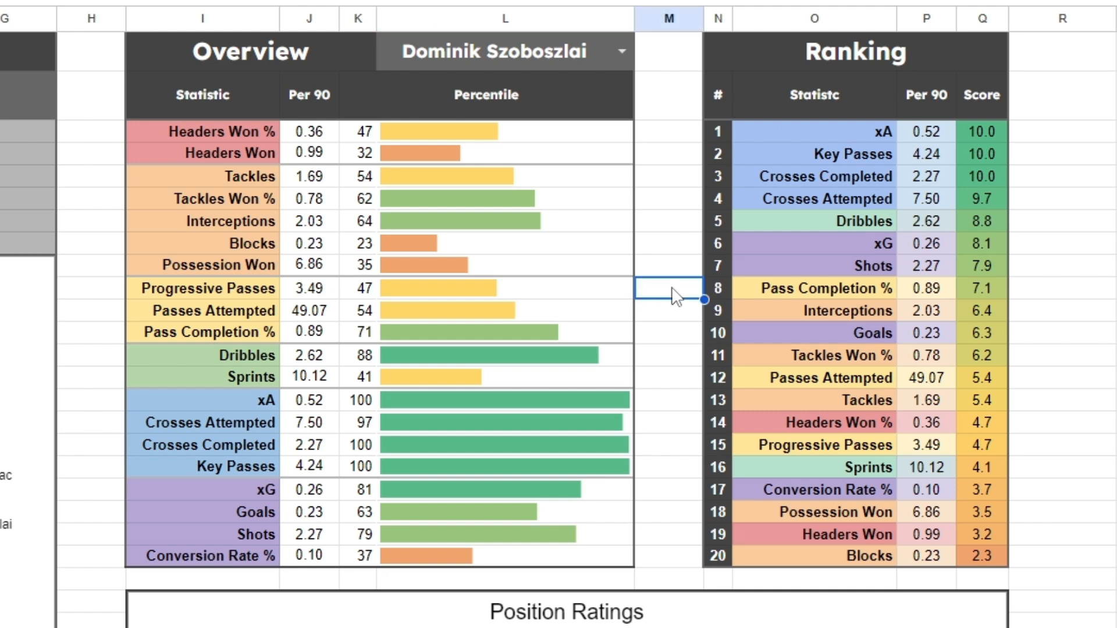
pyautogui.moveTo(733, 273)
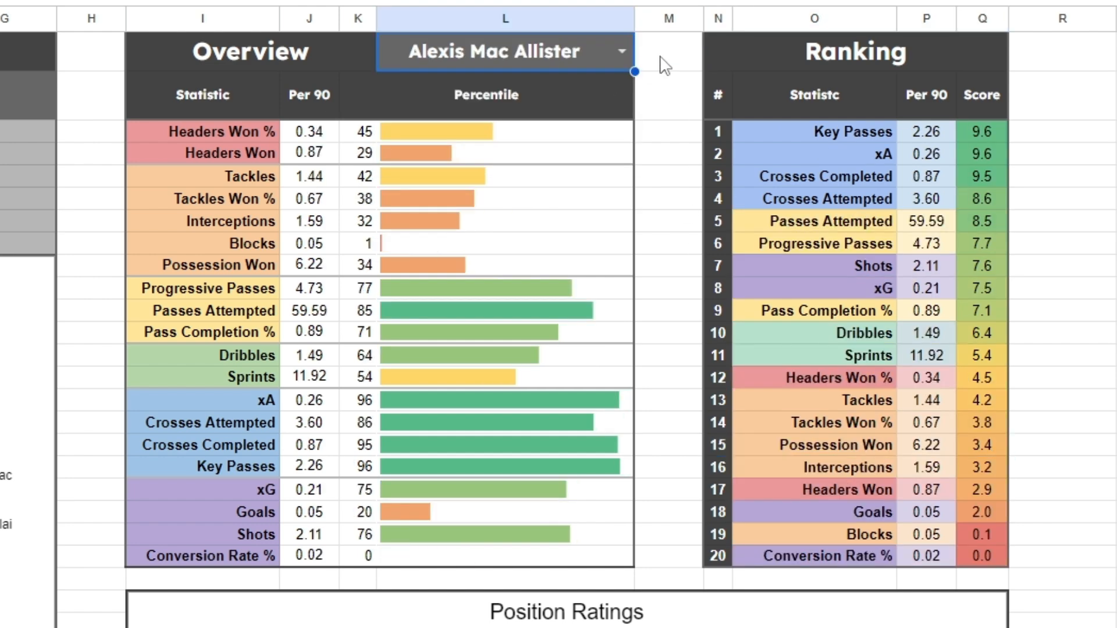
pyautogui.click(669, 51)
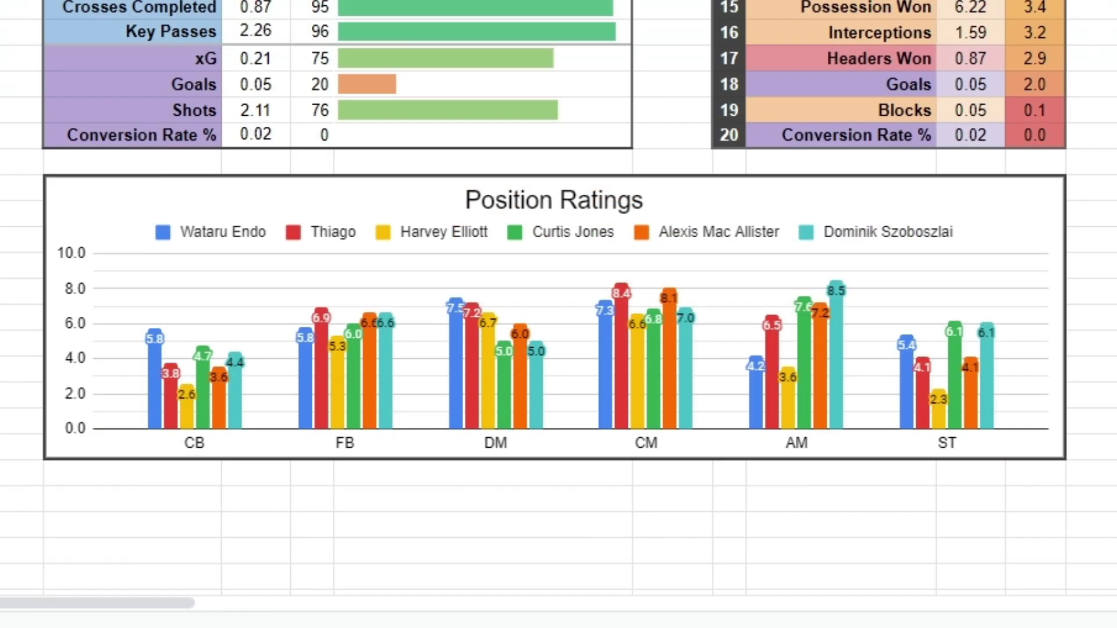
pyautogui.moveTo(587, 305)
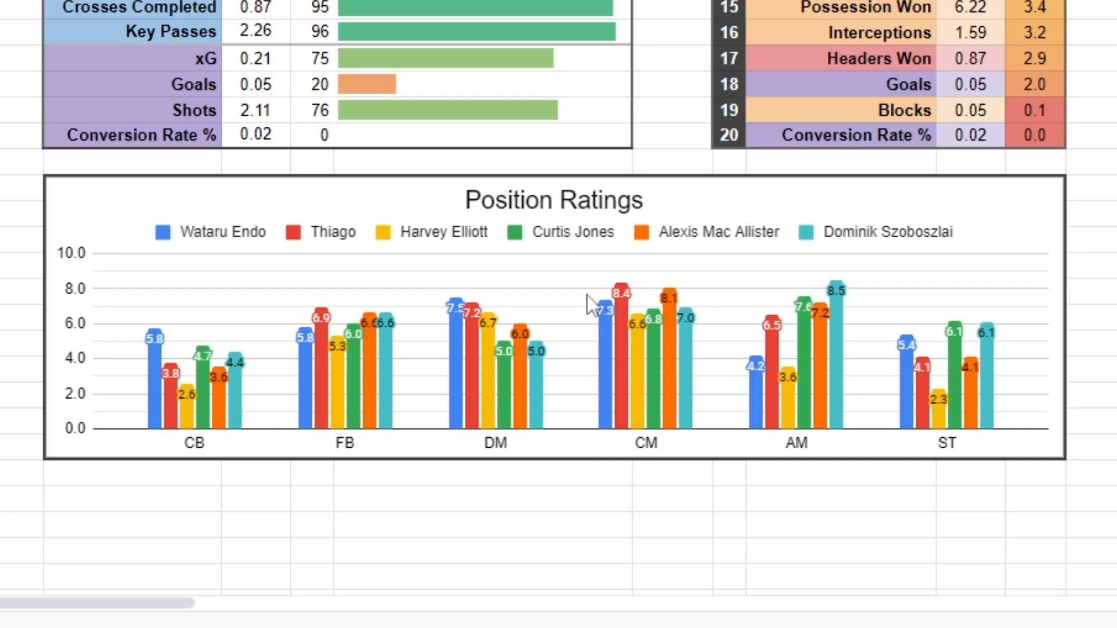
pyautogui.moveTo(840, 495)
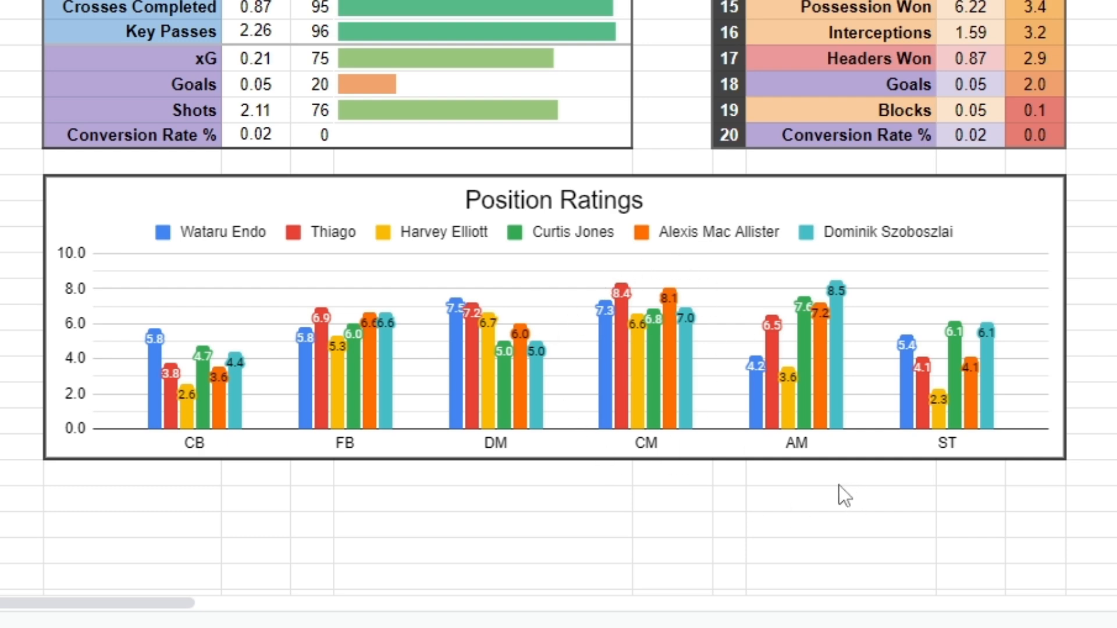
pyautogui.moveTo(847, 449)
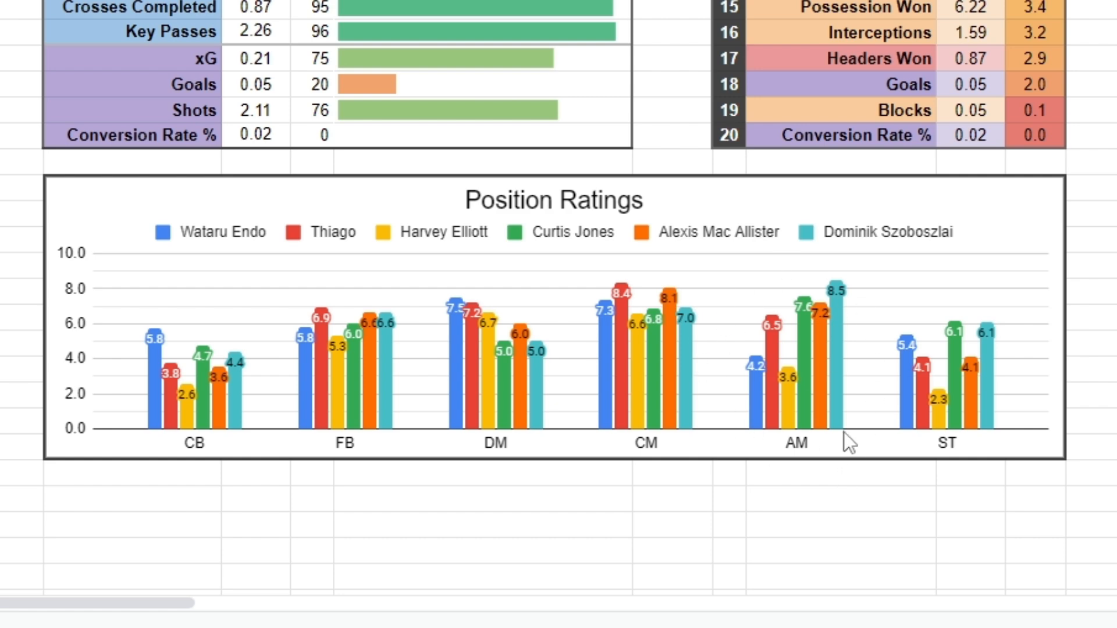
pyautogui.moveTo(461, 486)
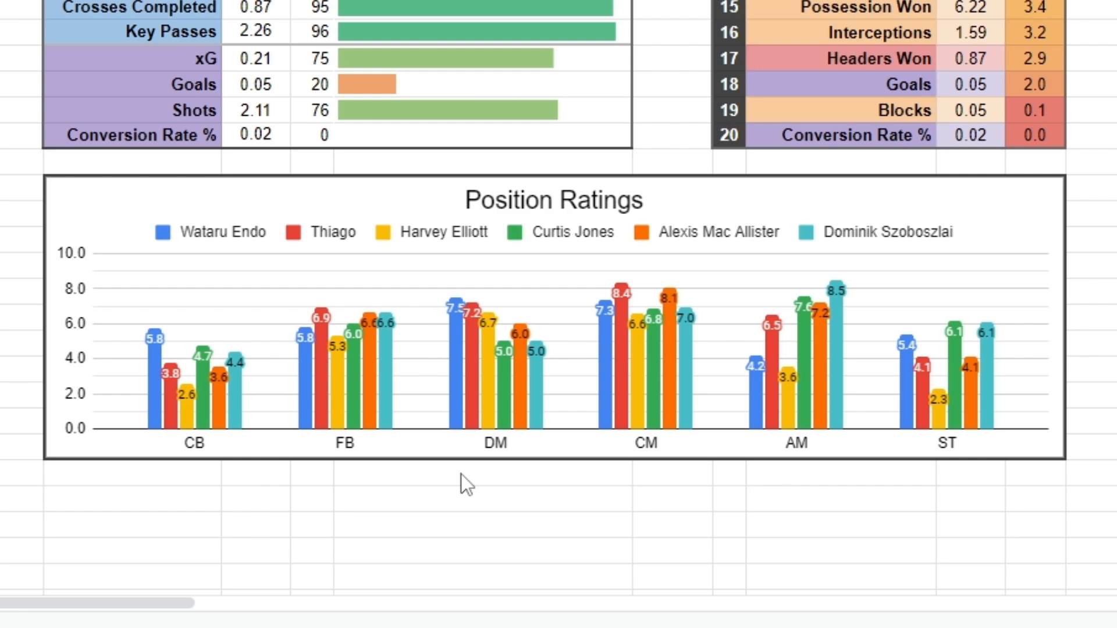
pyautogui.moveTo(474, 275)
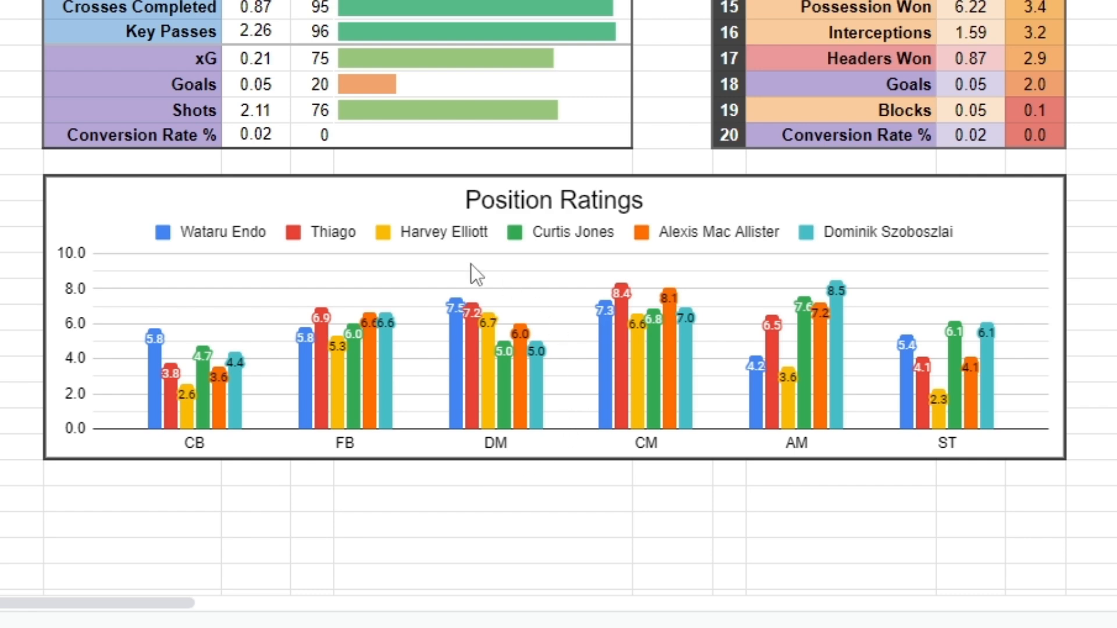
pyautogui.moveTo(397, 362)
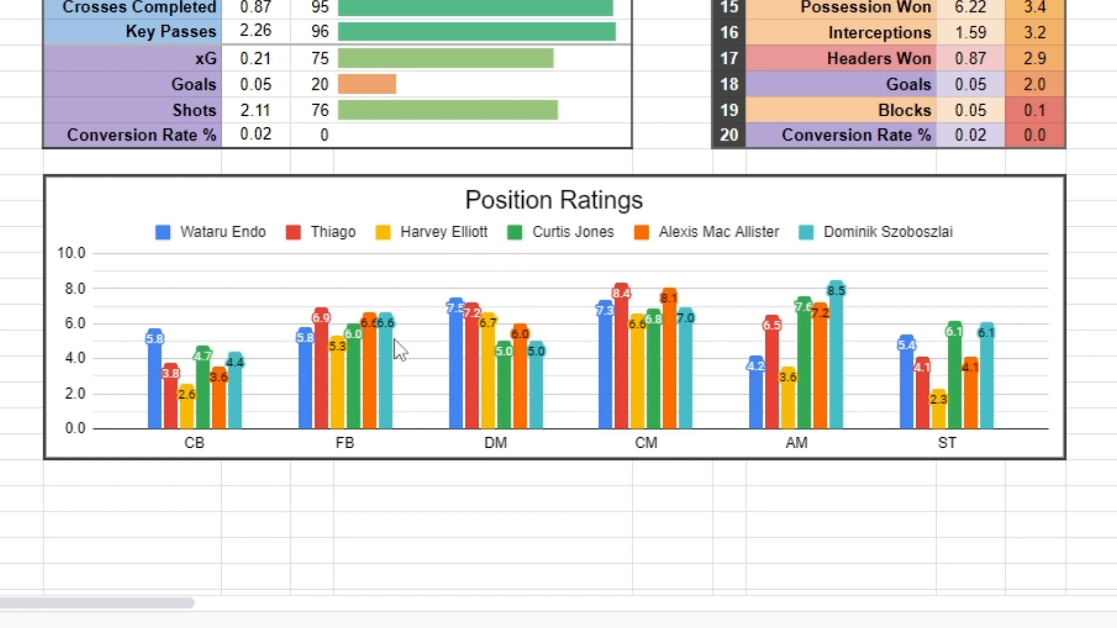
pyautogui.moveTo(531, 491)
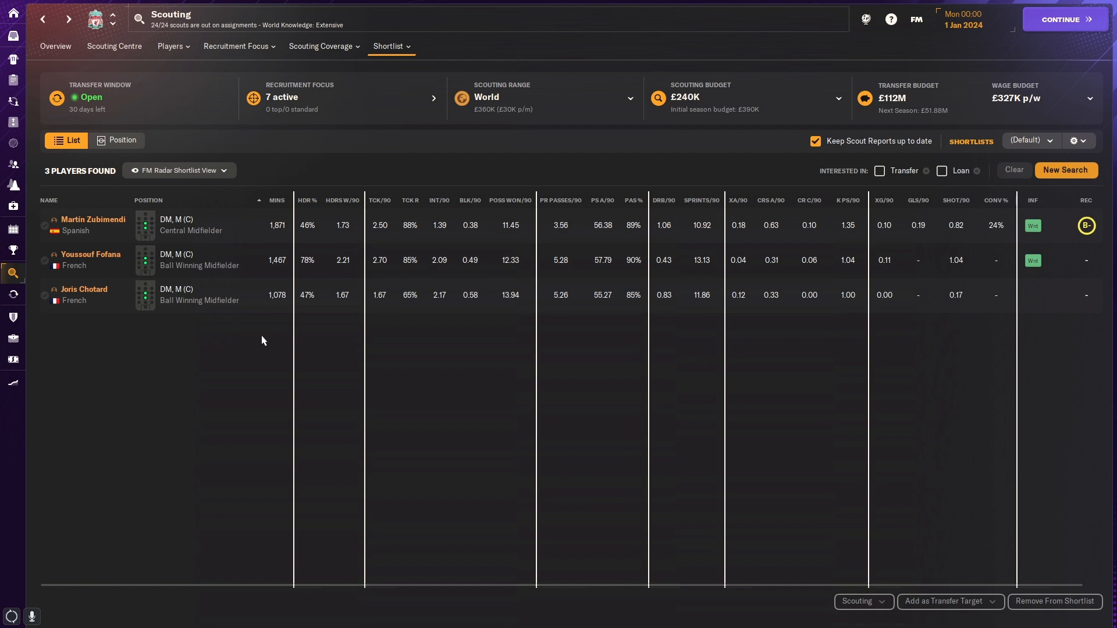
pyautogui.moveTo(75, 231)
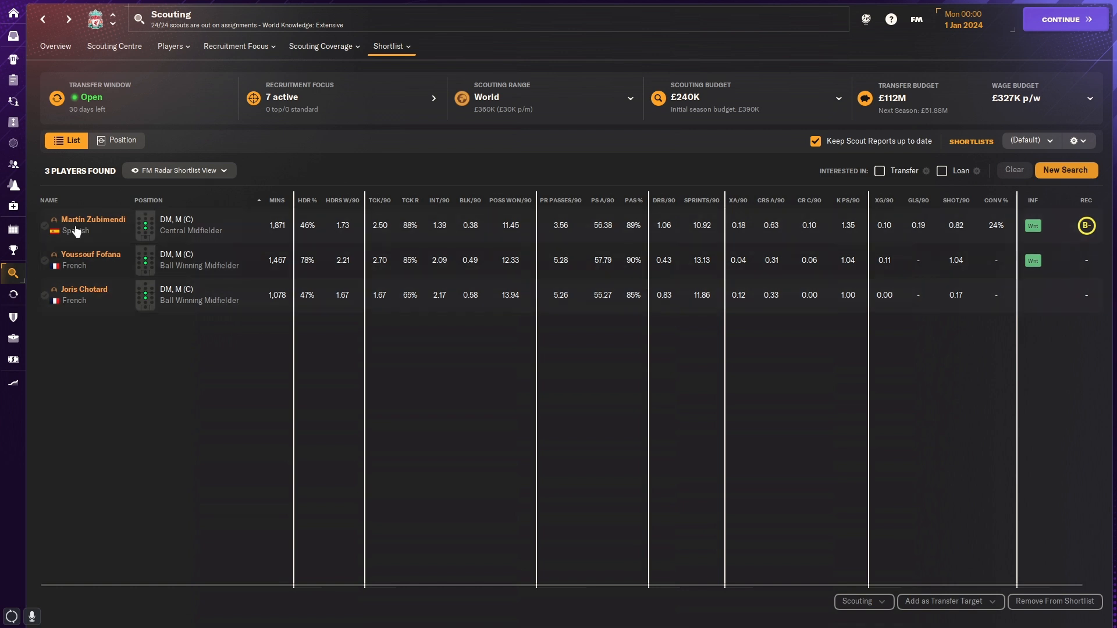
pyautogui.moveTo(150, 359)
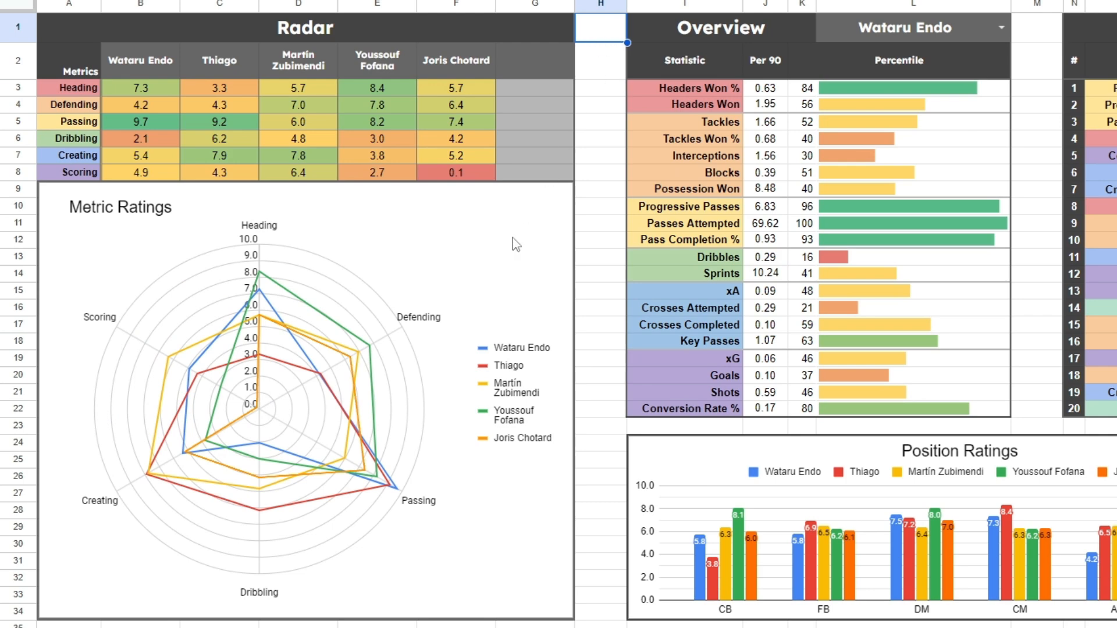
pyautogui.moveTo(365, 363)
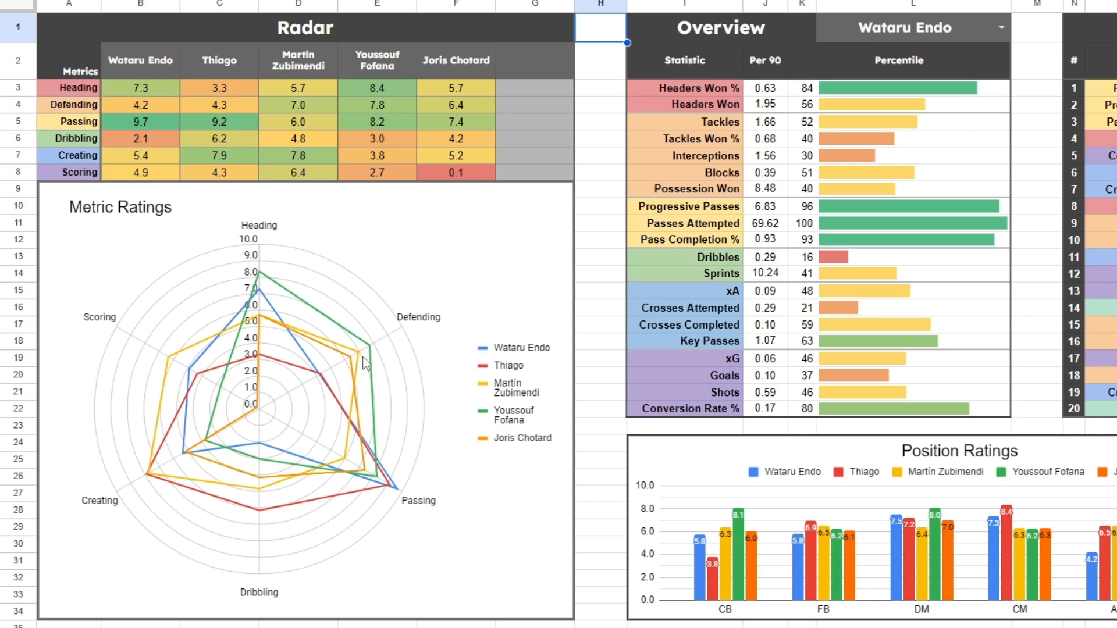
pyautogui.moveTo(390, 92)
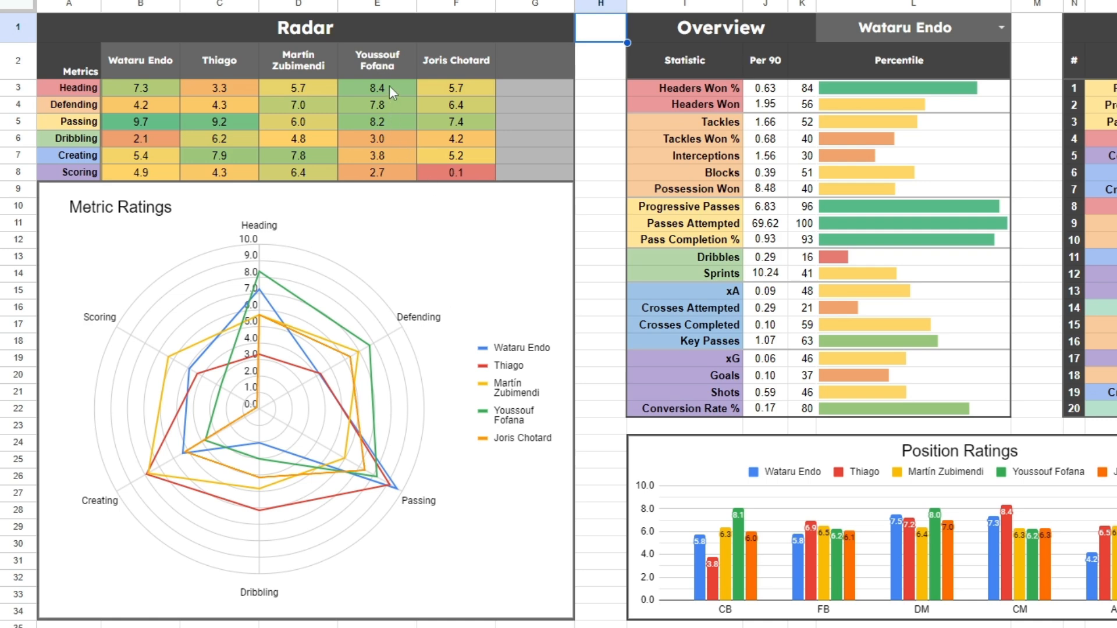
# Step: Check Youssouf Fofana's Heading rating and list the five players available for the Overview
pyautogui.click(377, 88)
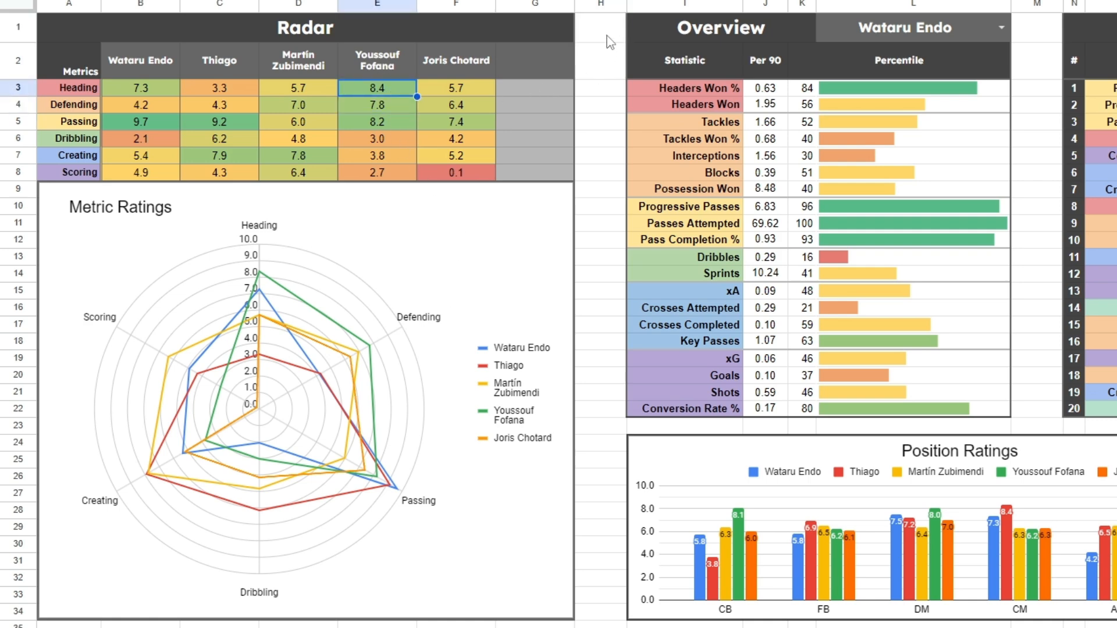
pyautogui.click(377, 121)
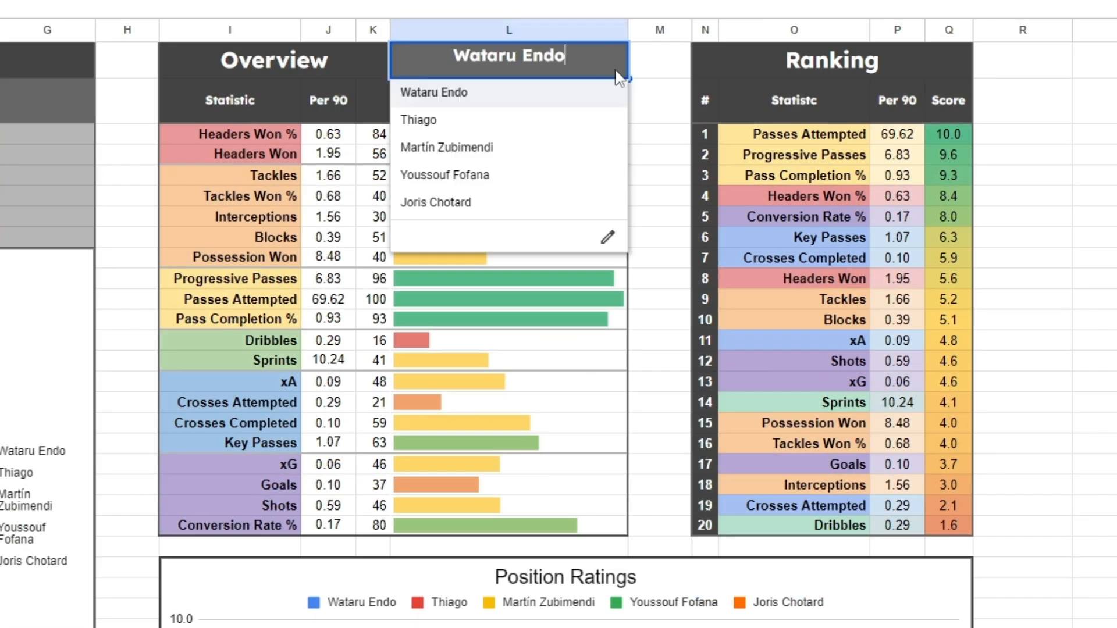
# Step: Select Youssouf Fofana in the Overview dropdown and inspect a percentile bar's formula
pyautogui.click(444, 175)
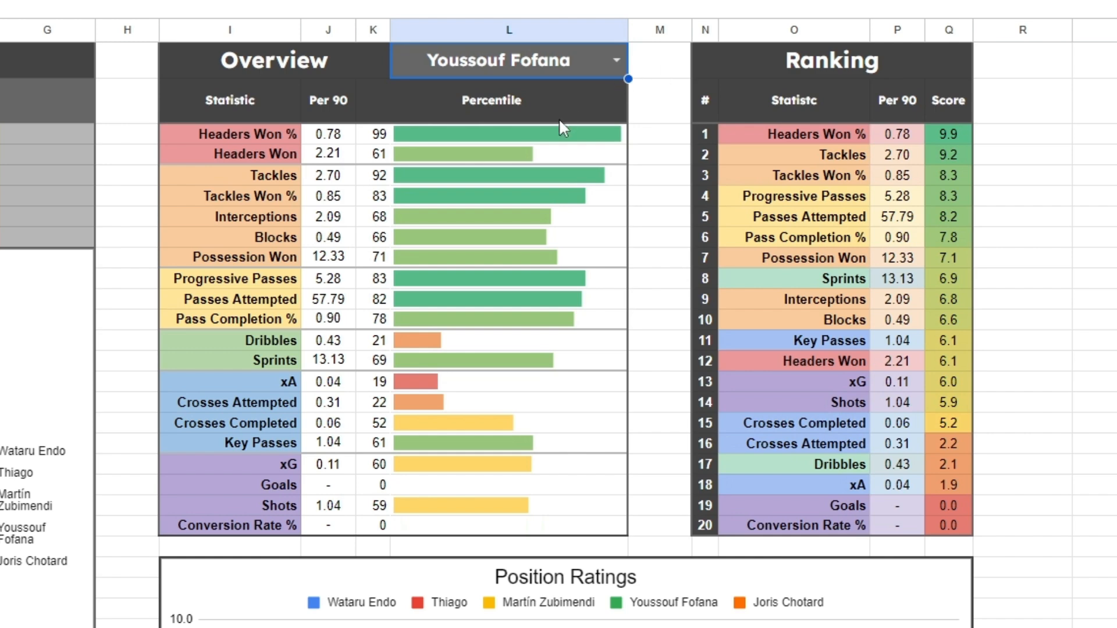
pyautogui.click(507, 175)
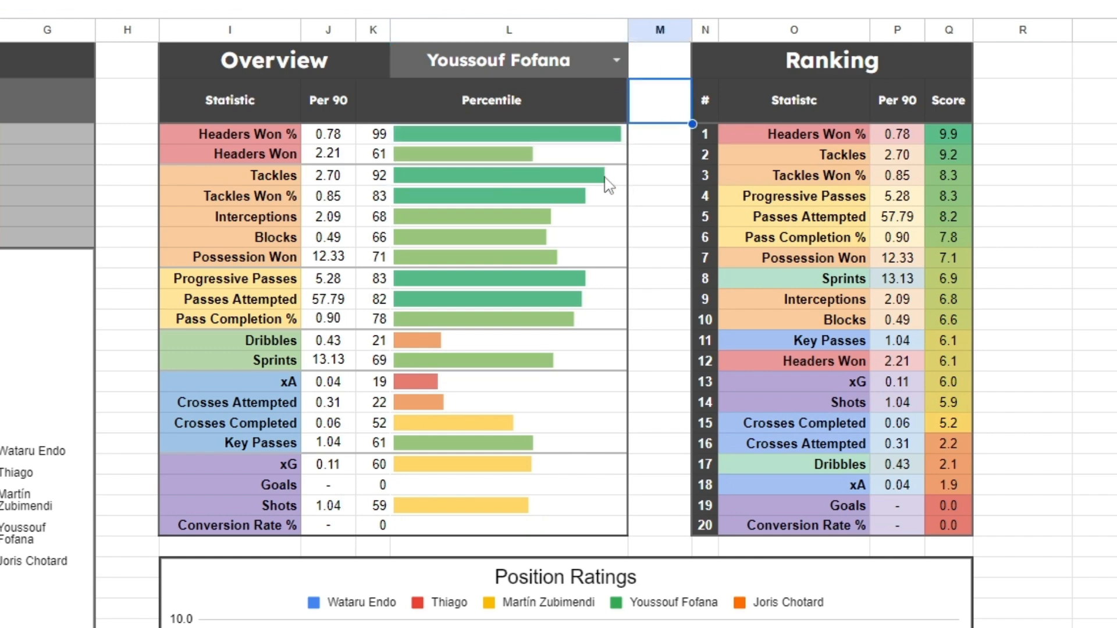
pyautogui.click(491, 278)
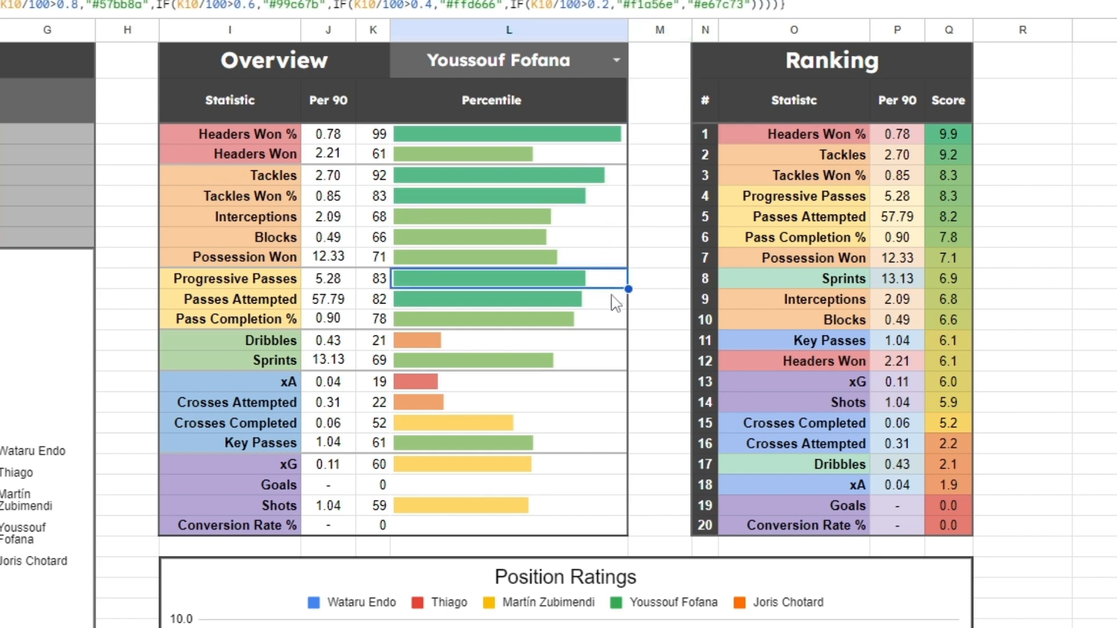
pyautogui.click(496, 298)
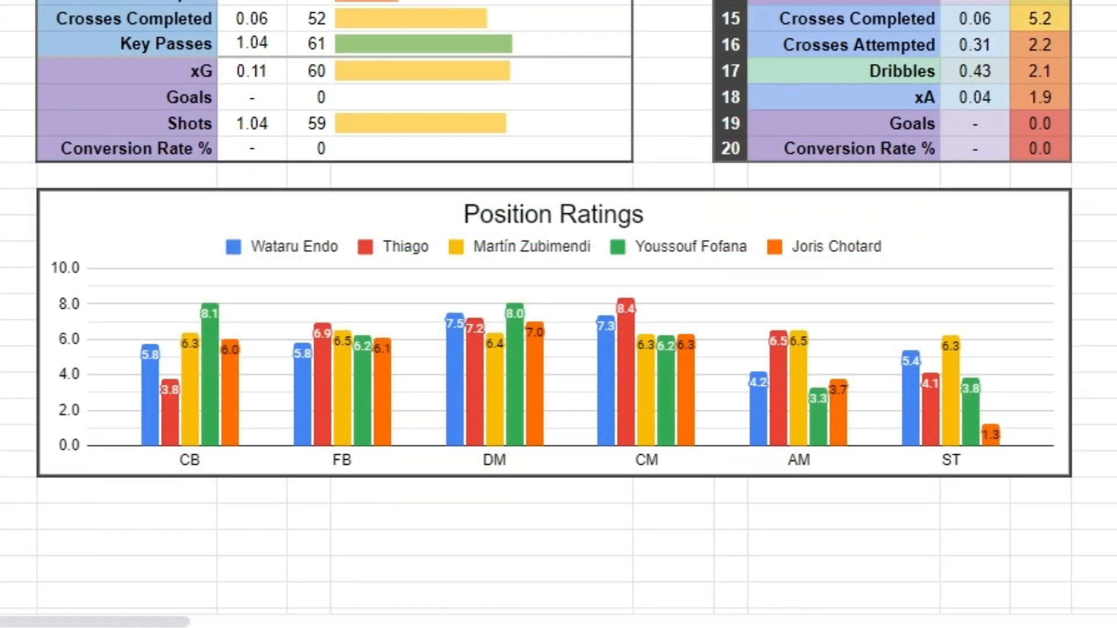
pyautogui.moveTo(382, 247)
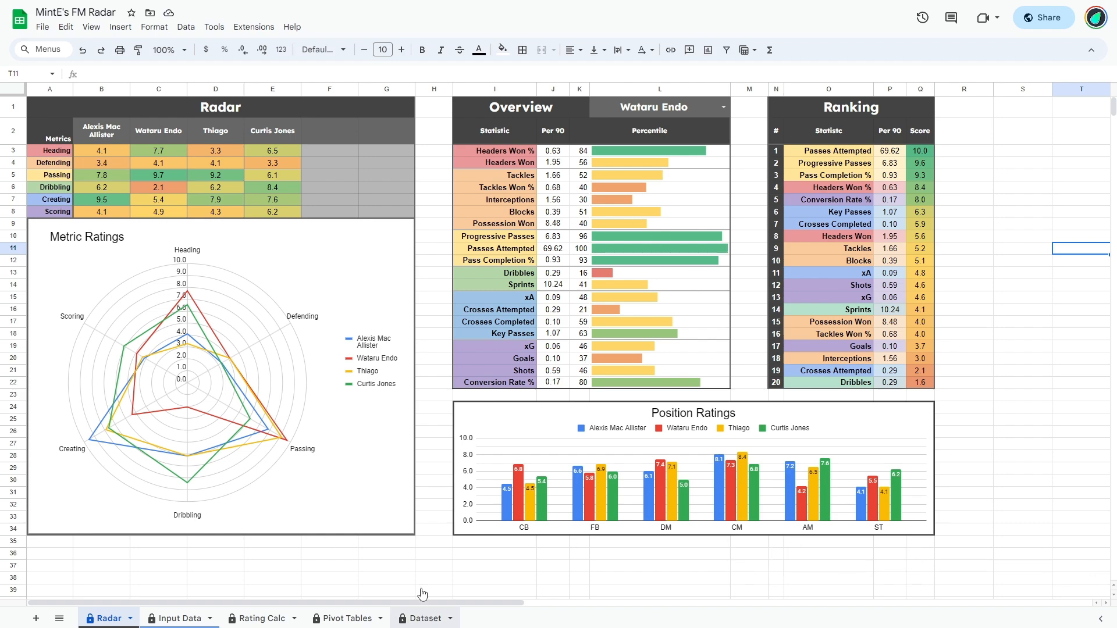
pyautogui.click(421, 617)
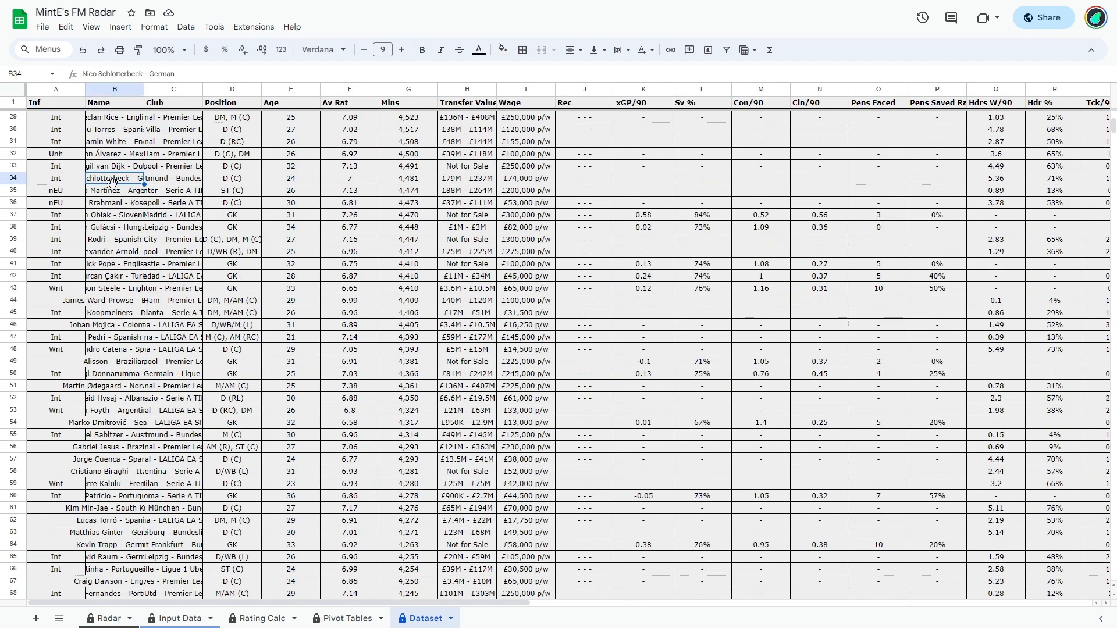
pyautogui.scroll(-3)
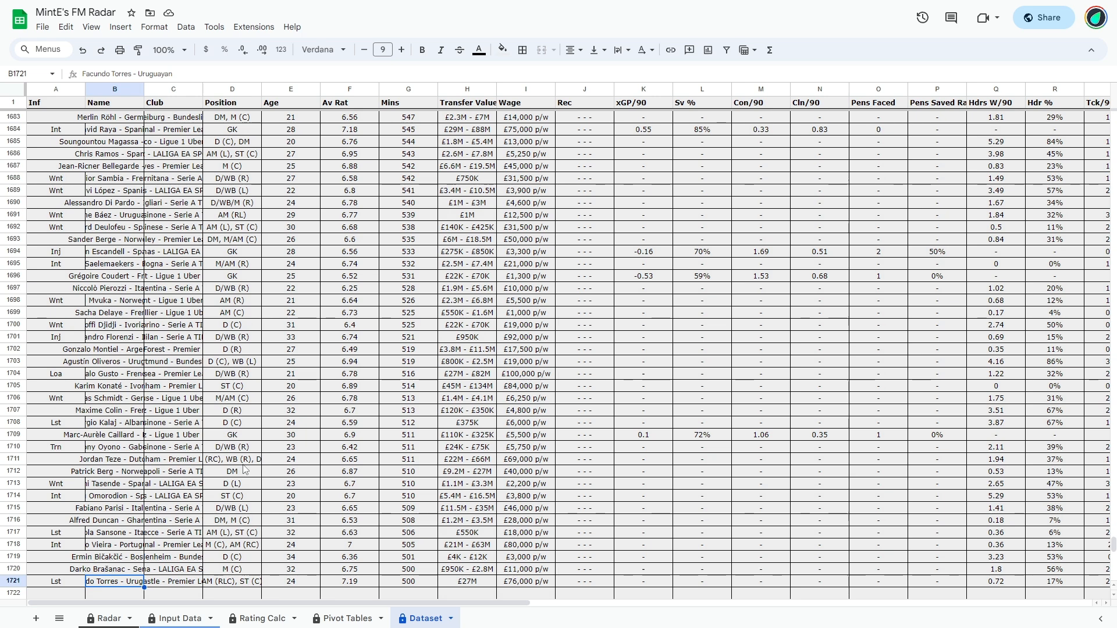
pyautogui.moveTo(131, 598)
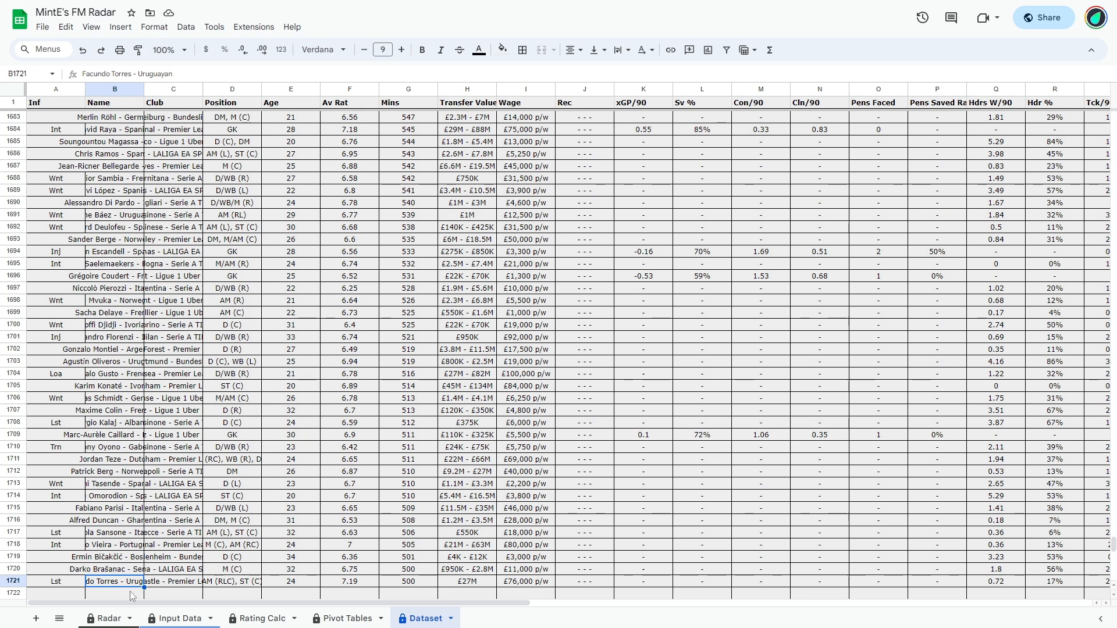
pyautogui.hscroll(3)
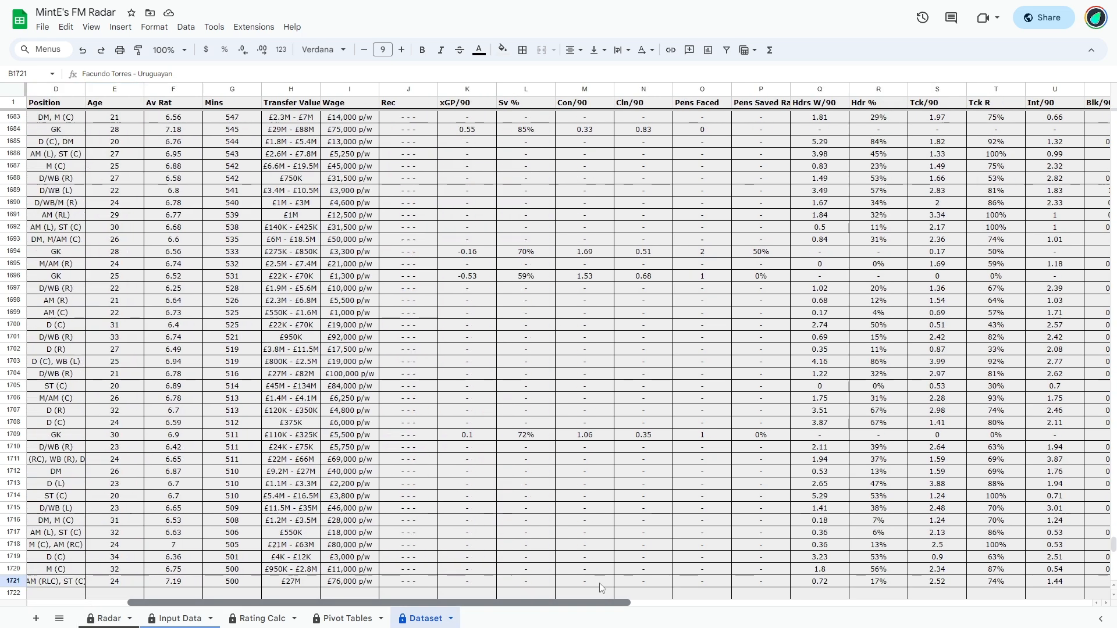
pyautogui.hscroll(3)
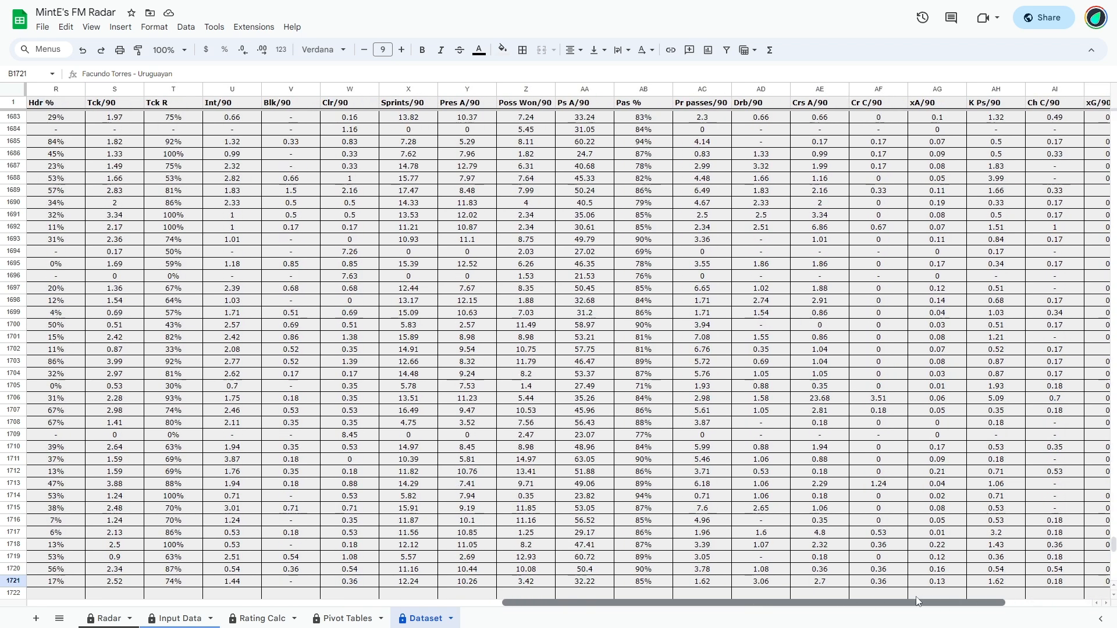
pyautogui.click(184, 618)
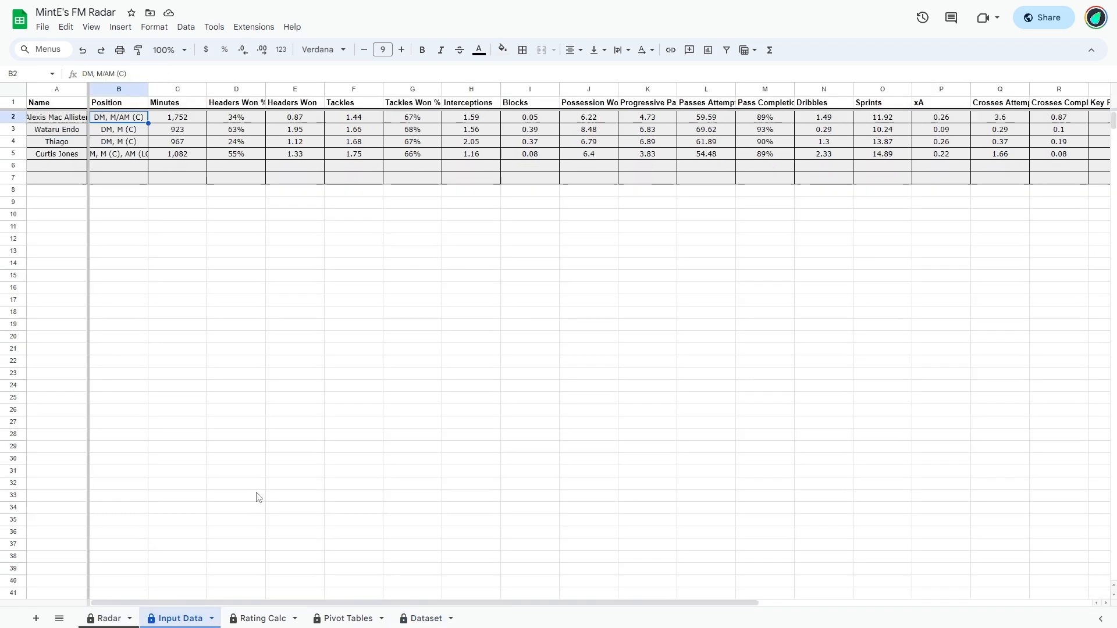
pyautogui.click(352, 337)
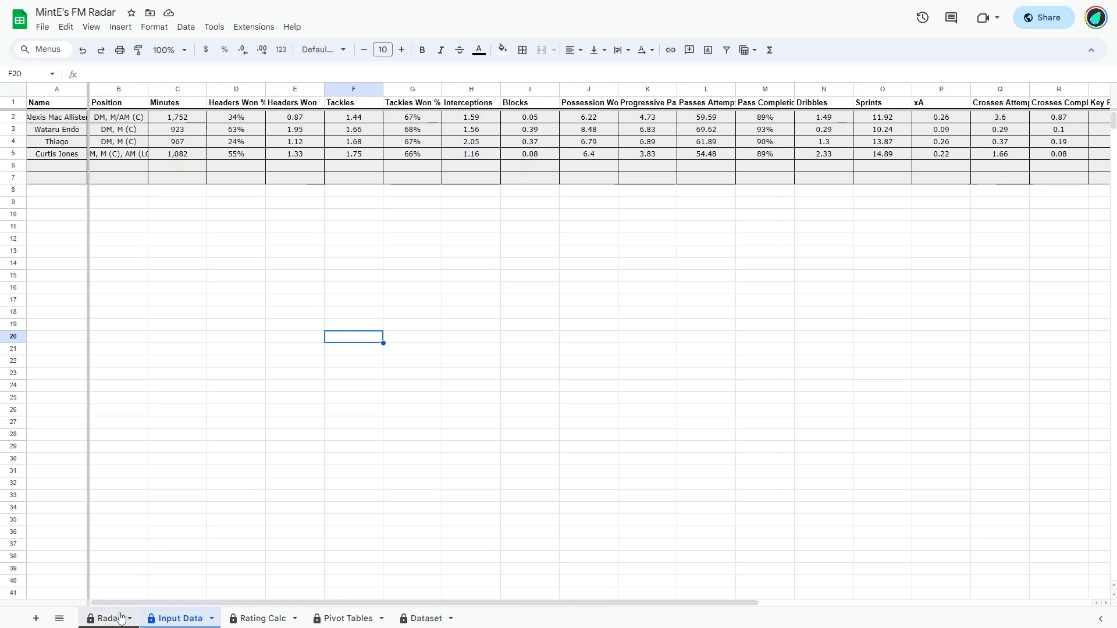
pyautogui.click(106, 618)
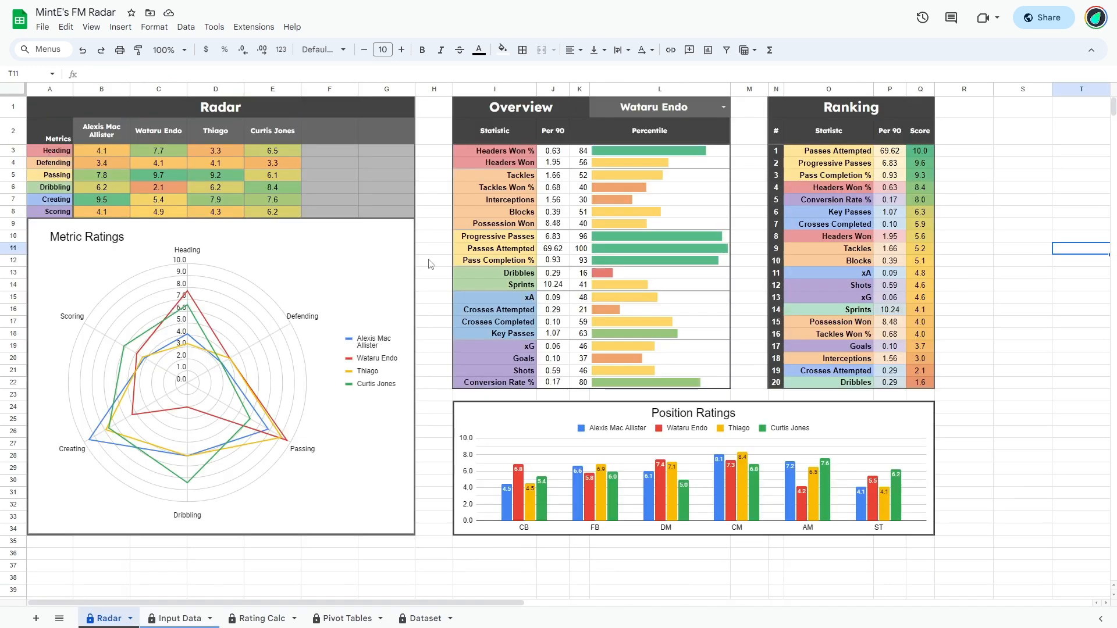
pyautogui.moveTo(484, 210)
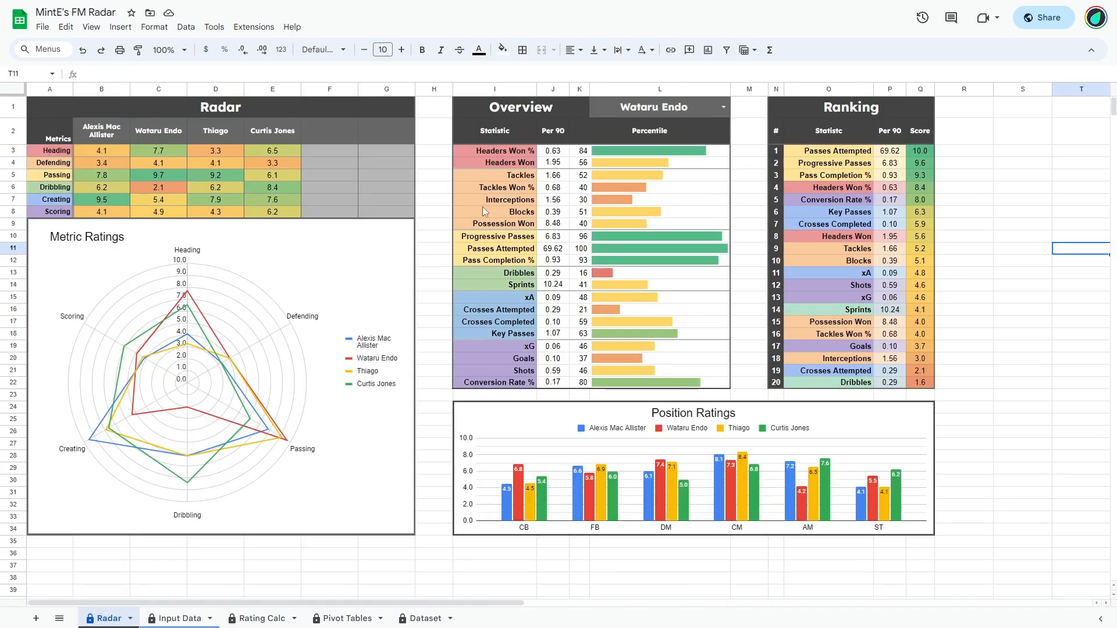
pyautogui.moveTo(332, 135)
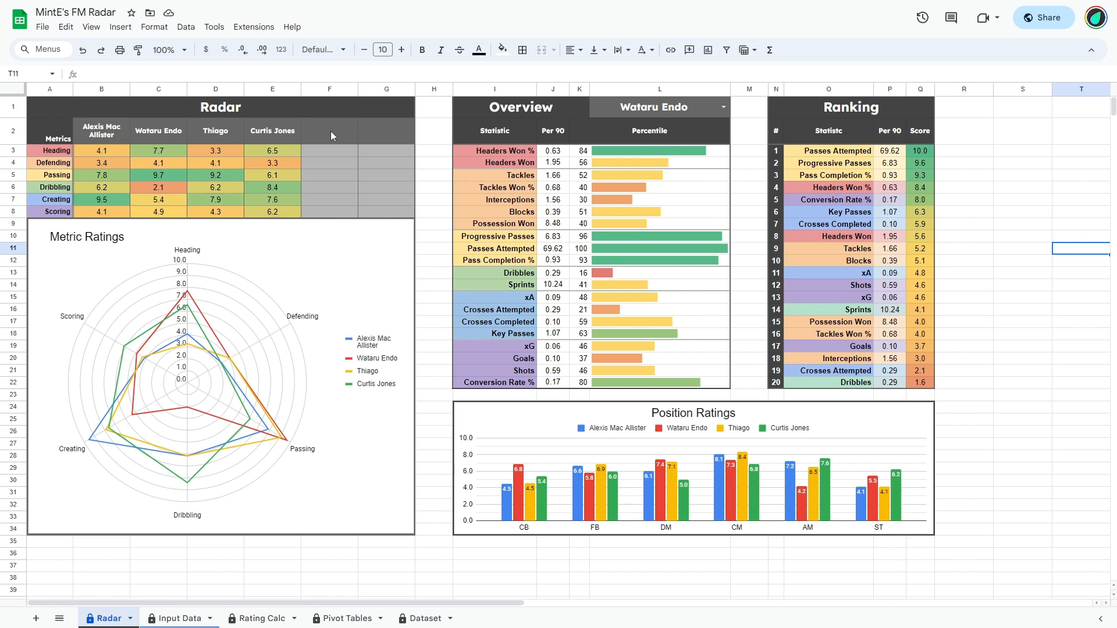
pyautogui.click(660, 150)
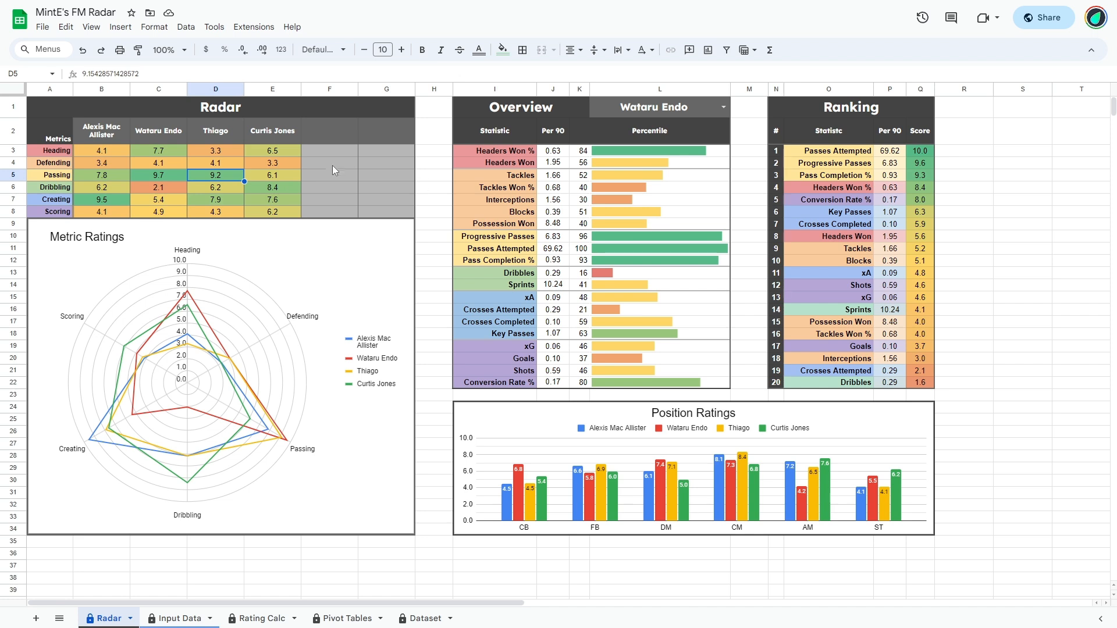
pyautogui.click(53, 150)
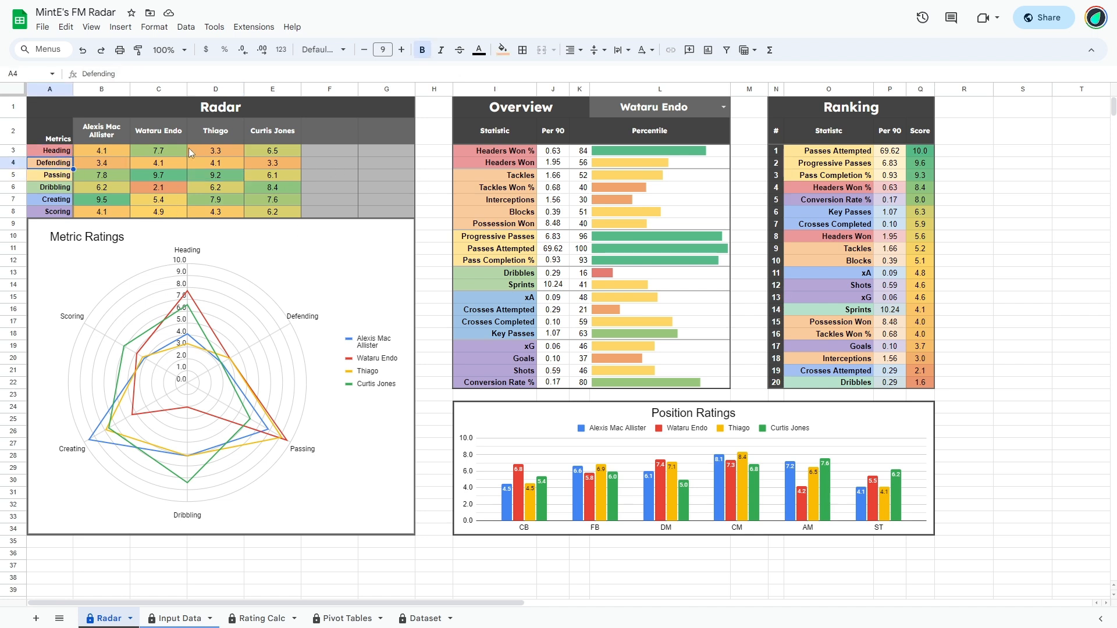
pyautogui.click(158, 150)
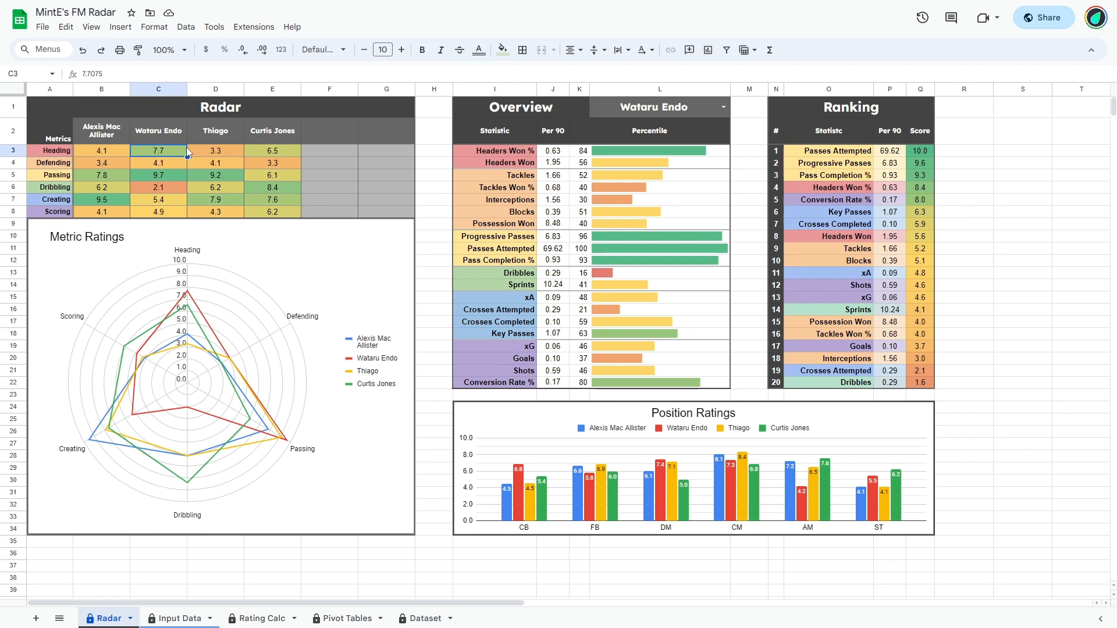
pyautogui.moveTo(331, 528)
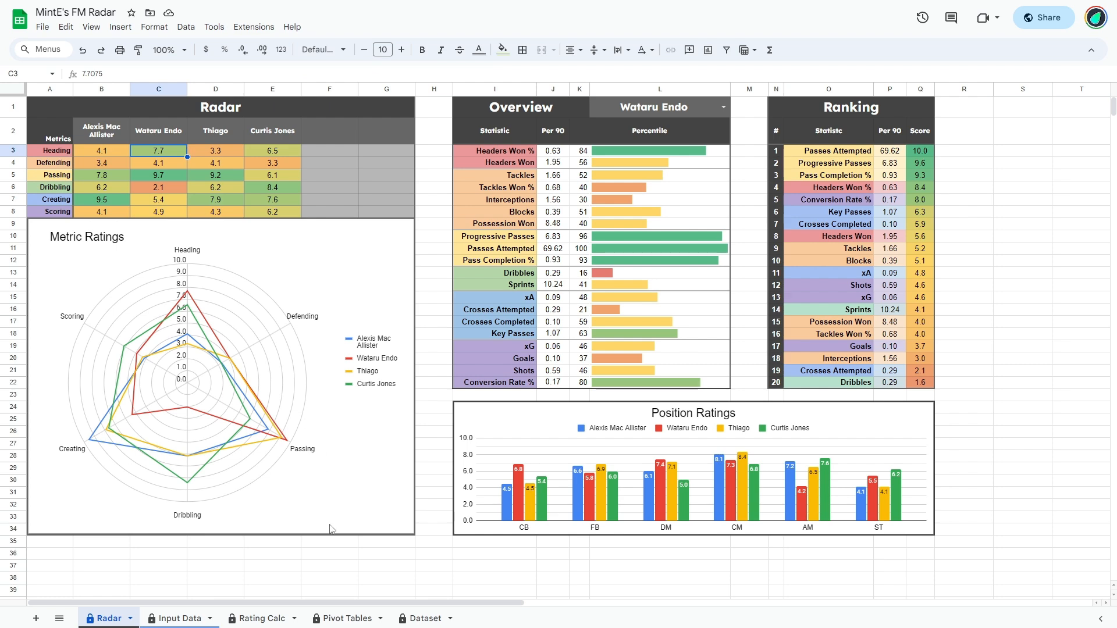
pyautogui.click(258, 619)
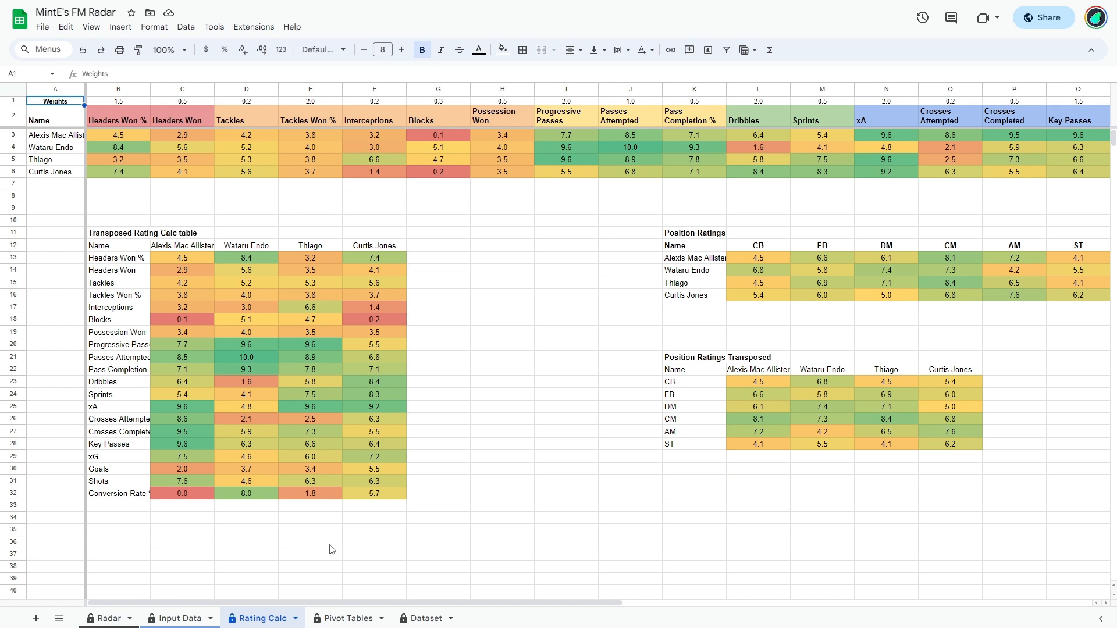
pyautogui.moveTo(454, 466)
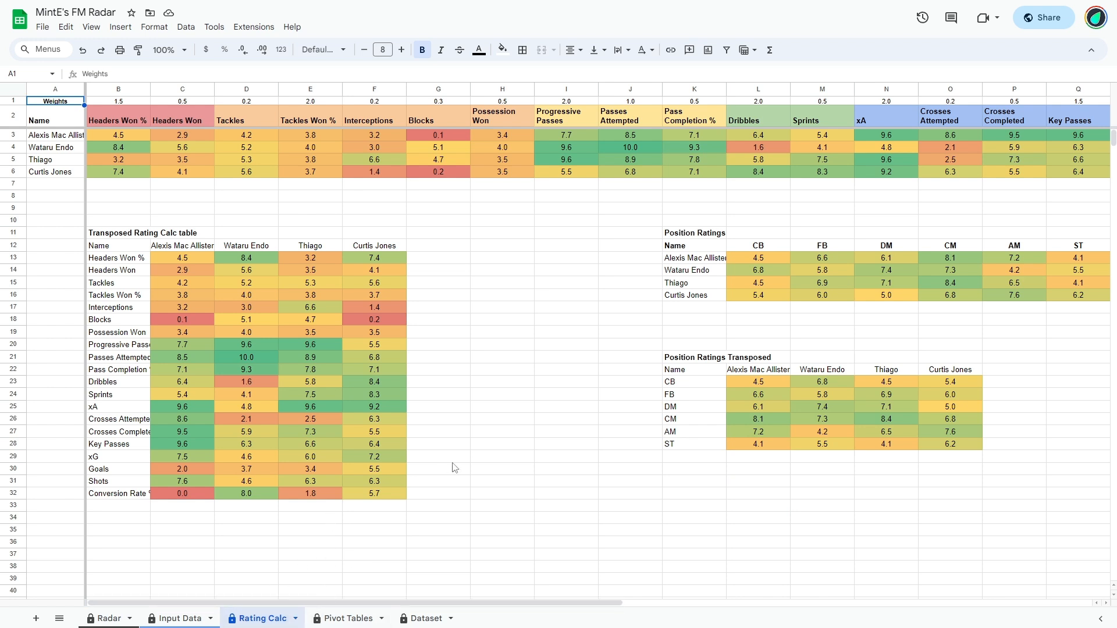
pyautogui.moveTo(451, 468)
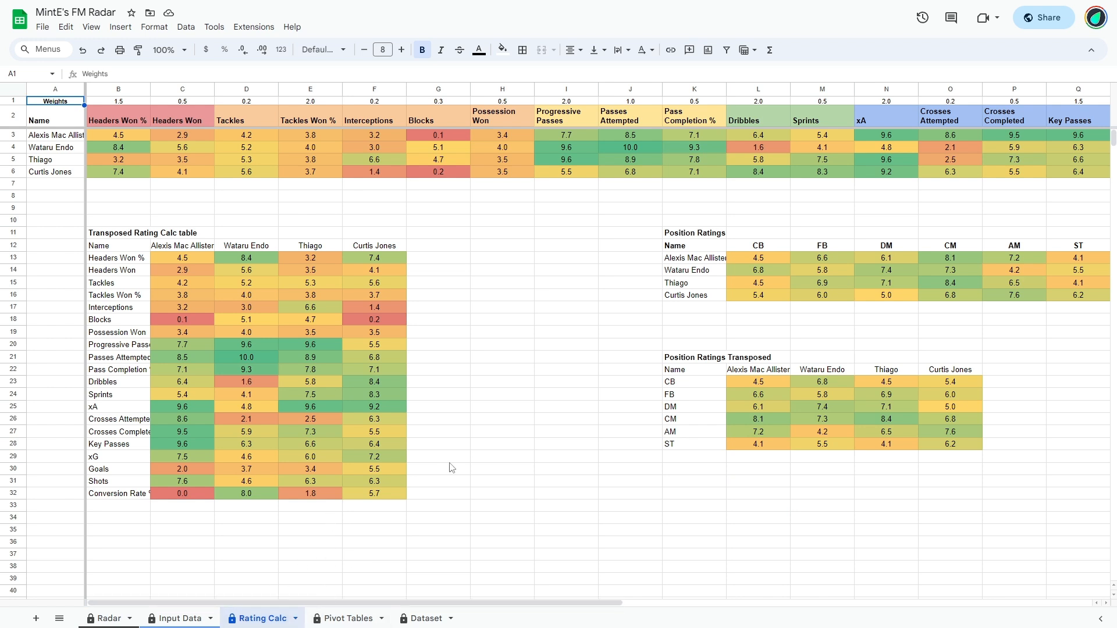
pyautogui.click(58, 619)
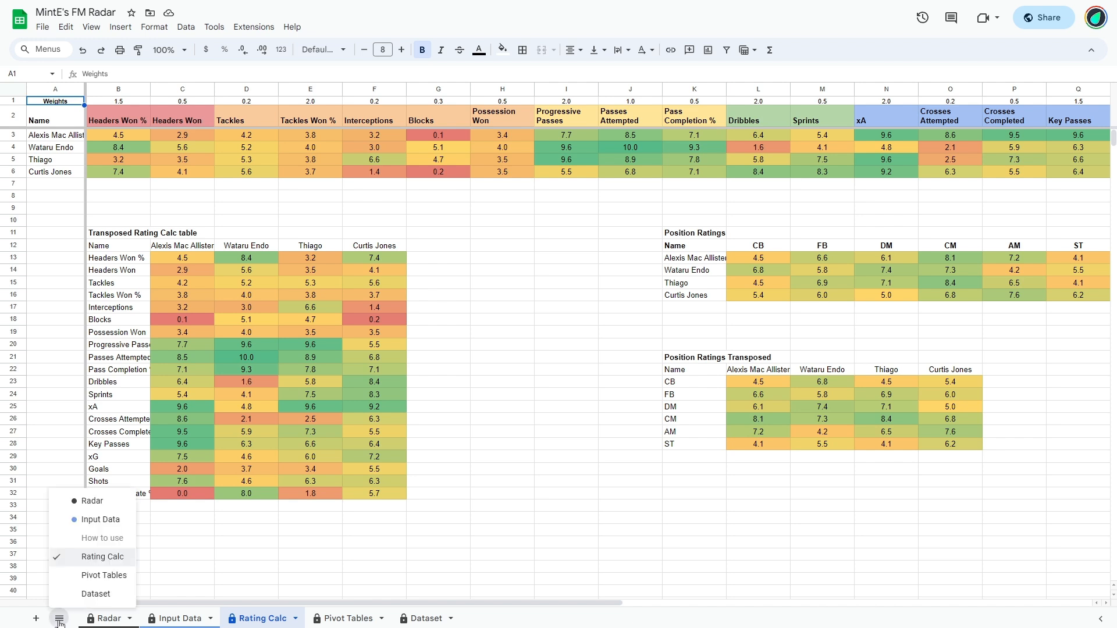
pyautogui.moveTo(110, 562)
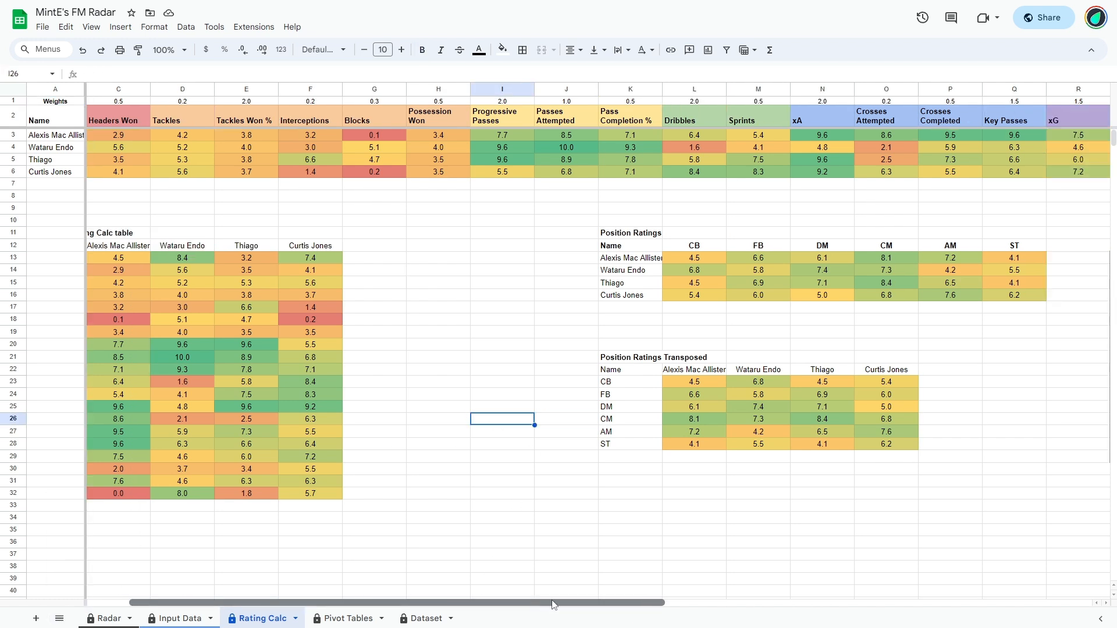
pyautogui.hscroll(3)
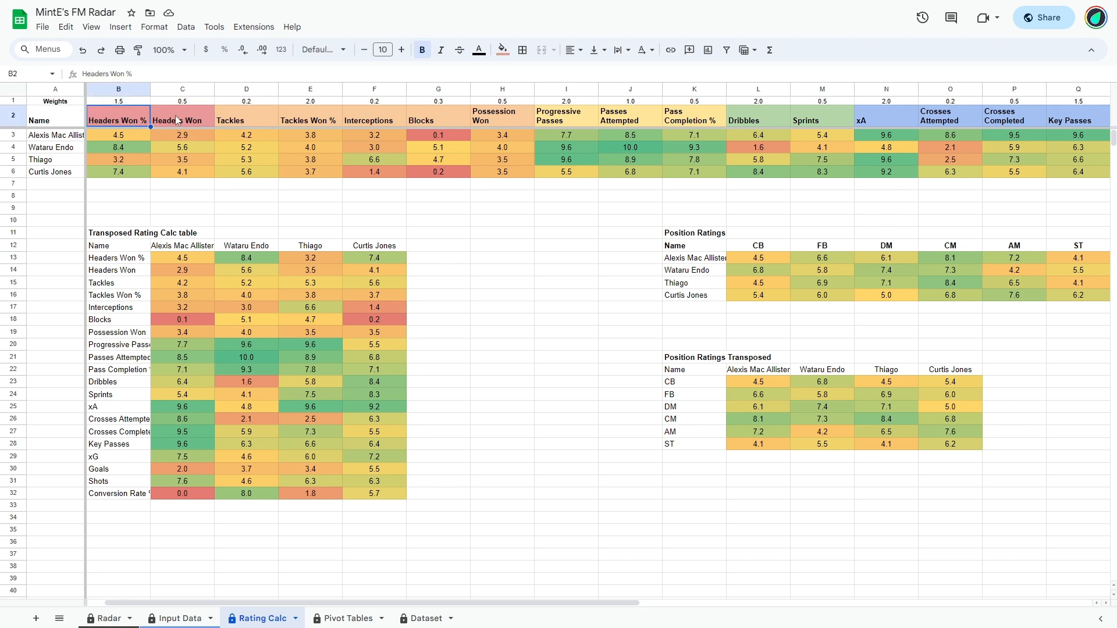
pyautogui.click(182, 117)
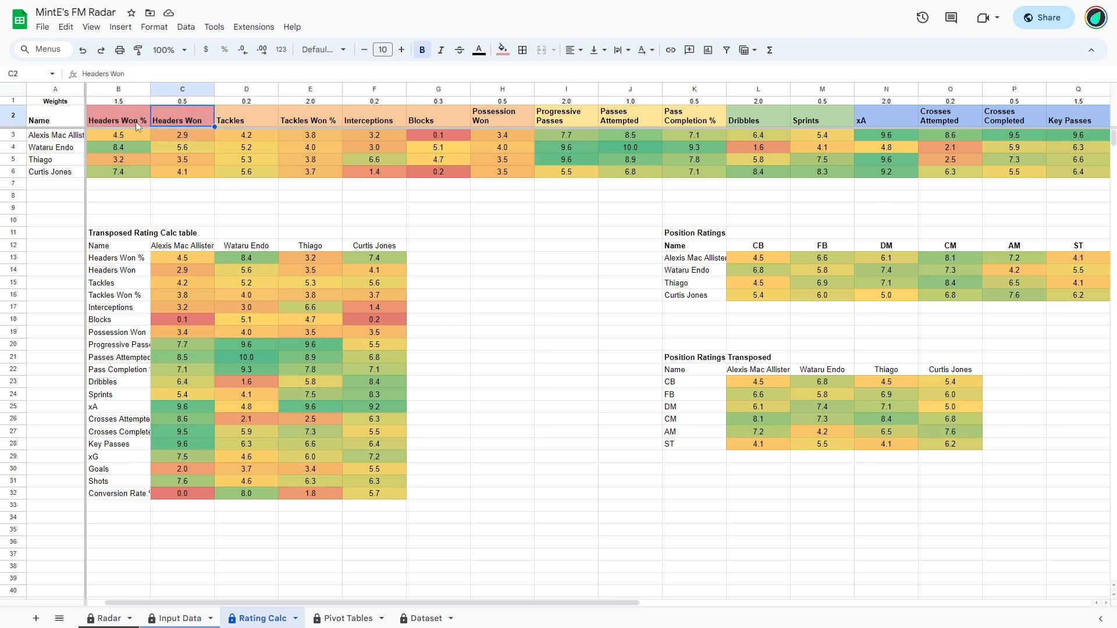
pyautogui.moveTo(368, 126)
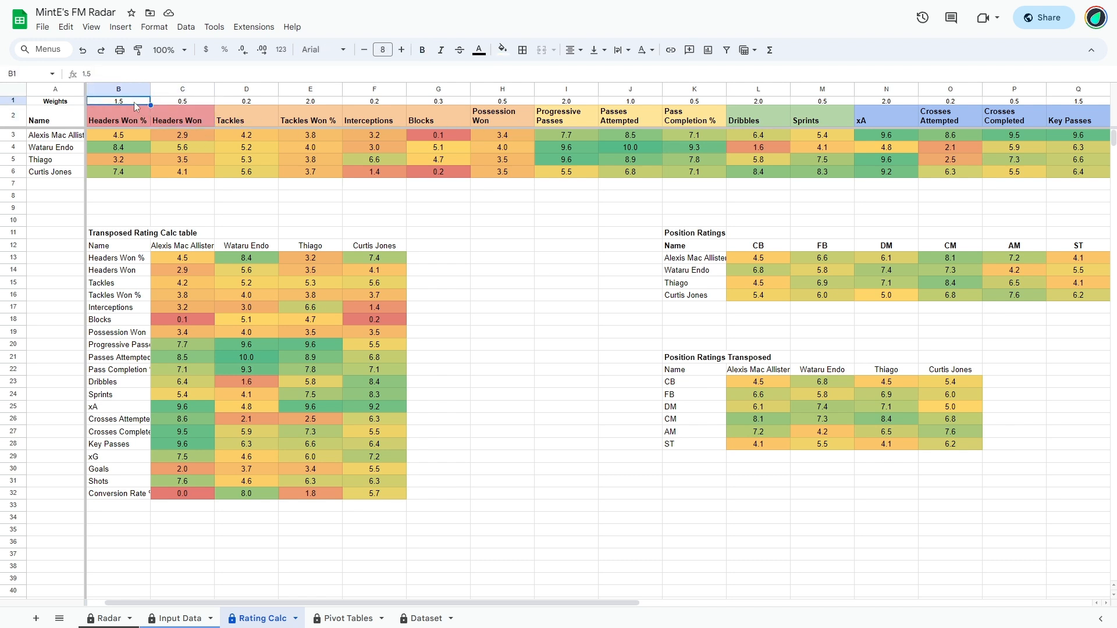
pyautogui.moveTo(174, 110)
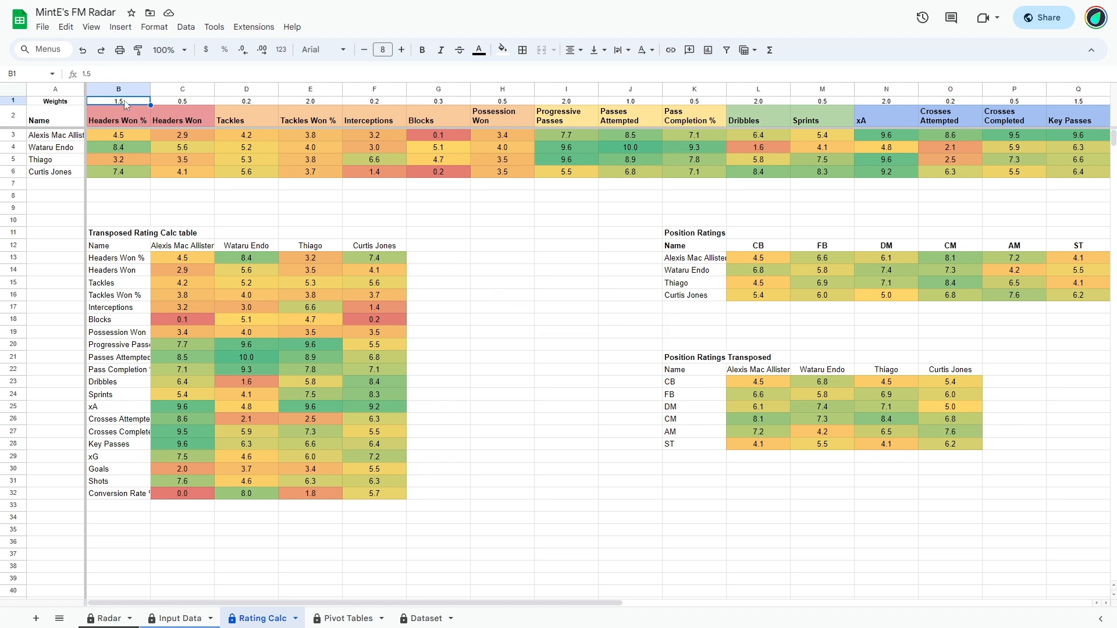
pyautogui.moveTo(184, 110)
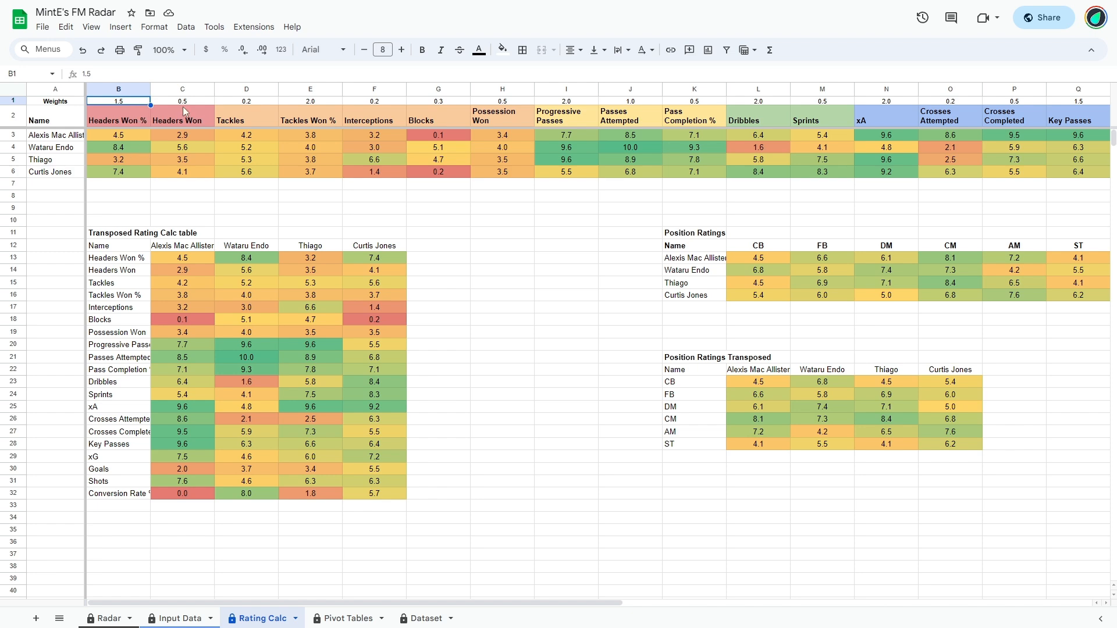
pyautogui.click(181, 101)
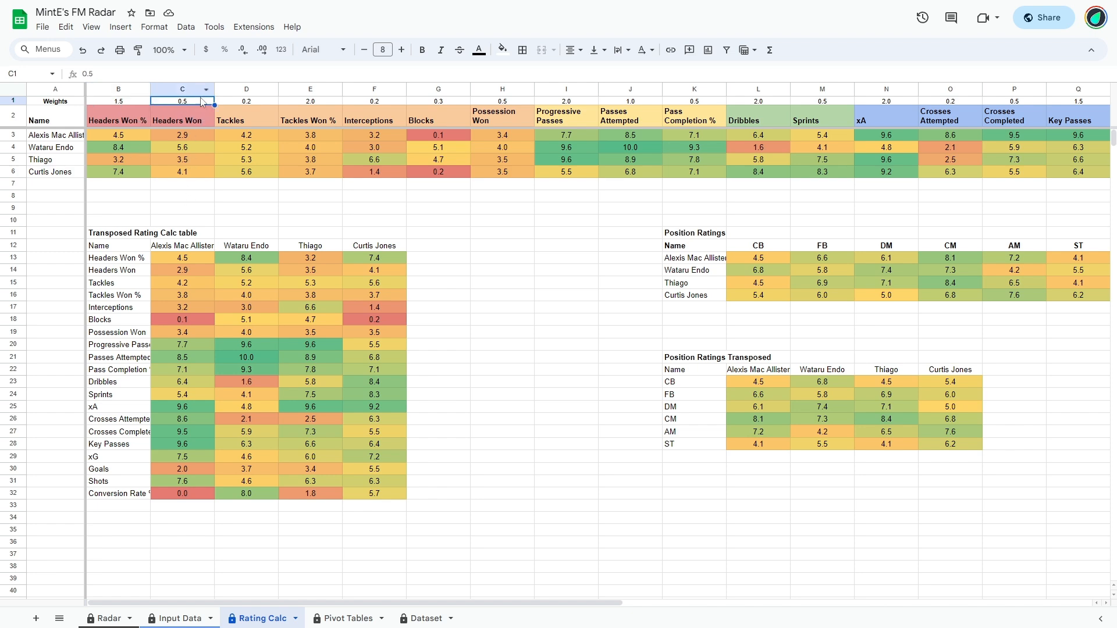
pyautogui.hscroll(3)
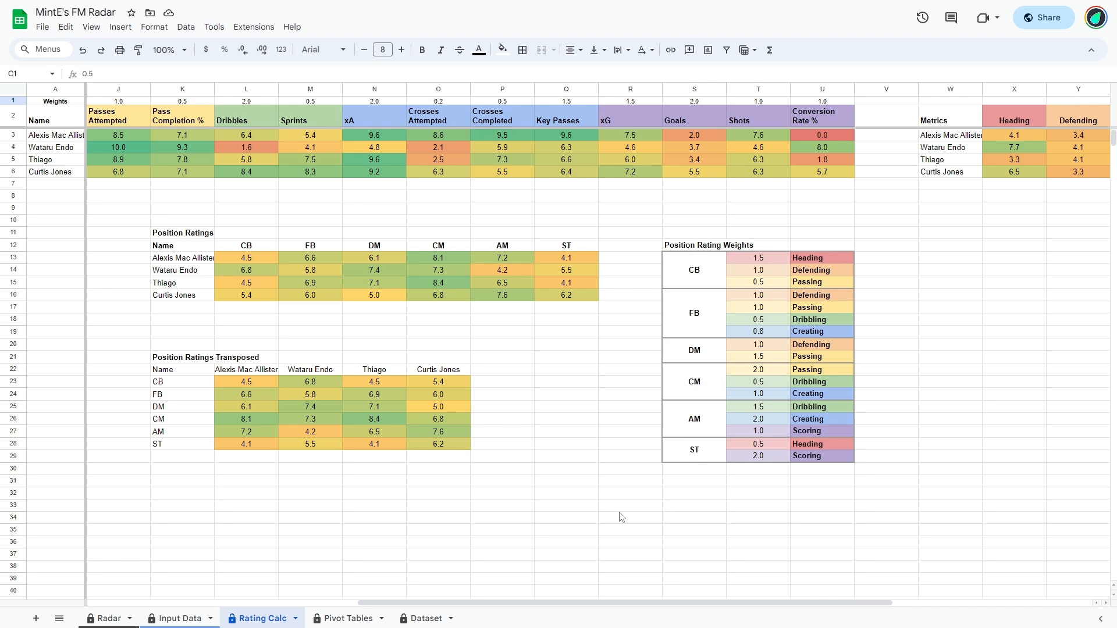
pyautogui.hscroll(-3)
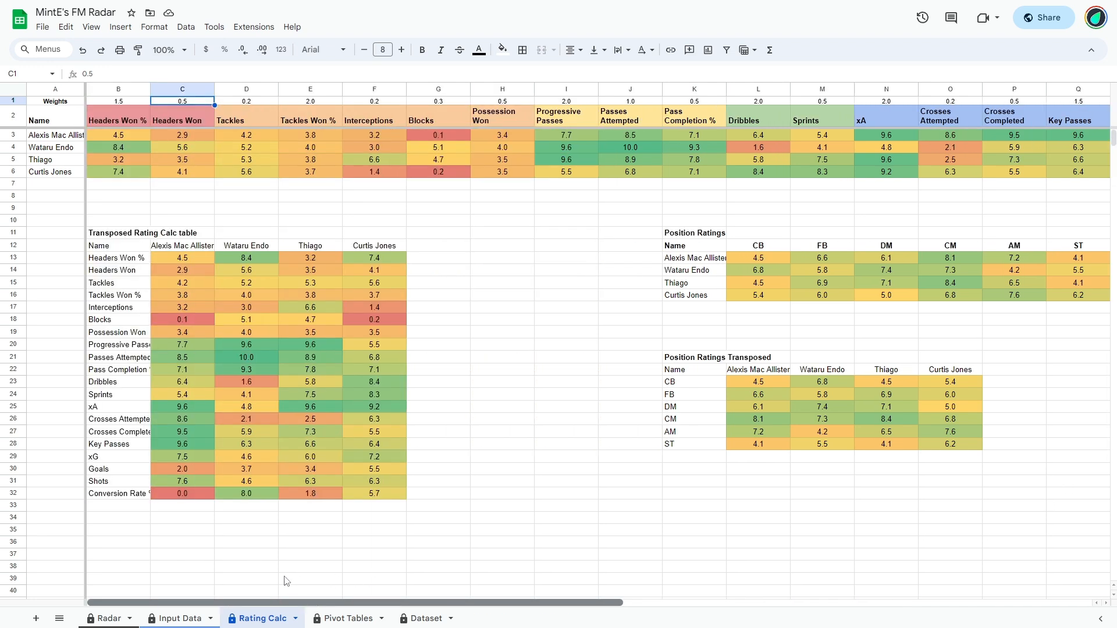
pyautogui.moveTo(460, 155)
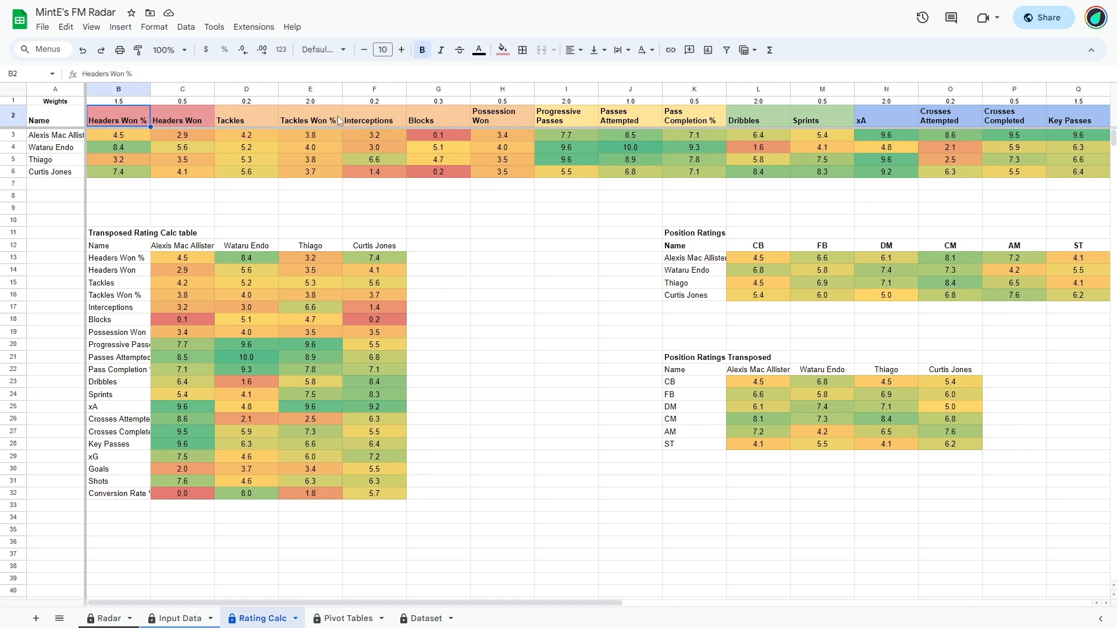
pyautogui.click(309, 120)
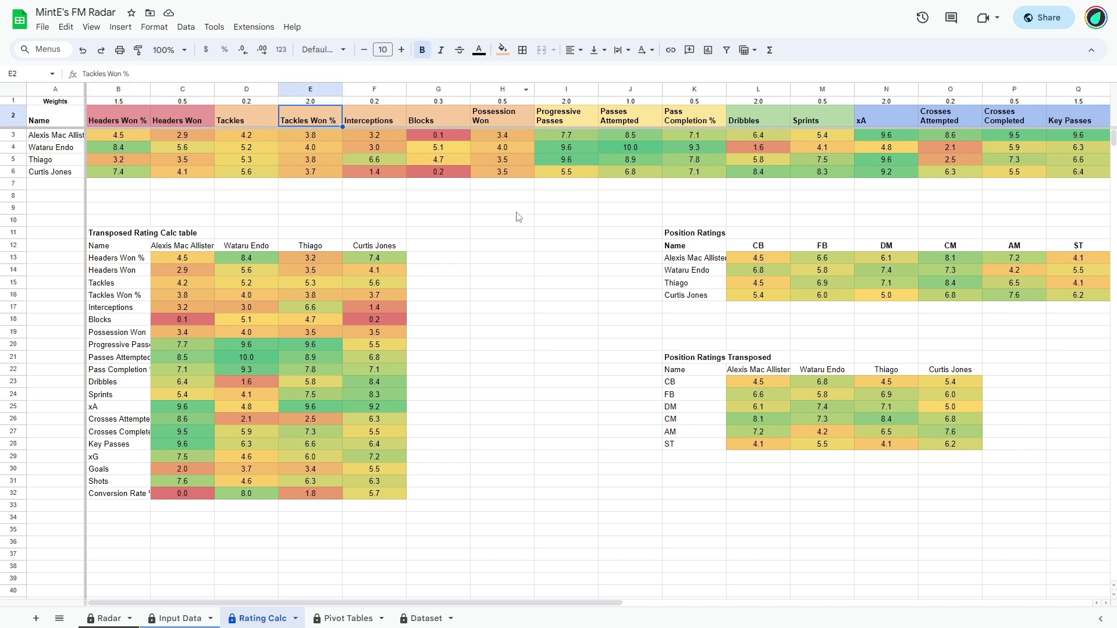
pyautogui.moveTo(490, 608)
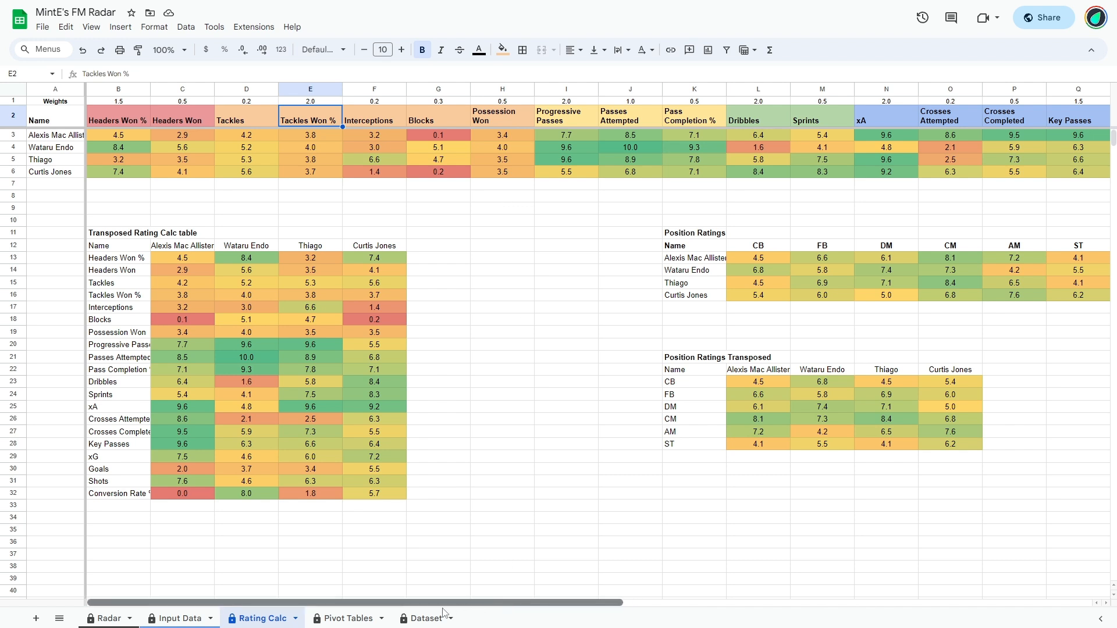
pyautogui.moveTo(161, 174)
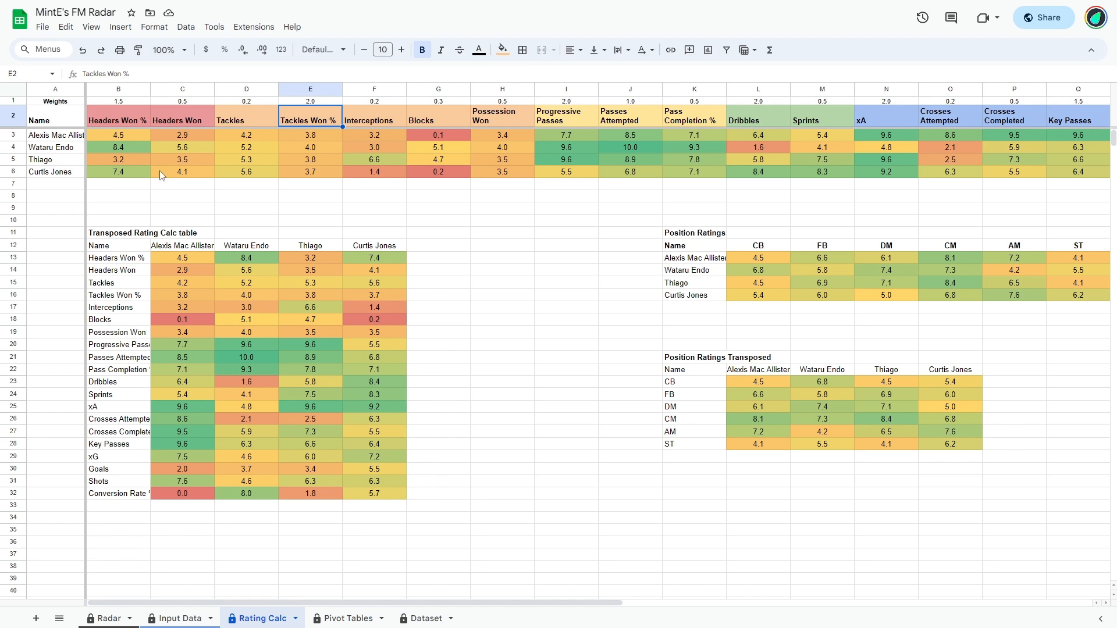
pyautogui.moveTo(384, 619)
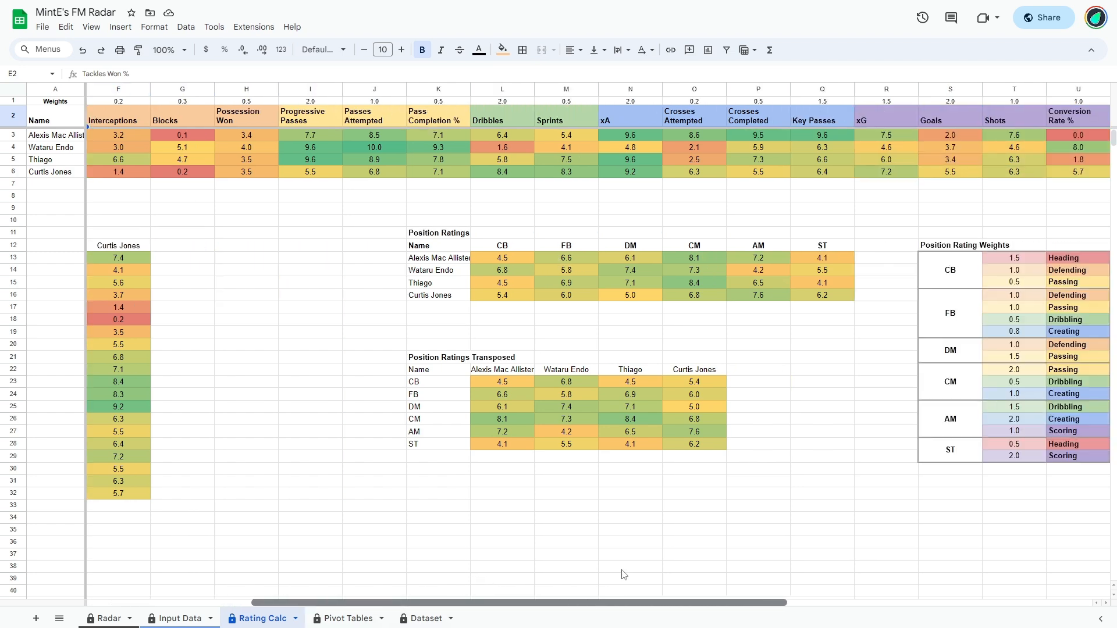
pyautogui.hscroll(3)
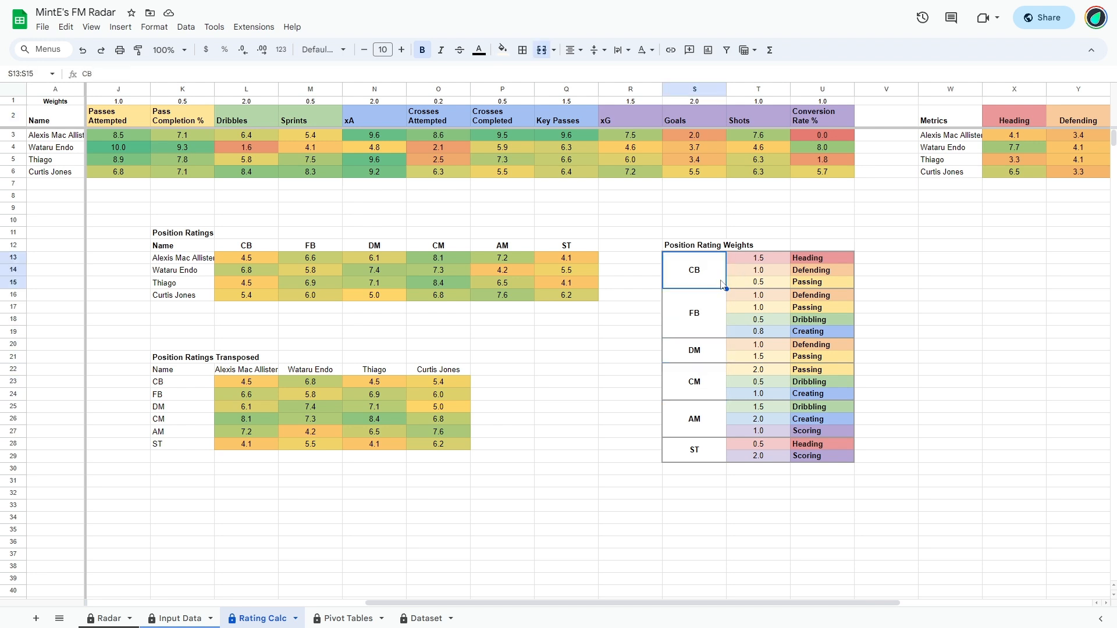
# Step: Check the CB Heading weight of 1.5, then switch to the Pivot Tables sheet
pyautogui.click(811, 270)
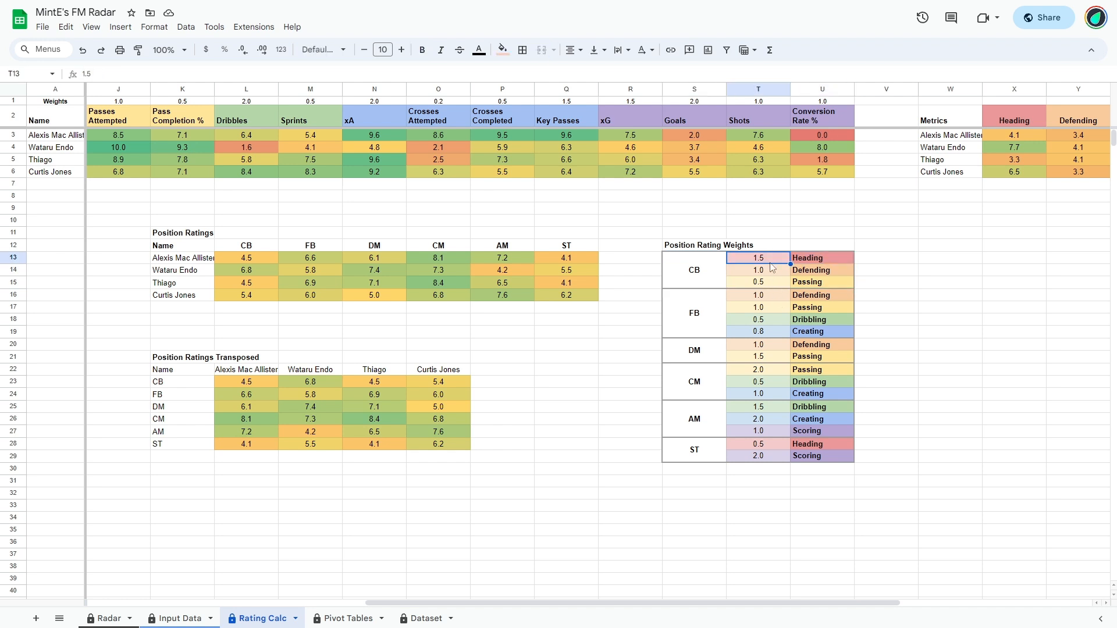
pyautogui.moveTo(758, 349)
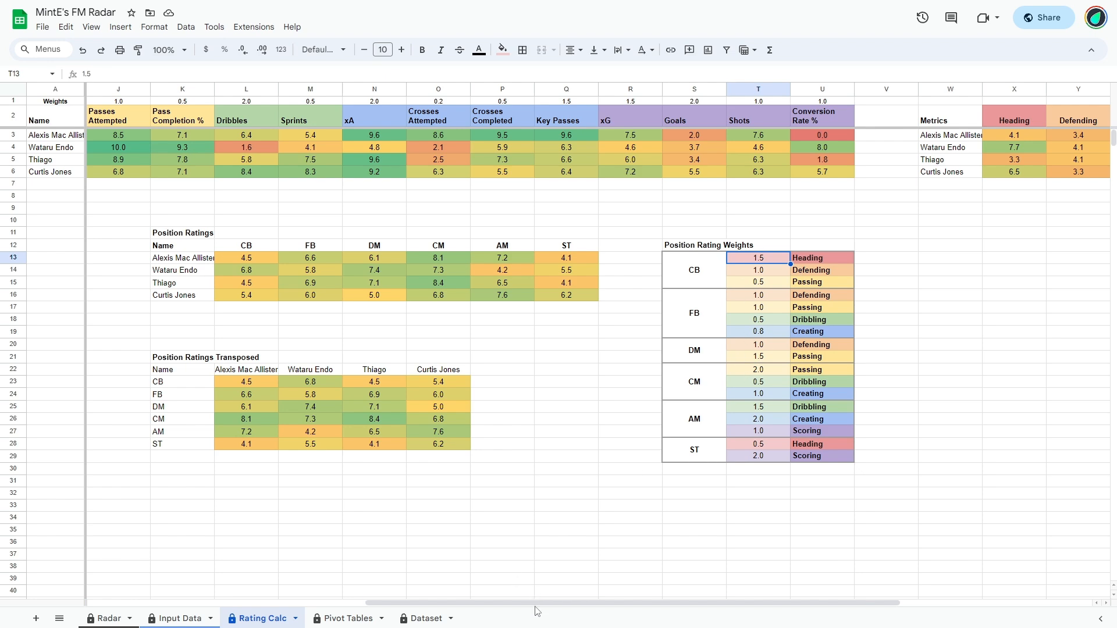
pyautogui.hscroll(3)
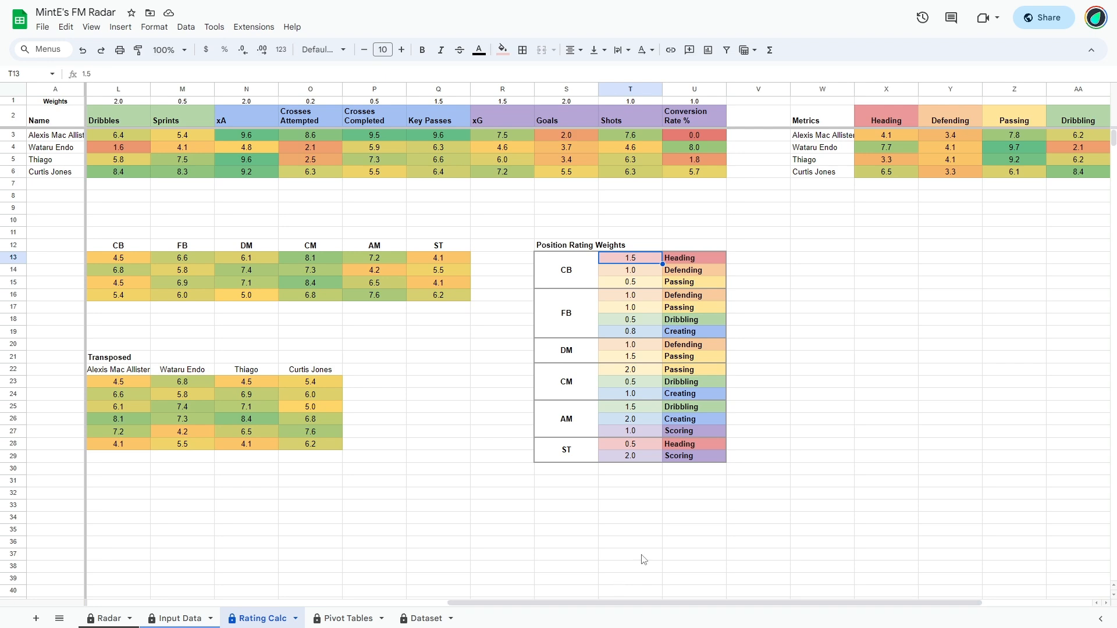
pyautogui.click(348, 618)
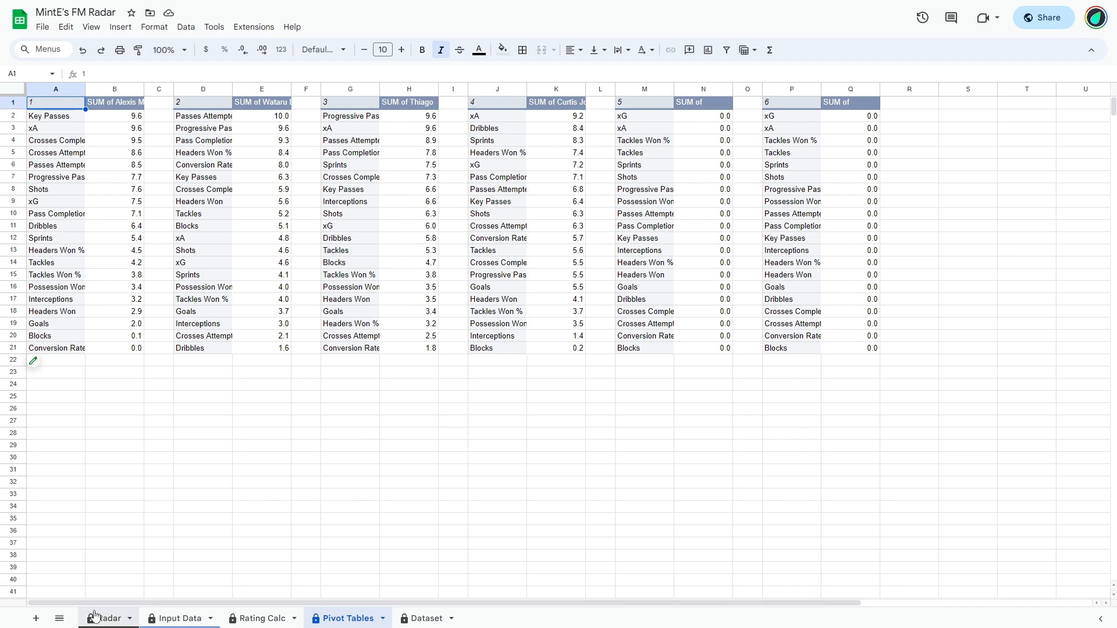
# Step: Flip between Pivot Tables and Radar, ending on the Radar dashboard sheet
pyautogui.click(109, 619)
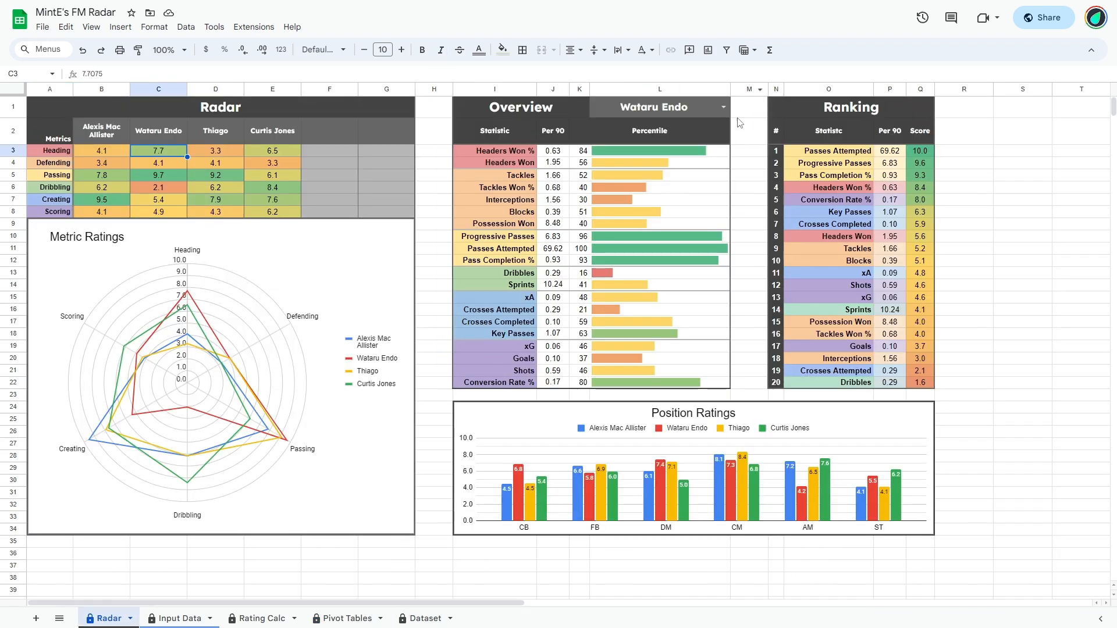
pyautogui.click(346, 619)
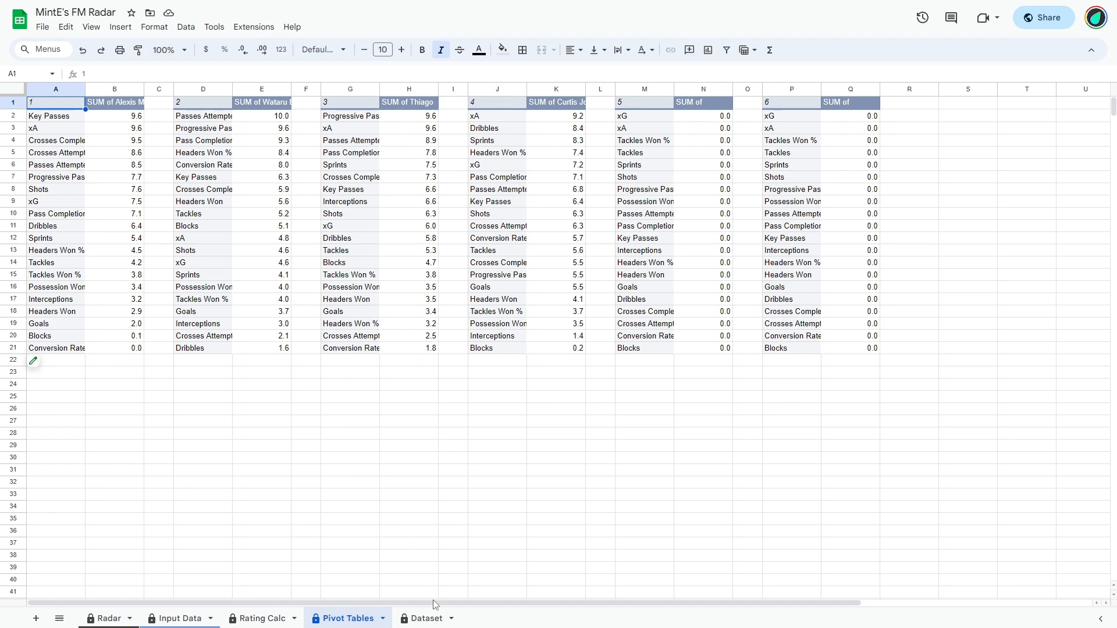
pyautogui.click(107, 619)
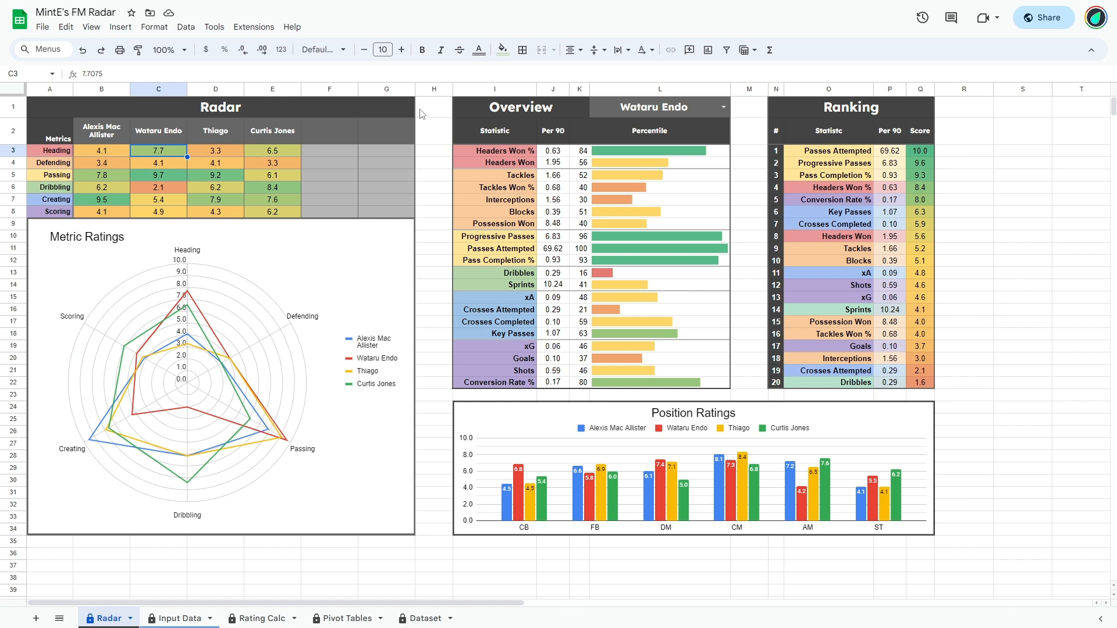
pyautogui.moveTo(428, 114)
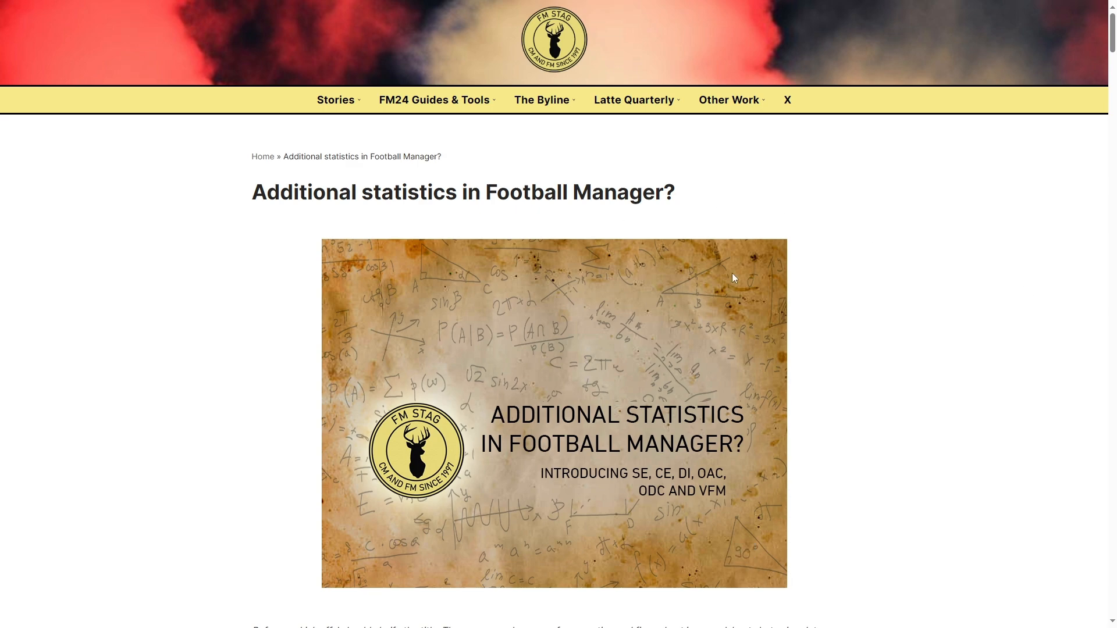
# Step: Scroll through the FM Stag statistics article down to its metric definitions
pyautogui.scroll(-3)
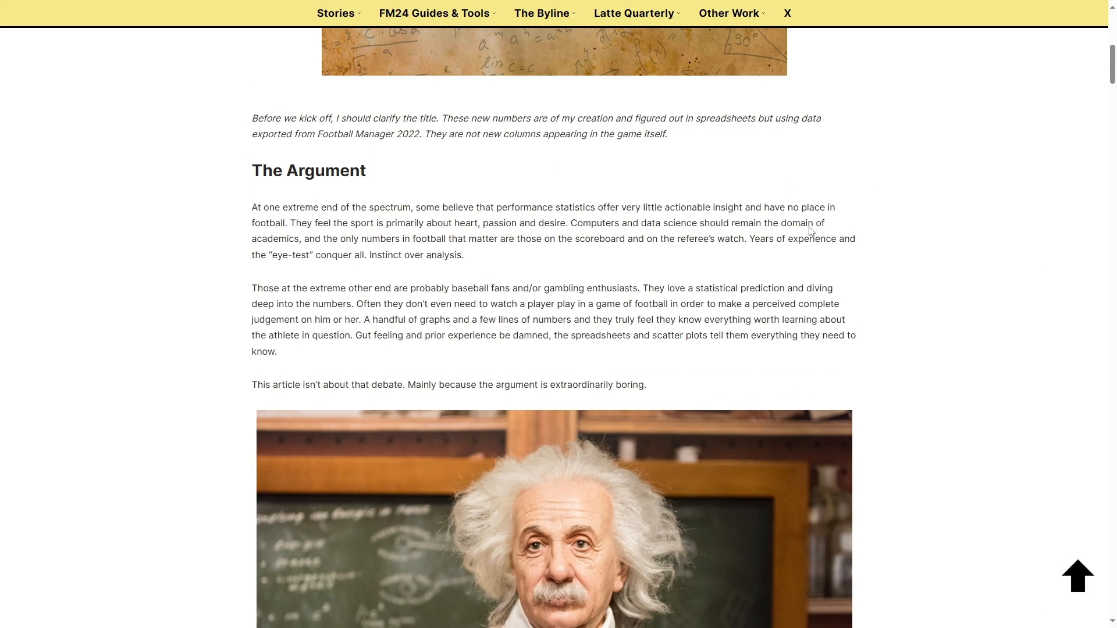
pyautogui.scroll(-3)
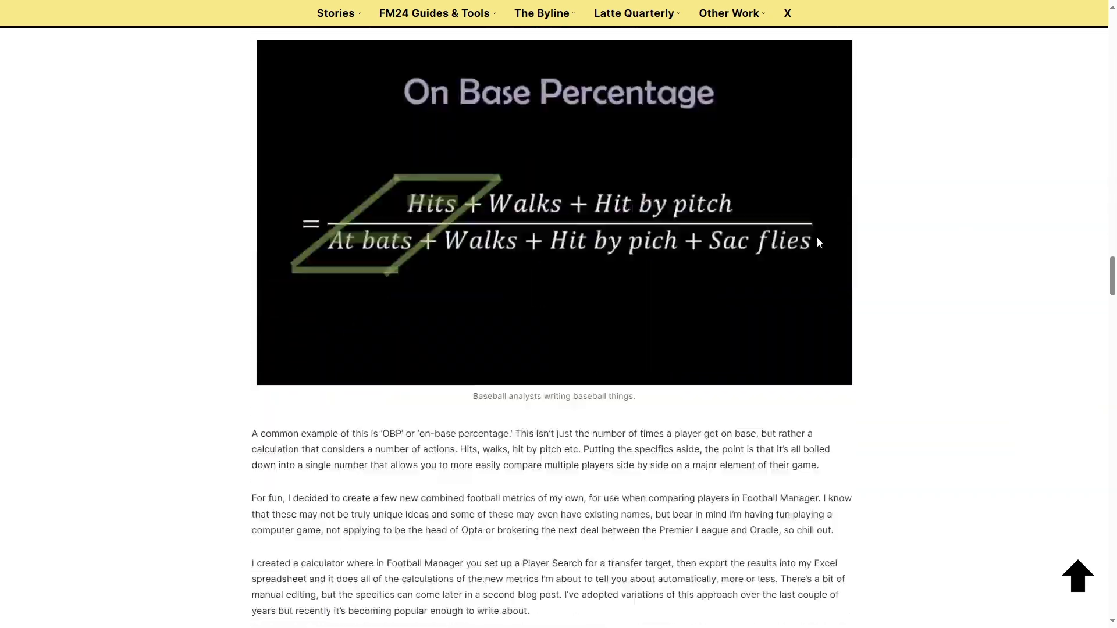
pyautogui.scroll(-3)
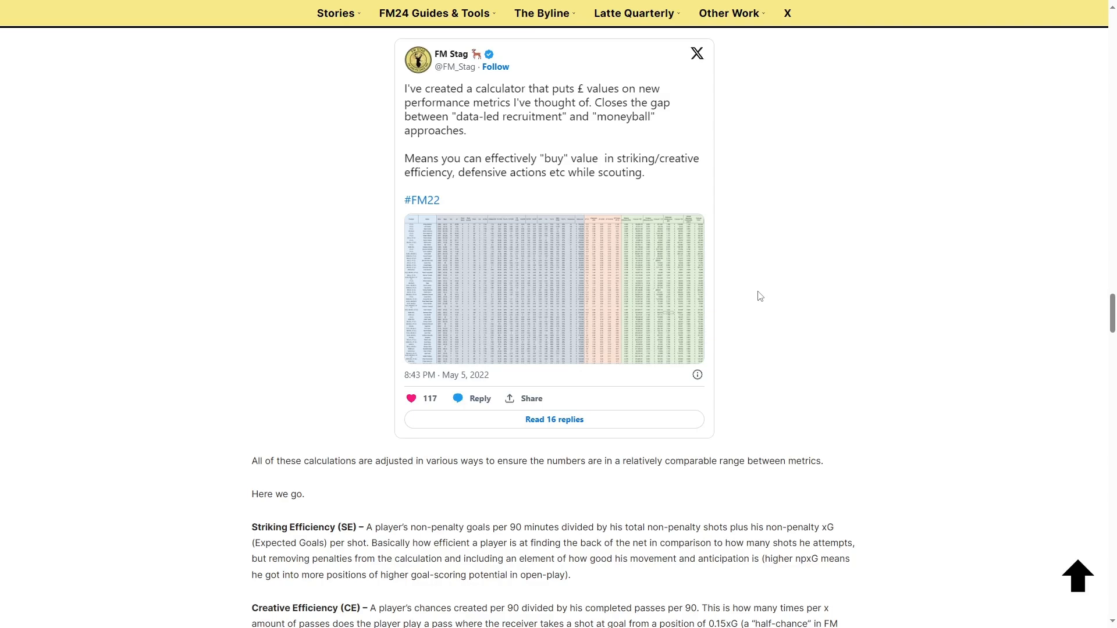
pyautogui.scroll(3)
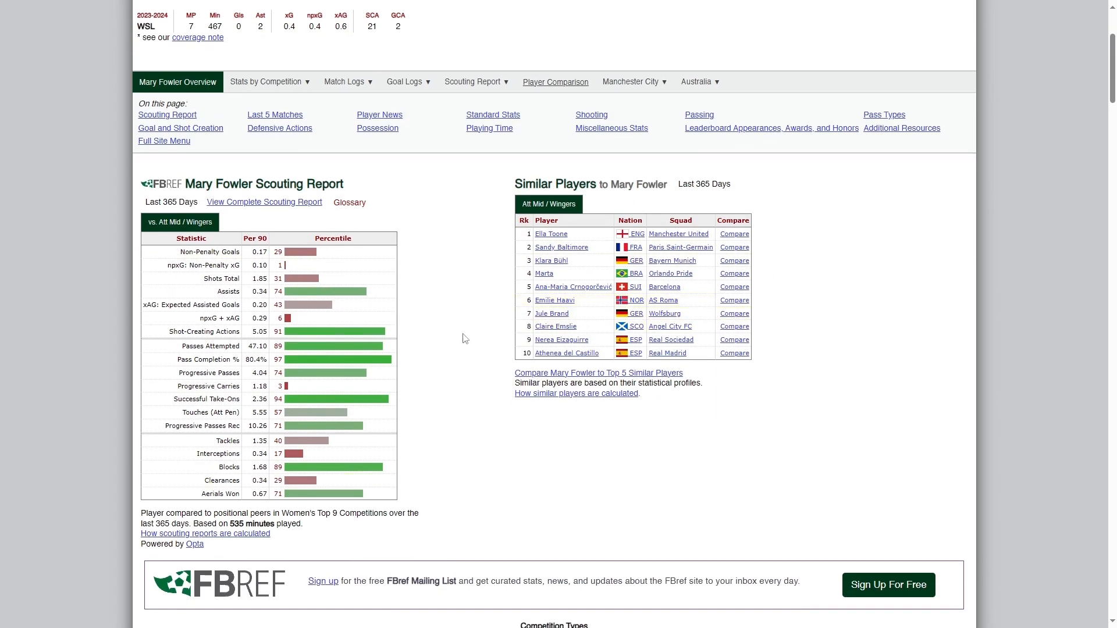
pyautogui.moveTo(421, 349)
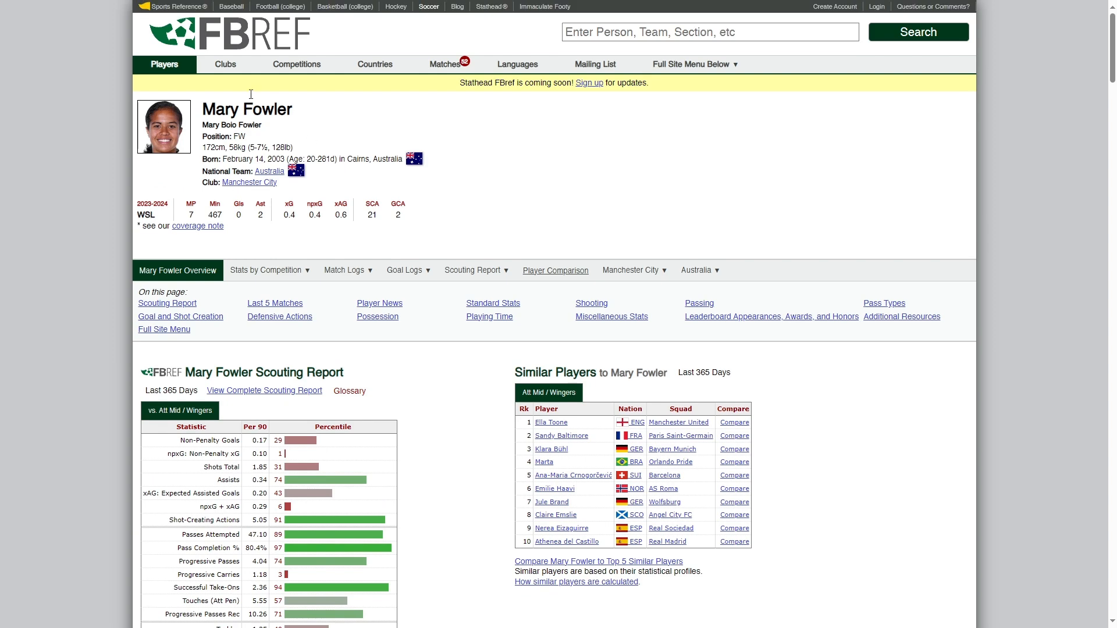
# Step: Scroll the FBref scouting report to view the percentile bars
pyautogui.scroll(-3)
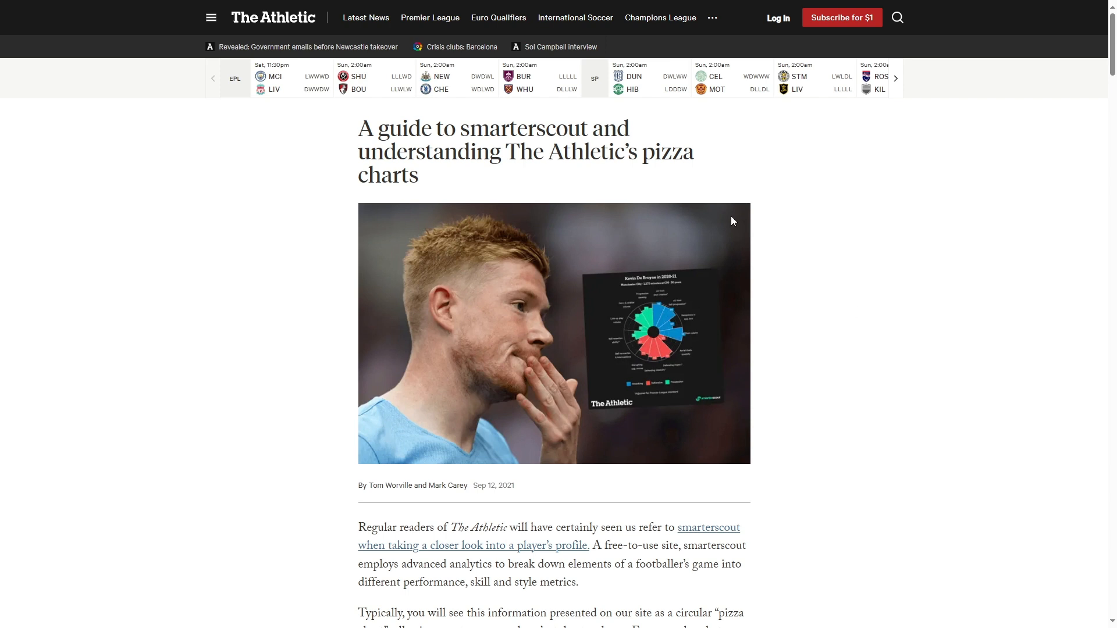
pyautogui.moveTo(814, 307)
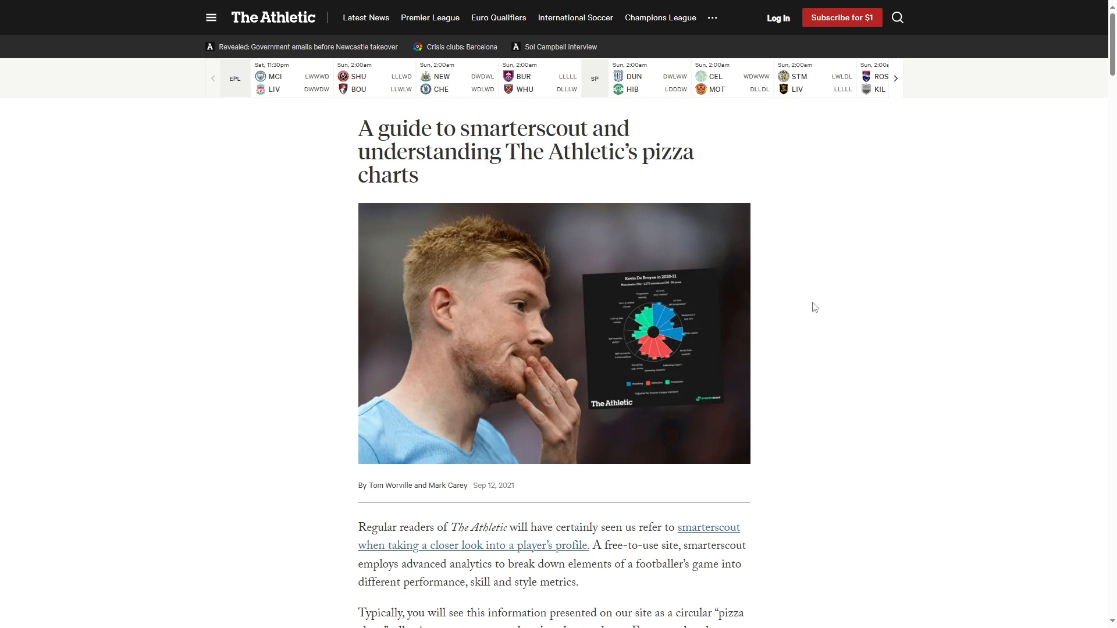